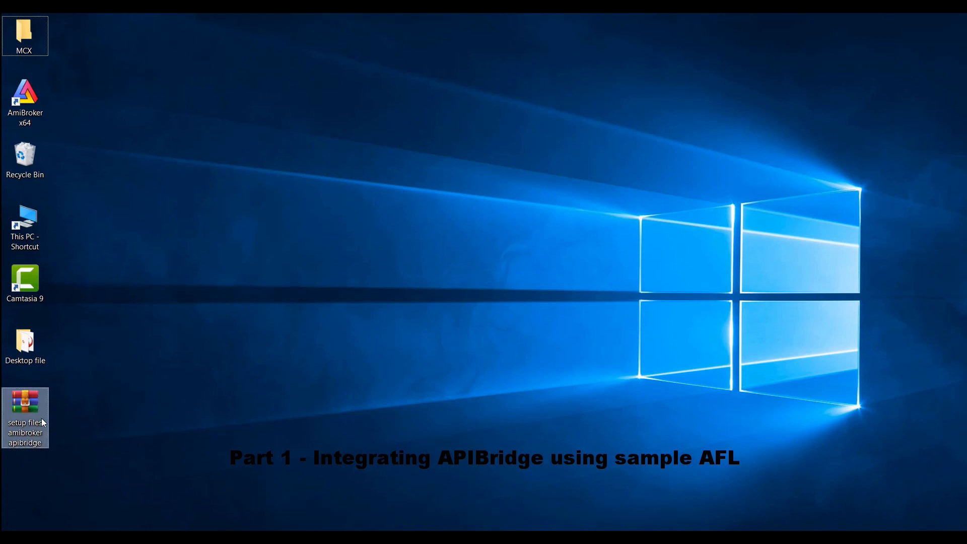
{"action": "mouse_move", "coordinate": [26, 413]}
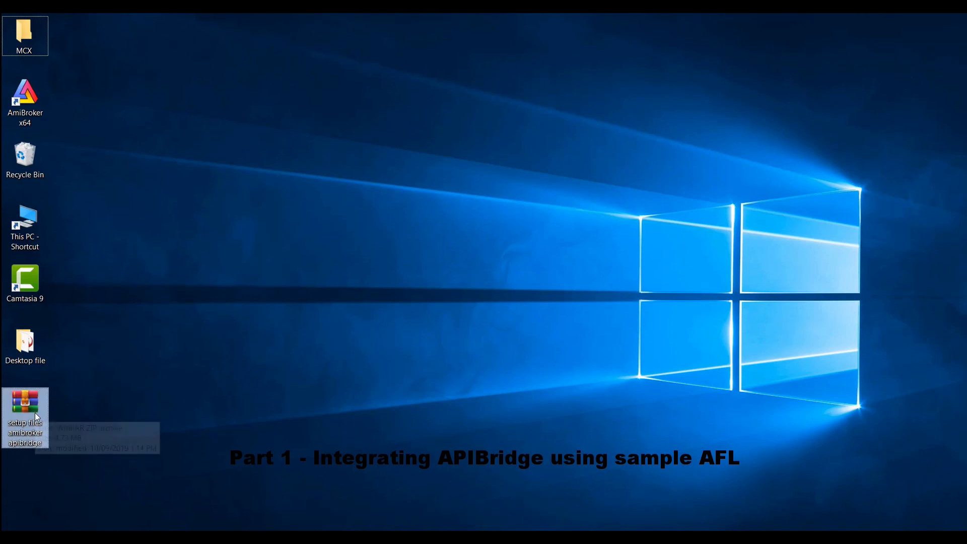
- Extract the setup files archive into a same-named folder on the desktop
{"action": "right_click", "coordinate": [24, 416]}
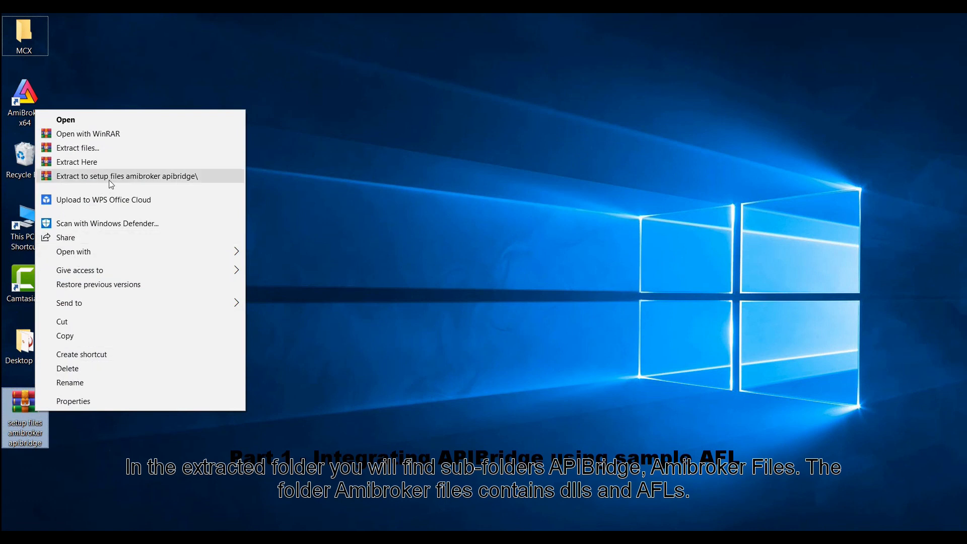
{"action": "left_click", "coordinate": [126, 175]}
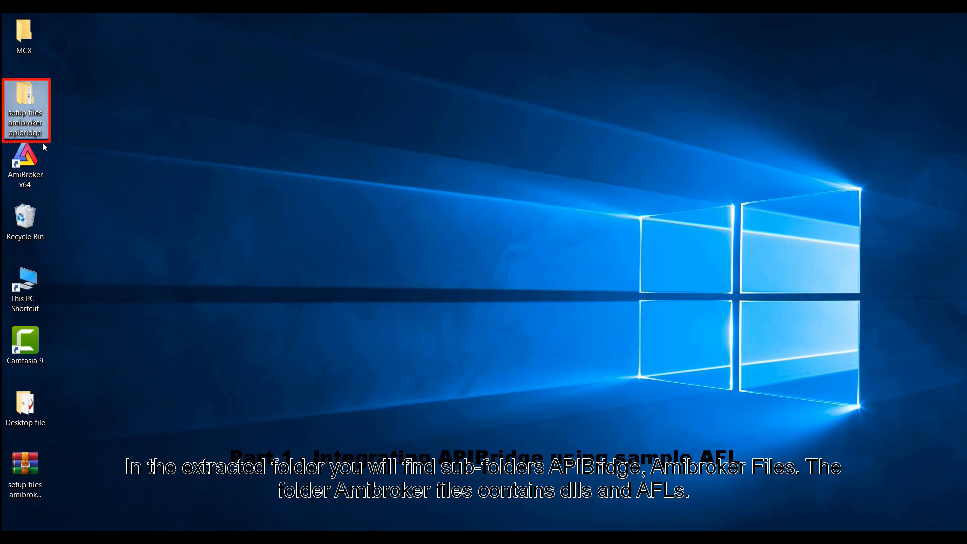
- Move the APIBridge folder from the extracted setup files onto the C drive
{"action": "double_click", "coordinate": [24, 105]}
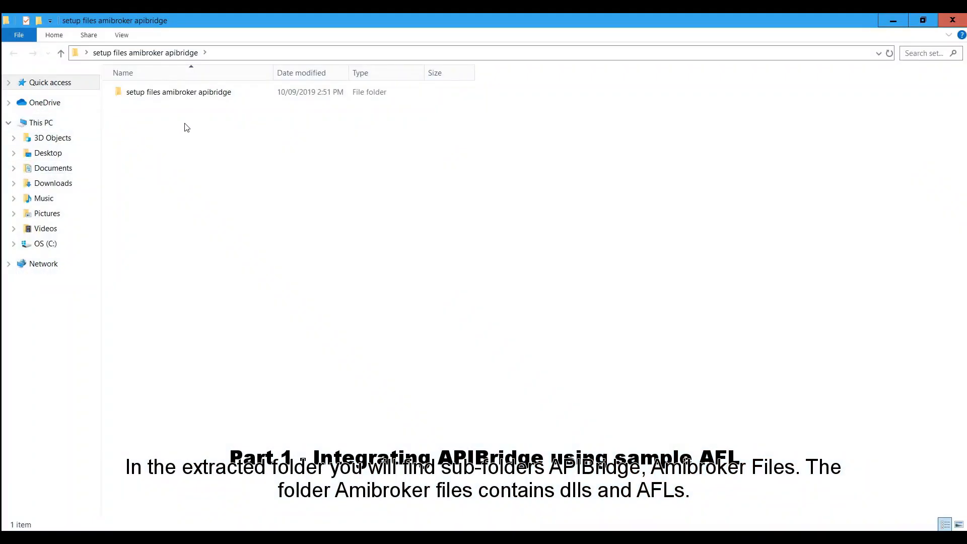
{"action": "double_click", "coordinate": [179, 92]}
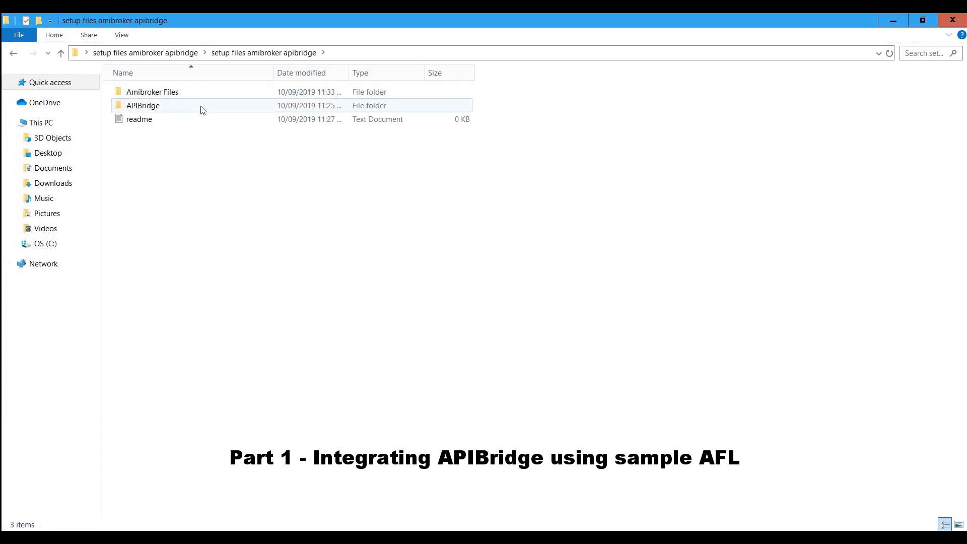
{"action": "right_click", "coordinate": [143, 106]}
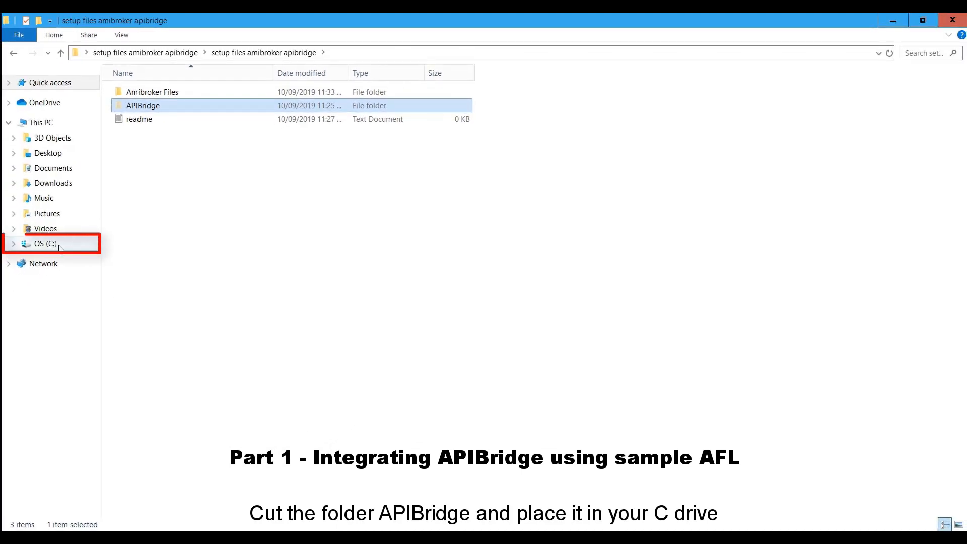
{"action": "left_click", "coordinate": [44, 243]}
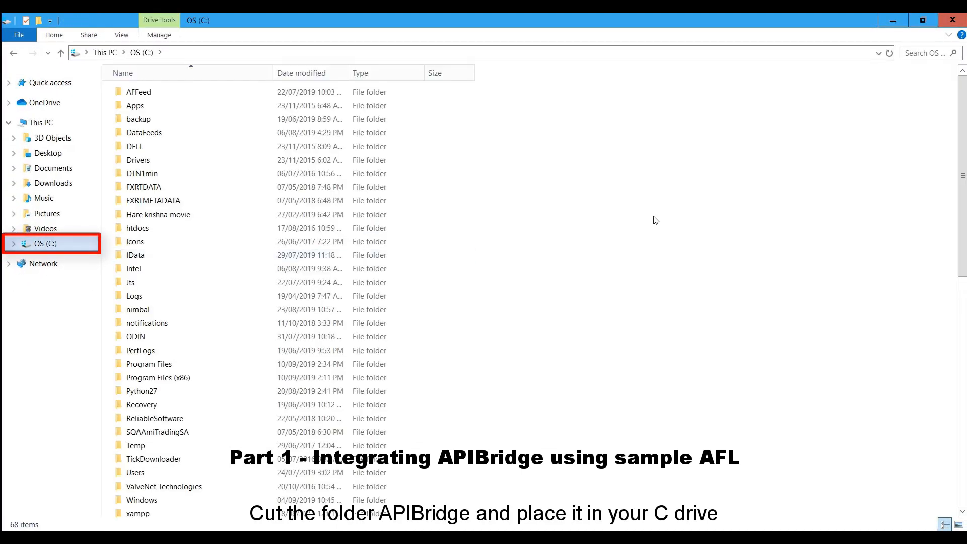
{"action": "right_click", "coordinate": [644, 222]}
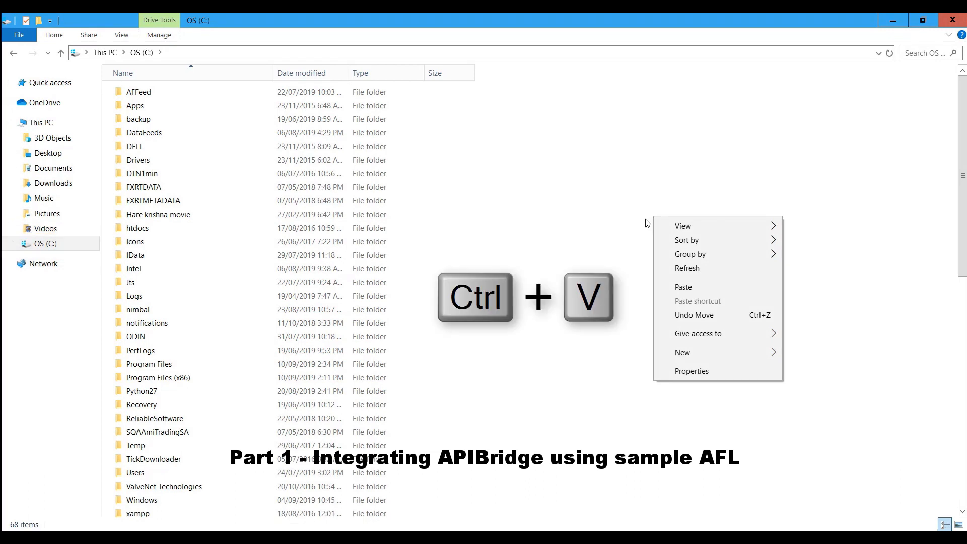
{"action": "mouse_move", "coordinate": [683, 287]}
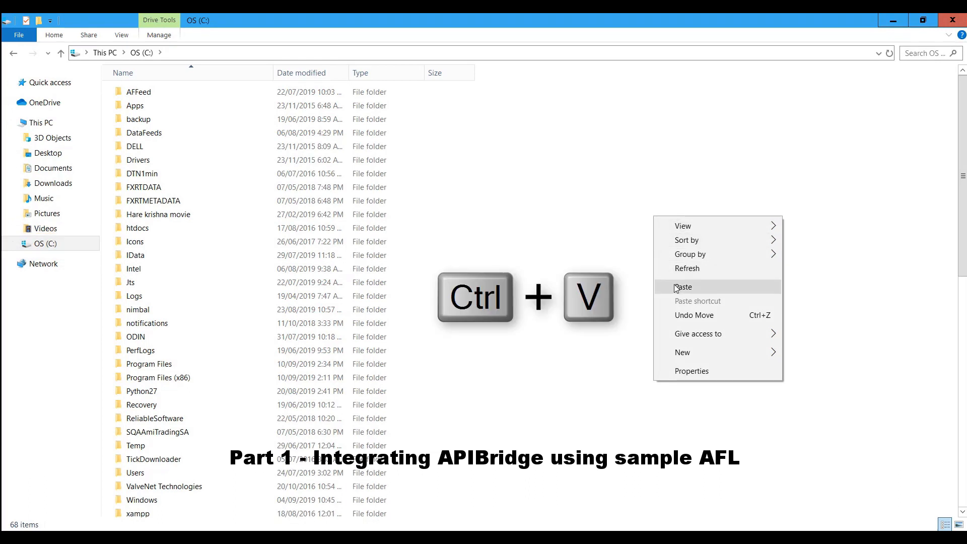
{"action": "left_click", "coordinate": [683, 287]}
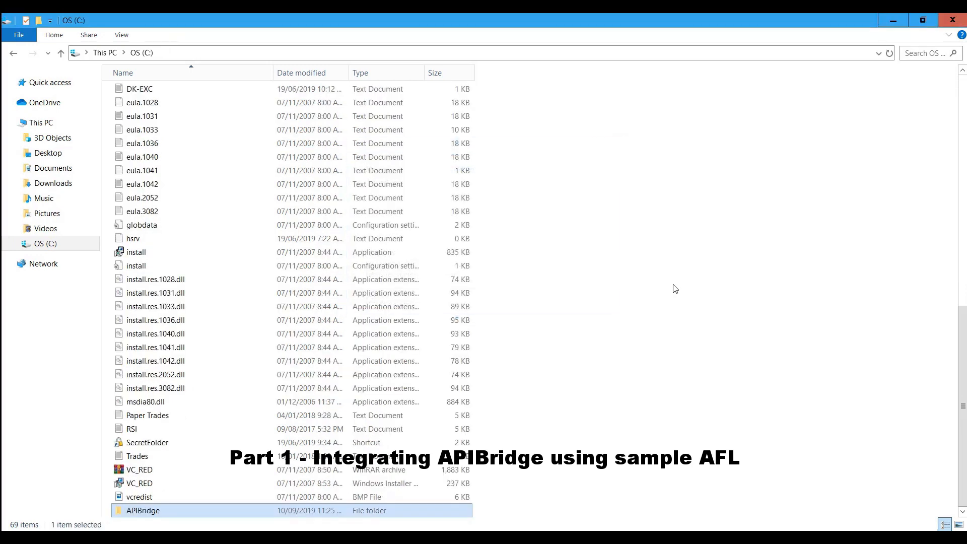
{"action": "mouse_move", "coordinate": [609, 378]}
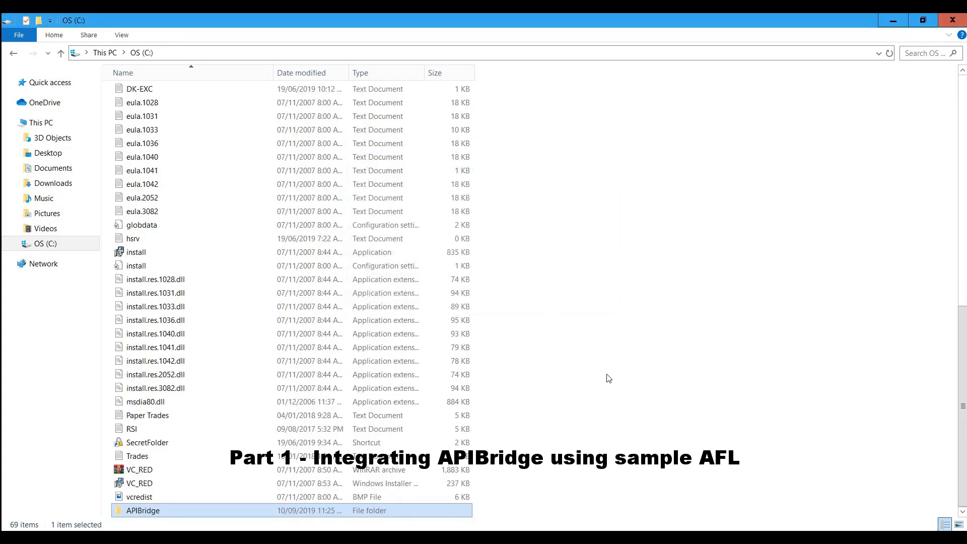
- Create a desktop shortcut to APIBridgeLauncher from the C:\APIBridge folder
{"action": "double_click", "coordinate": [142, 510]}
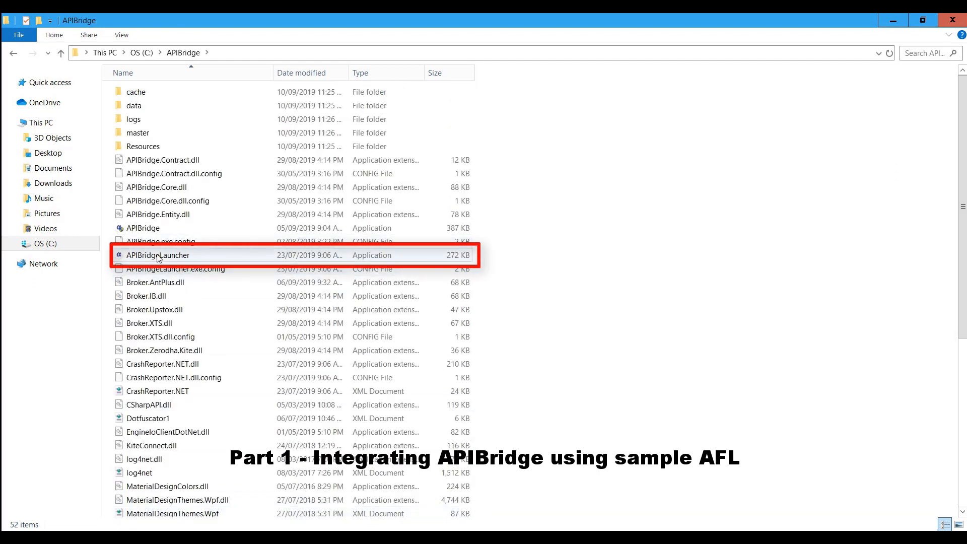
{"action": "right_click", "coordinate": [159, 255]}
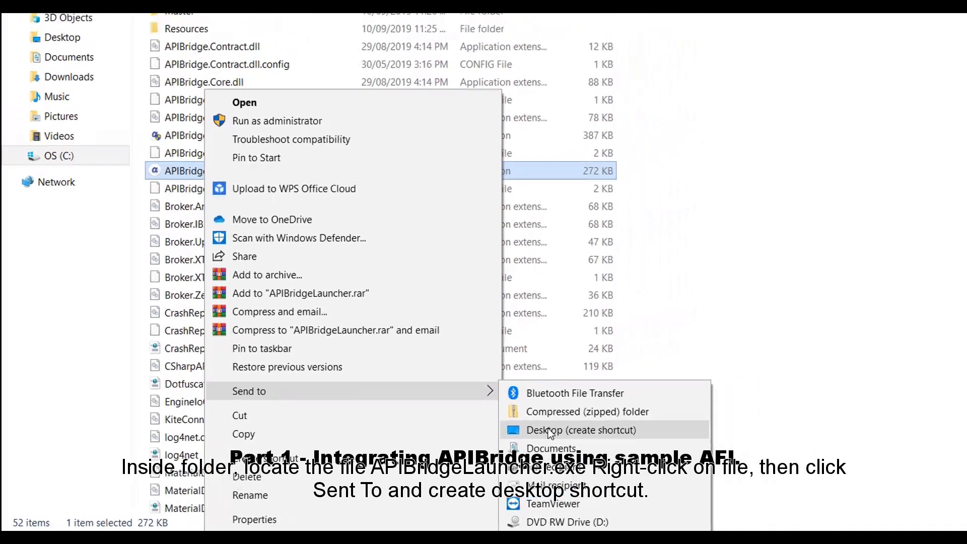
{"action": "left_click", "coordinate": [582, 430]}
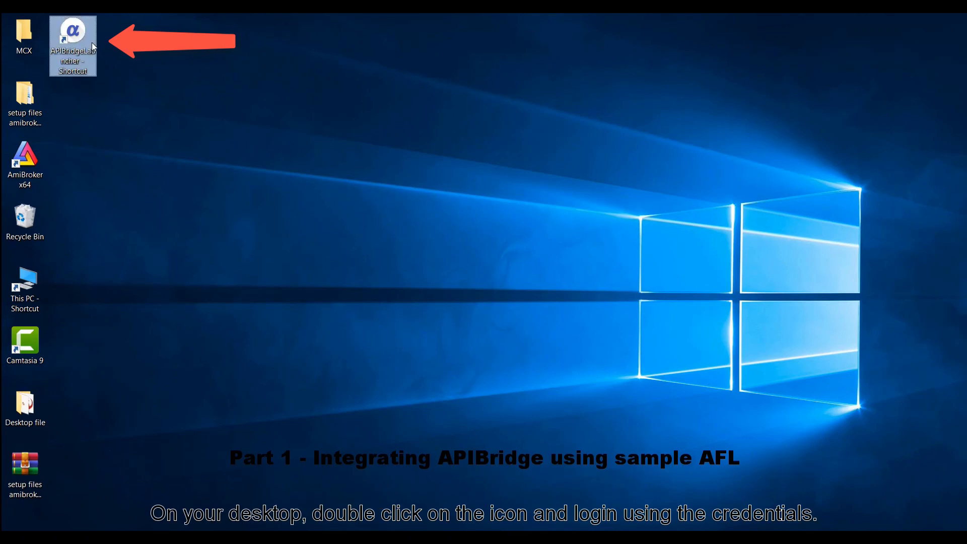
- Launch APIBridge from its shortcut and log in with the entered credentials
{"action": "double_click", "coordinate": [73, 46]}
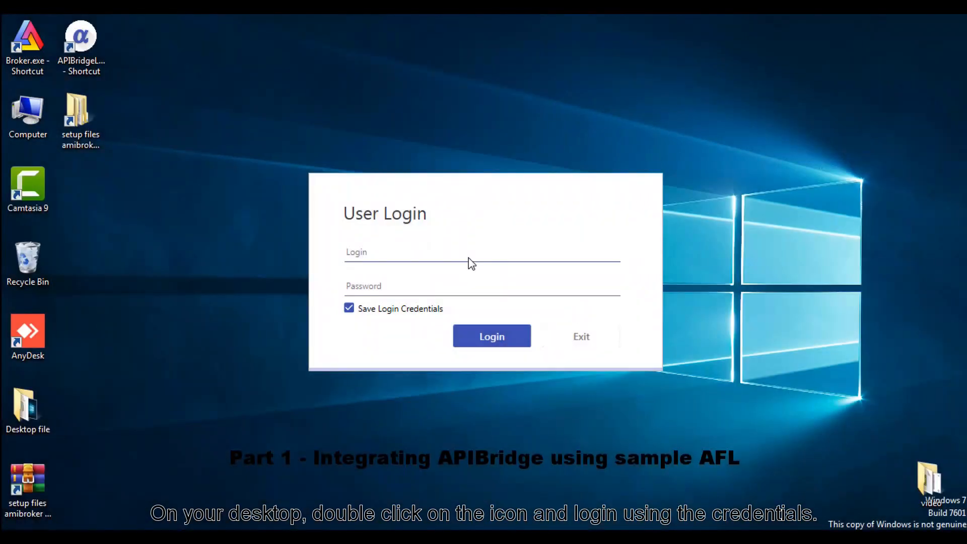
{"action": "type", "text": "Ra"}
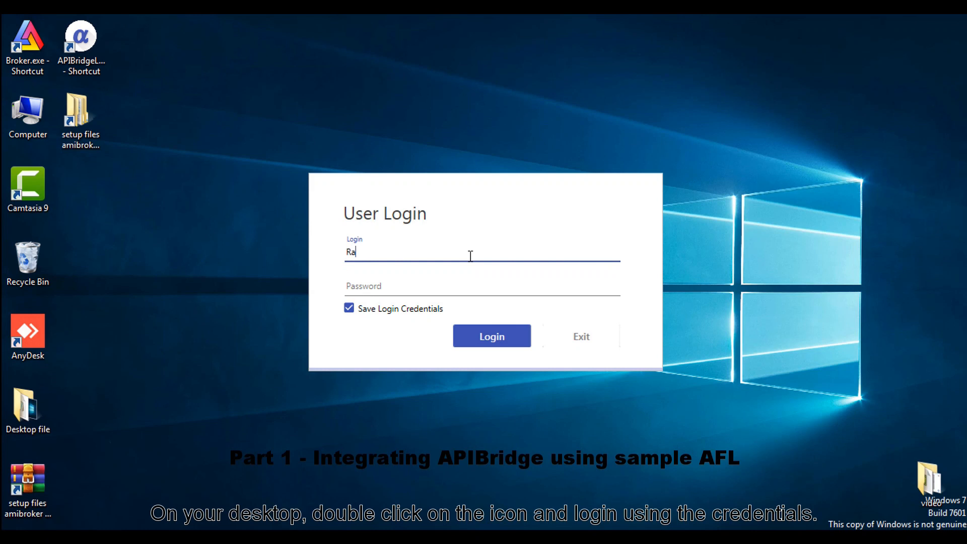
{"action": "type", "text": "jeev"}
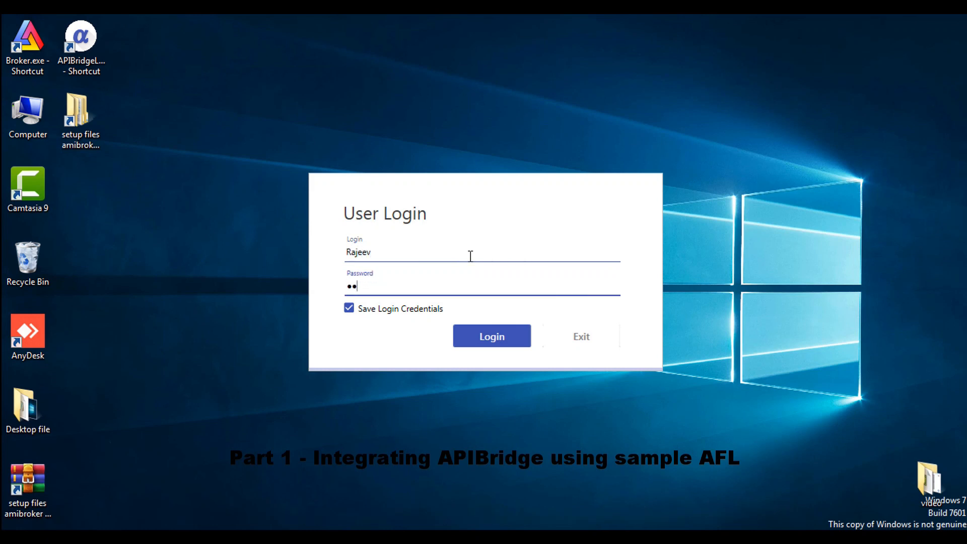
{"action": "left_click", "coordinate": [492, 337]}
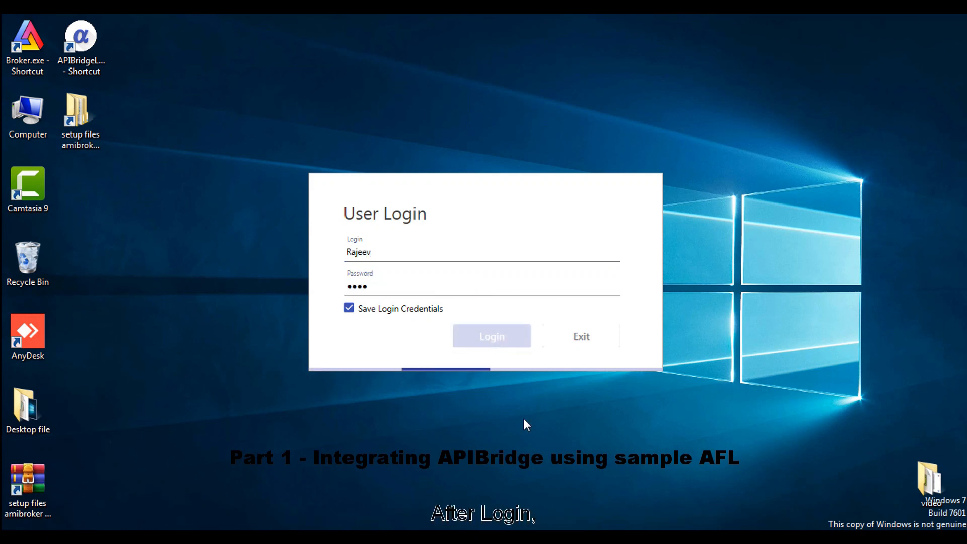
{"action": "left_click", "coordinate": [491, 336]}
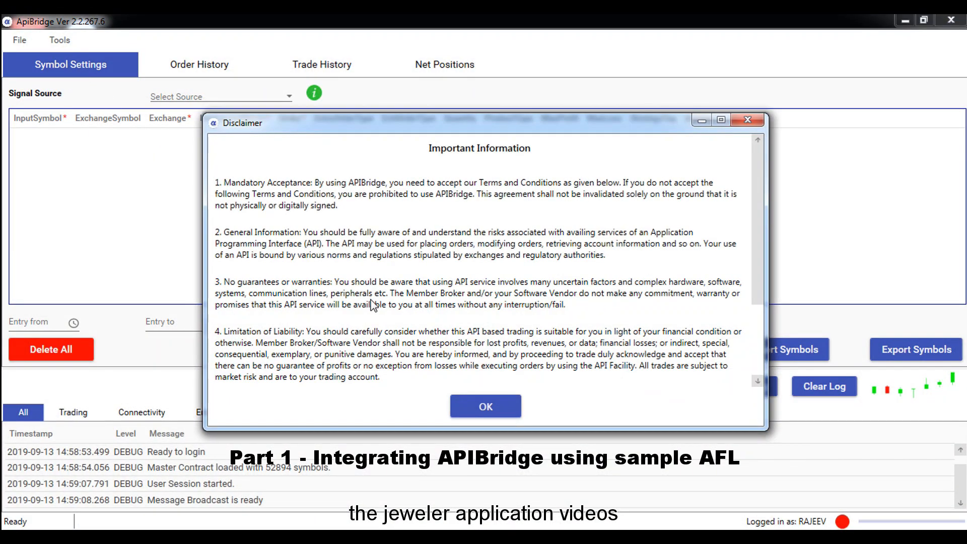
- Dismiss the disclaimer and browse the signal source settings for the AmiBroker folder
{"action": "left_click", "coordinate": [485, 406]}
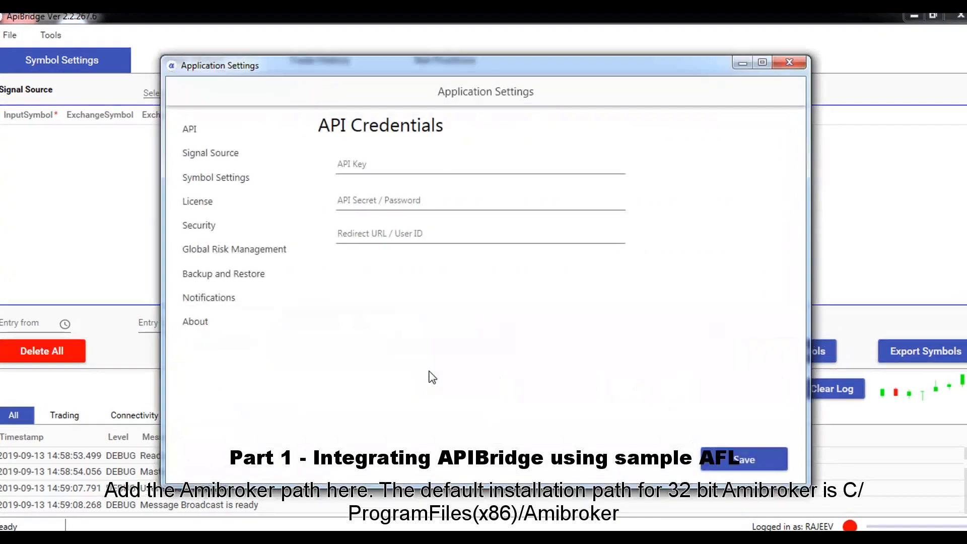
{"action": "left_click", "coordinate": [209, 152]}
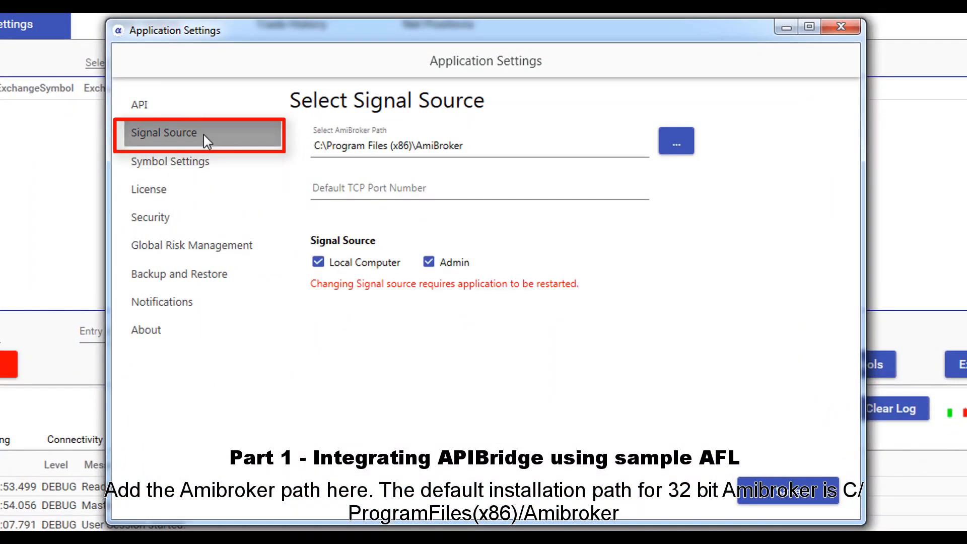
{"action": "left_click", "coordinate": [463, 145]}
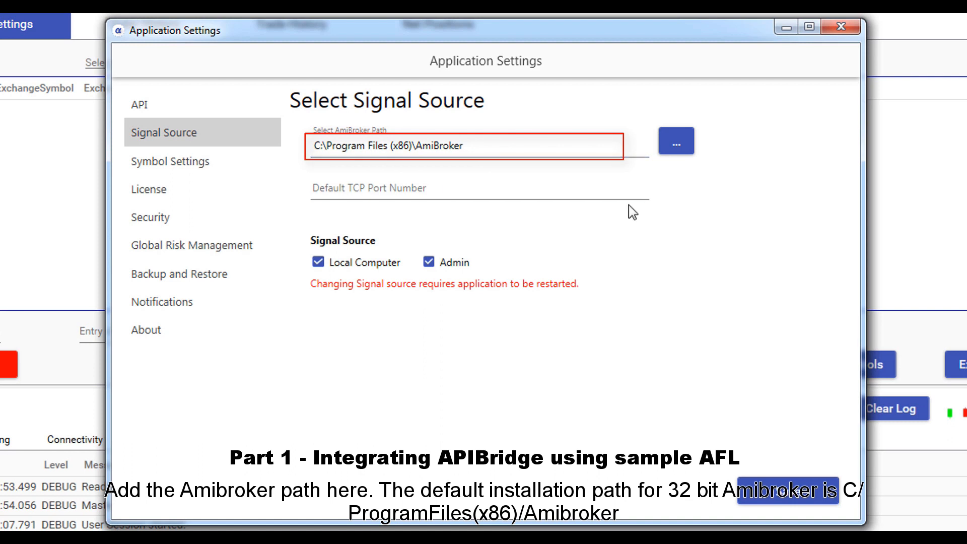
{"action": "left_click", "coordinate": [675, 141]}
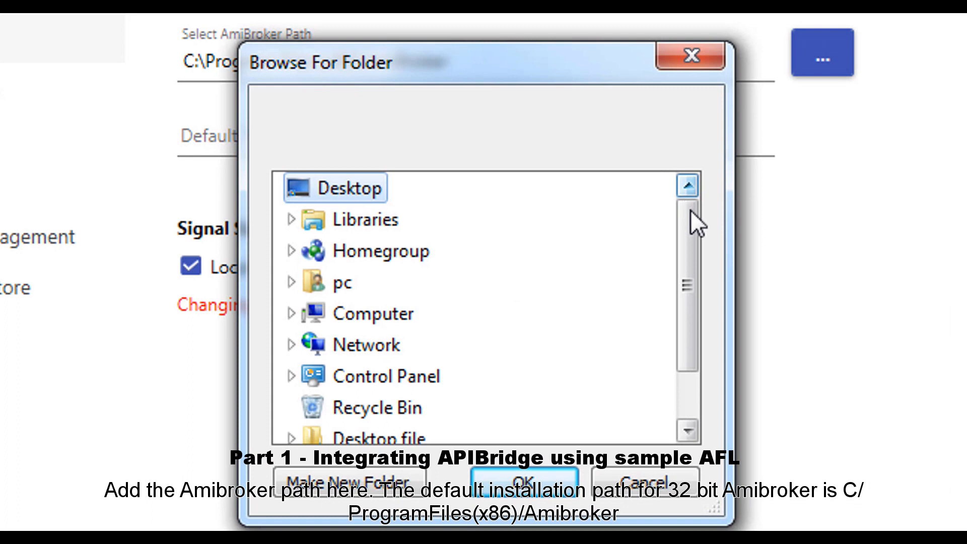
{"action": "scroll", "scroll_direction": "down", "scroll_amount": 3}
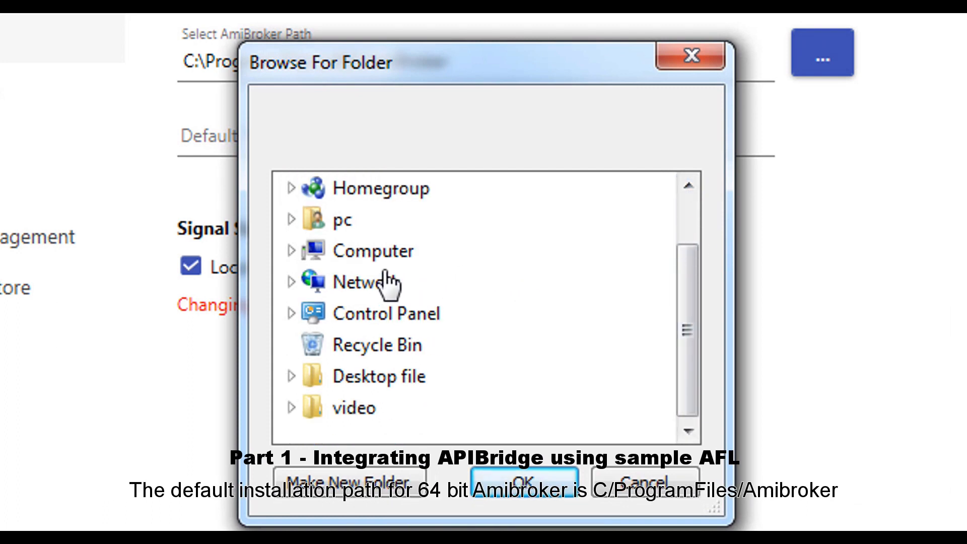
{"action": "left_click", "coordinate": [291, 251]}
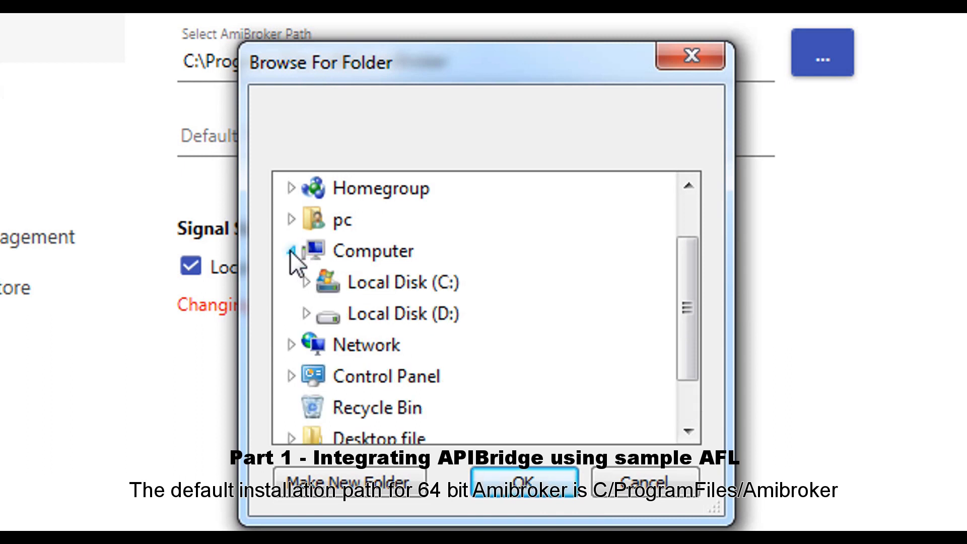
{"action": "mouse_move", "coordinate": [389, 282]}
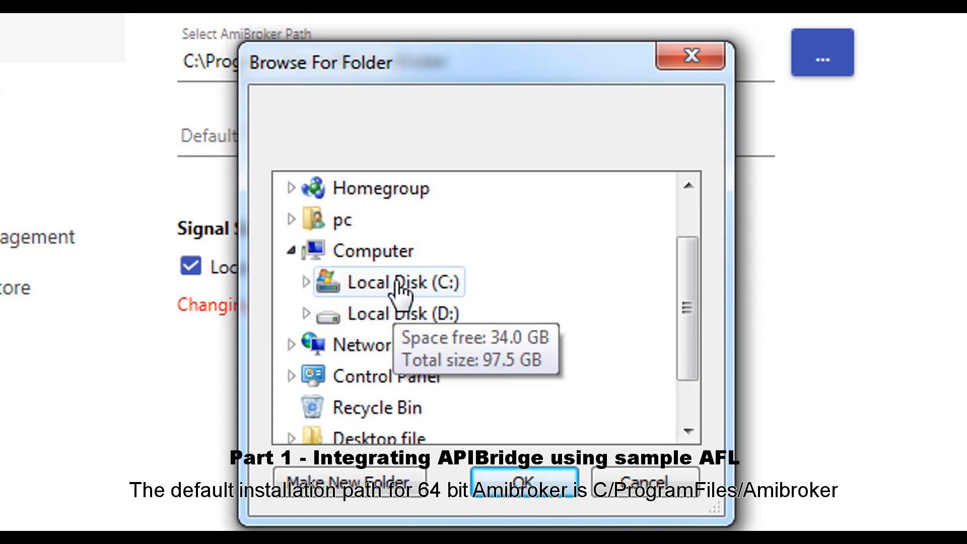
{"action": "mouse_move", "coordinate": [312, 293]}
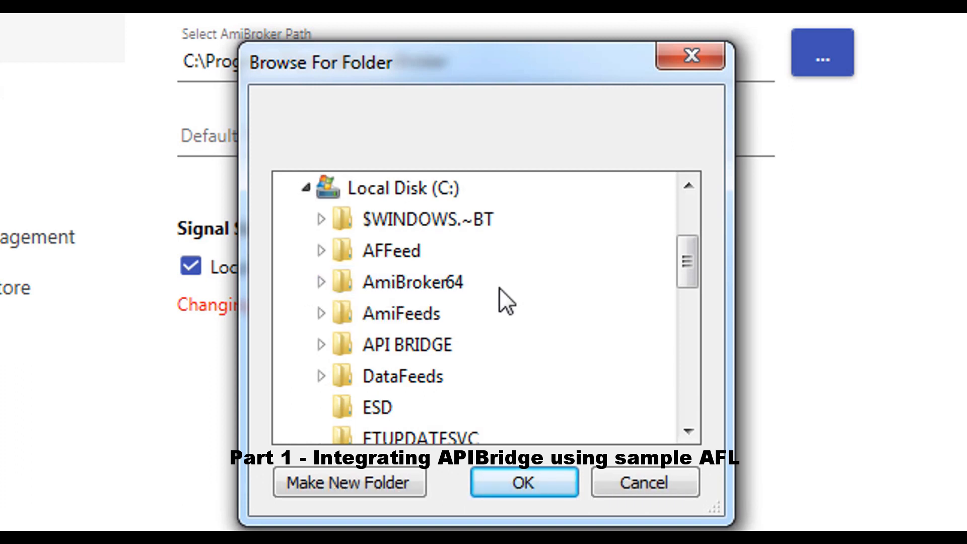
- Set the AmiBroker path to C:\Program Files (x86)\AmiBroker and close APIBridge
{"action": "scroll", "scroll_direction": "down", "scroll_amount": 3}
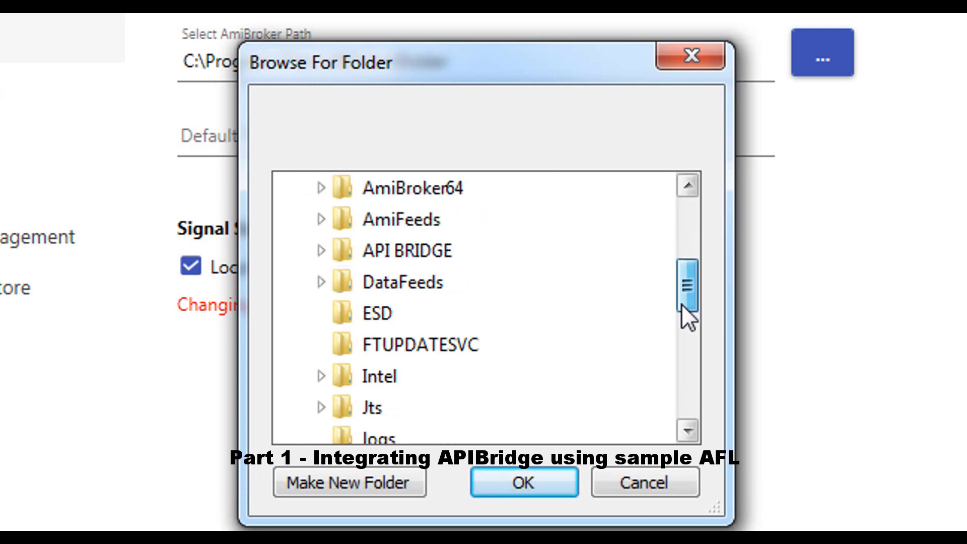
{"action": "scroll", "scroll_direction": "down", "scroll_amount": 3}
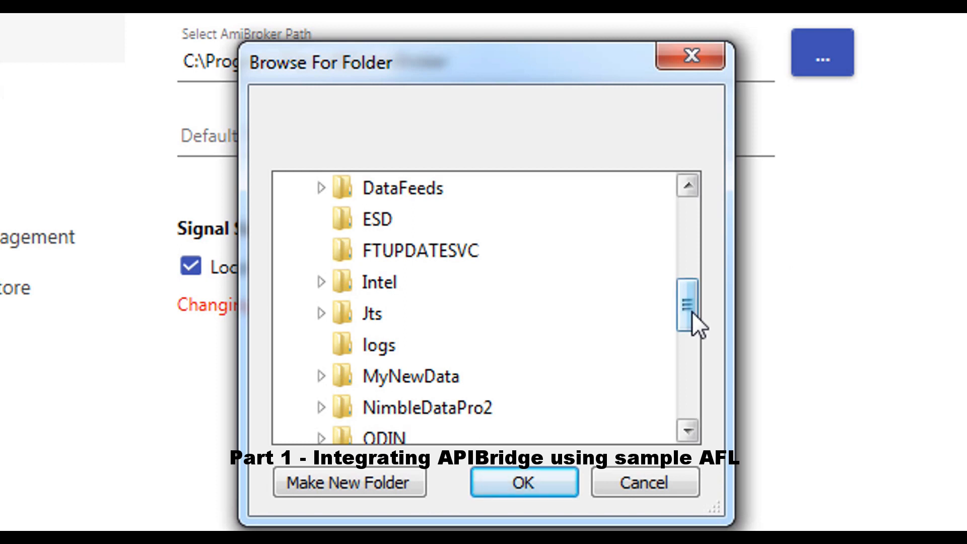
{"action": "scroll", "scroll_direction": "down", "scroll_amount": 3}
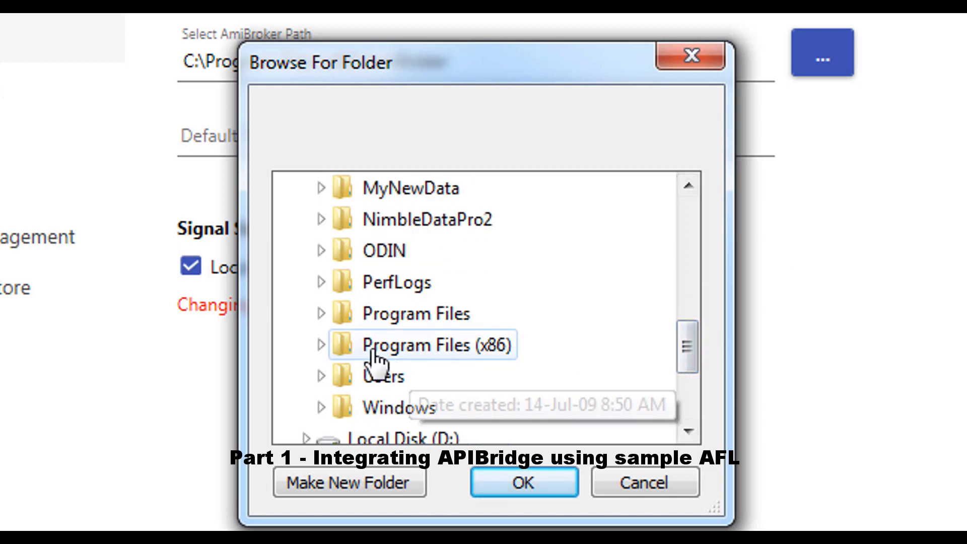
{"action": "left_click", "coordinate": [320, 344]}
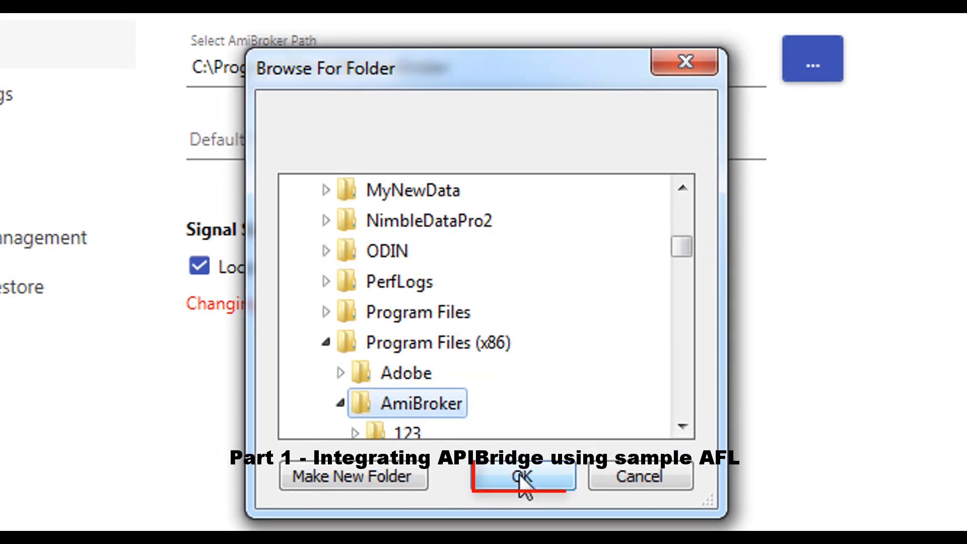
{"action": "left_click", "coordinate": [522, 476]}
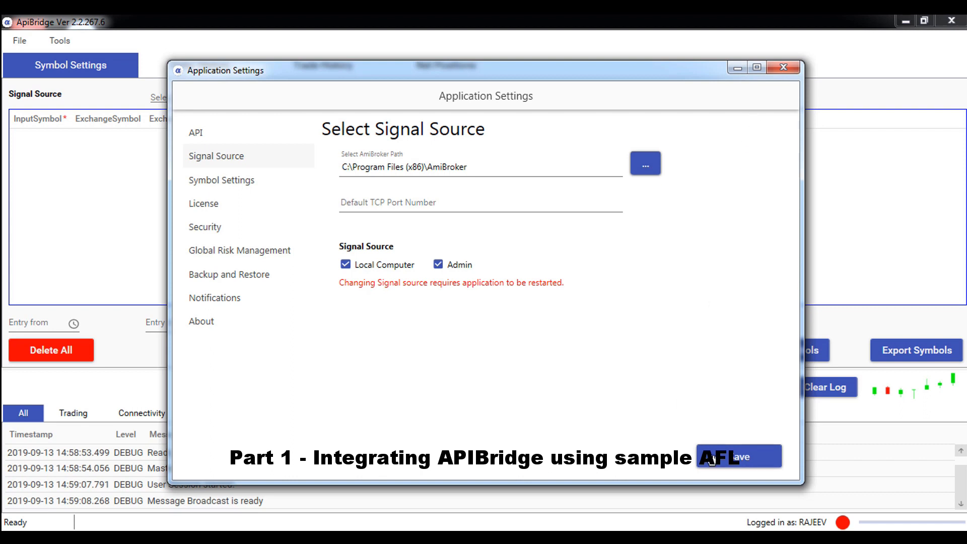
{"action": "mouse_move", "coordinate": [828, 61]}
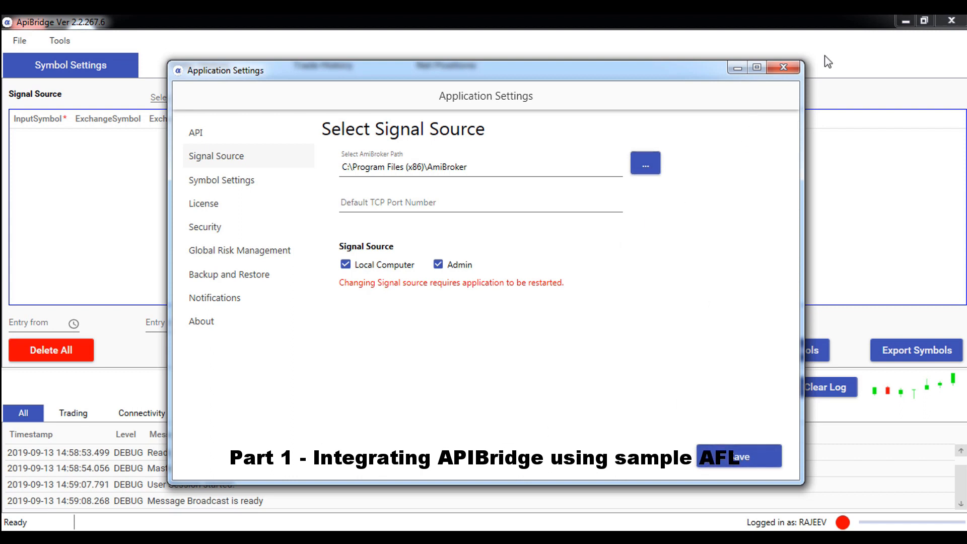
{"action": "left_click", "coordinate": [784, 68]}
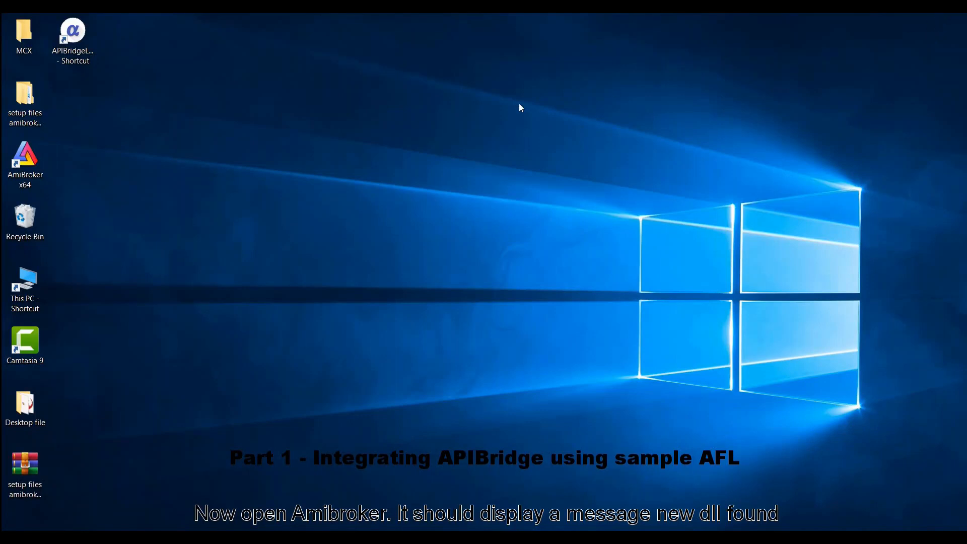
- Launch AmiBroker past the plugin warning and show the Intraday preferences page
{"action": "double_click", "coordinate": [24, 158]}
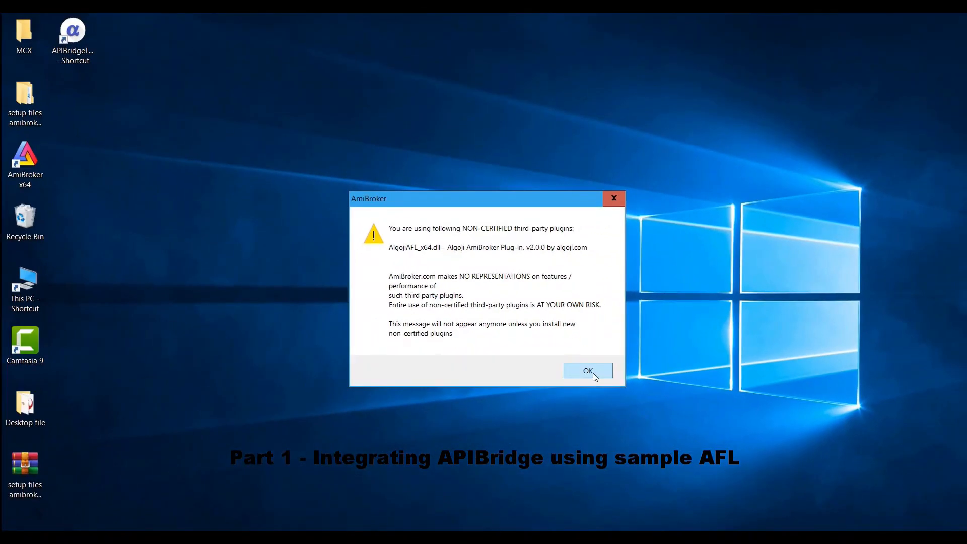
{"action": "left_click", "coordinate": [587, 371]}
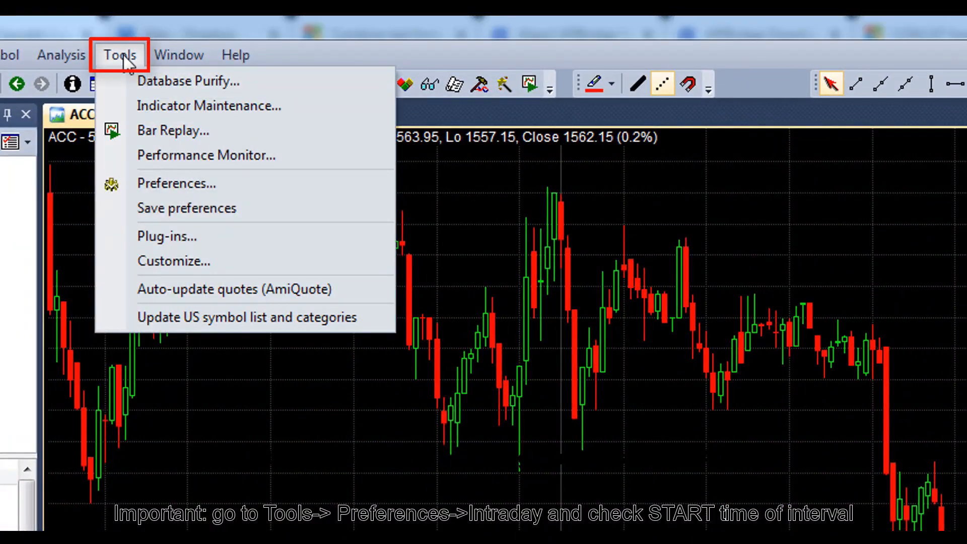
{"action": "mouse_move", "coordinate": [177, 183]}
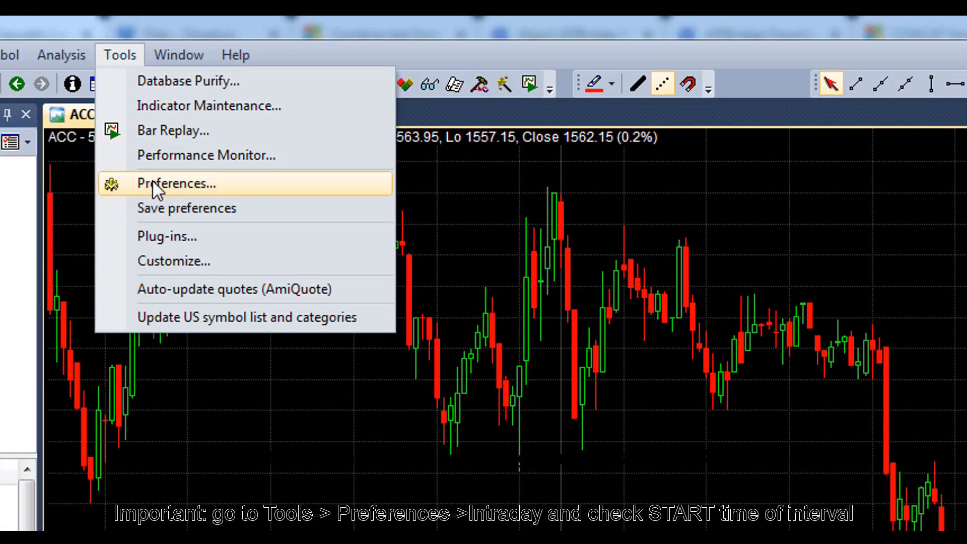
{"action": "left_click", "coordinate": [177, 183]}
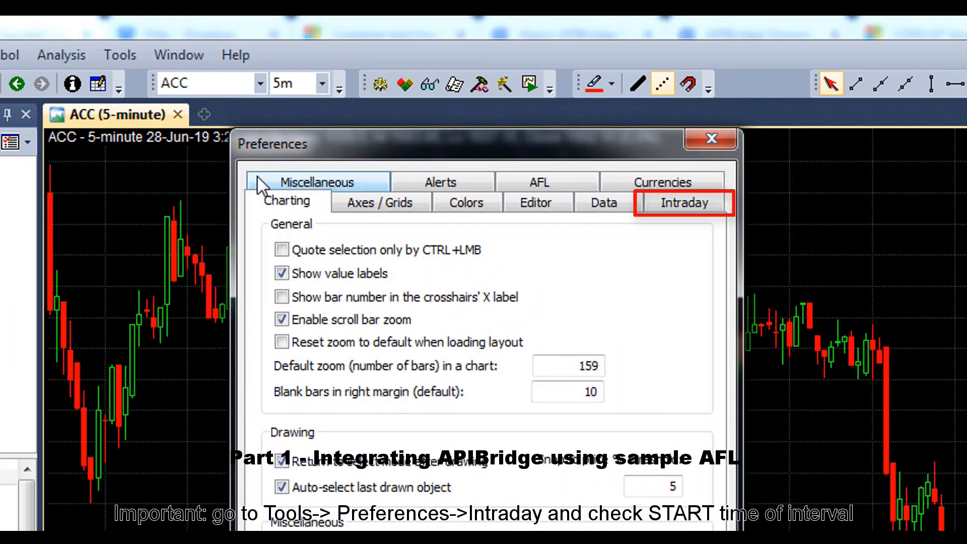
{"action": "left_click", "coordinate": [683, 202]}
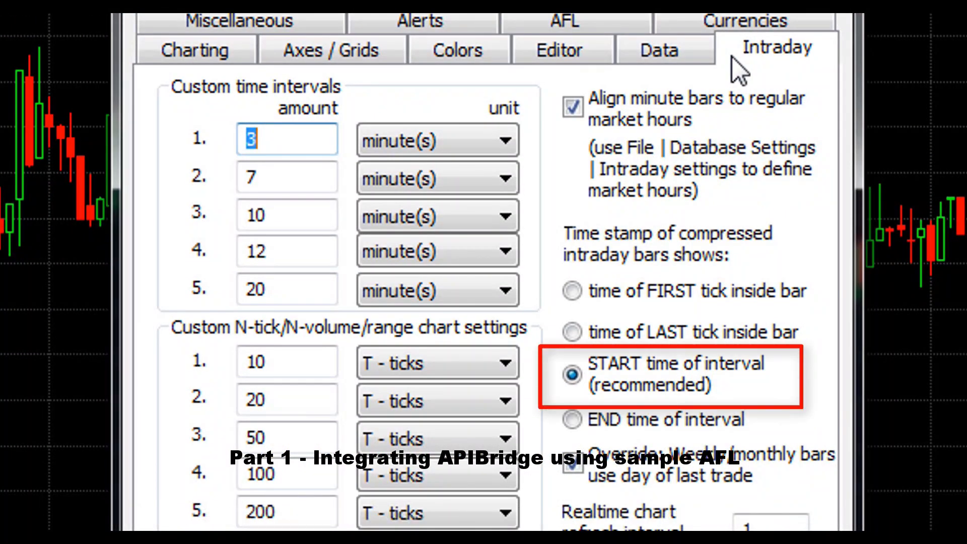
{"action": "mouse_move", "coordinate": [716, 189]}
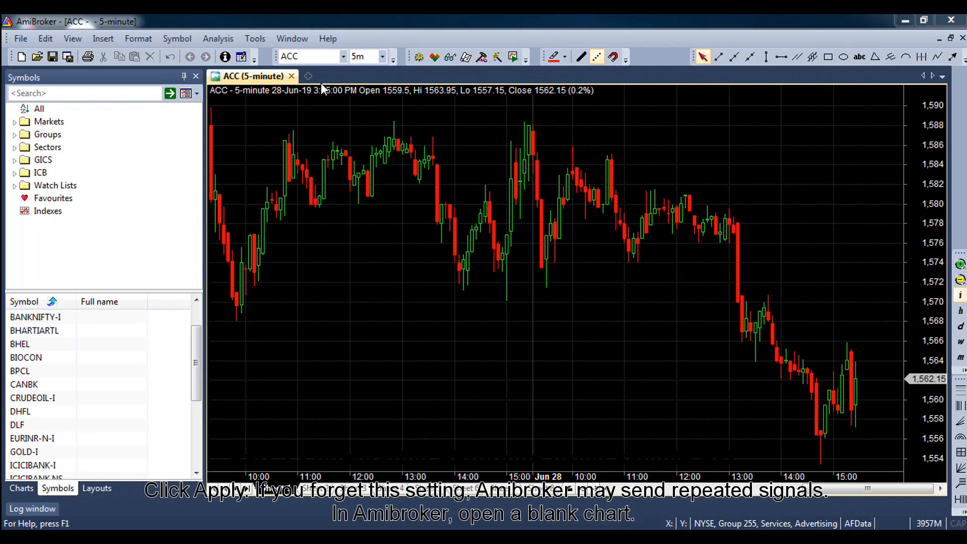
- Create a new blank chart window beside the ACC 5-minute chart
{"action": "left_click", "coordinate": [310, 75]}
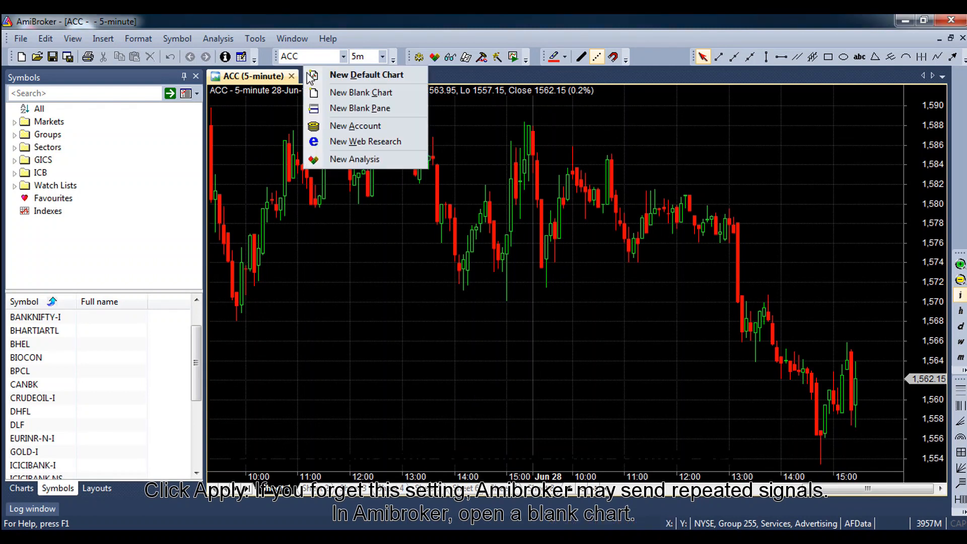
{"action": "mouse_move", "coordinate": [361, 92]}
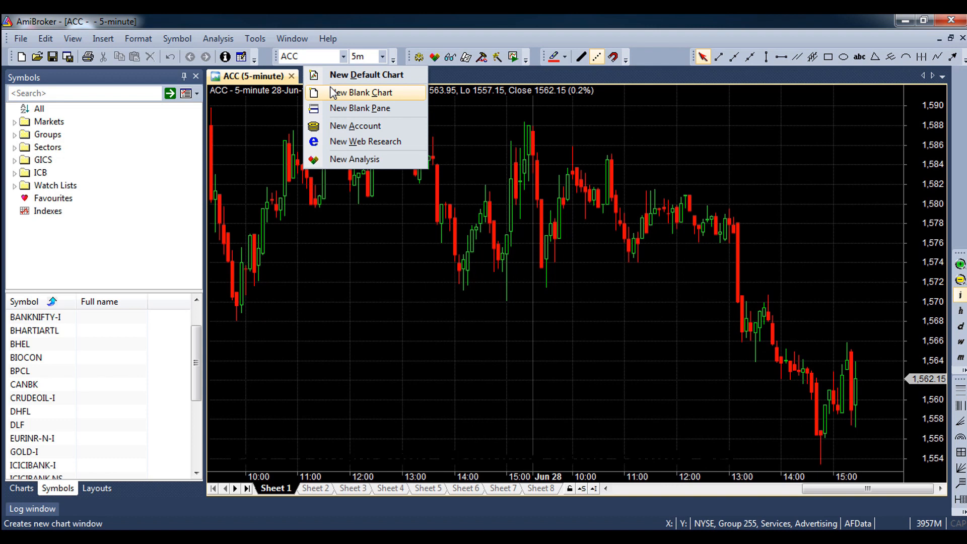
{"action": "left_click", "coordinate": [360, 92]}
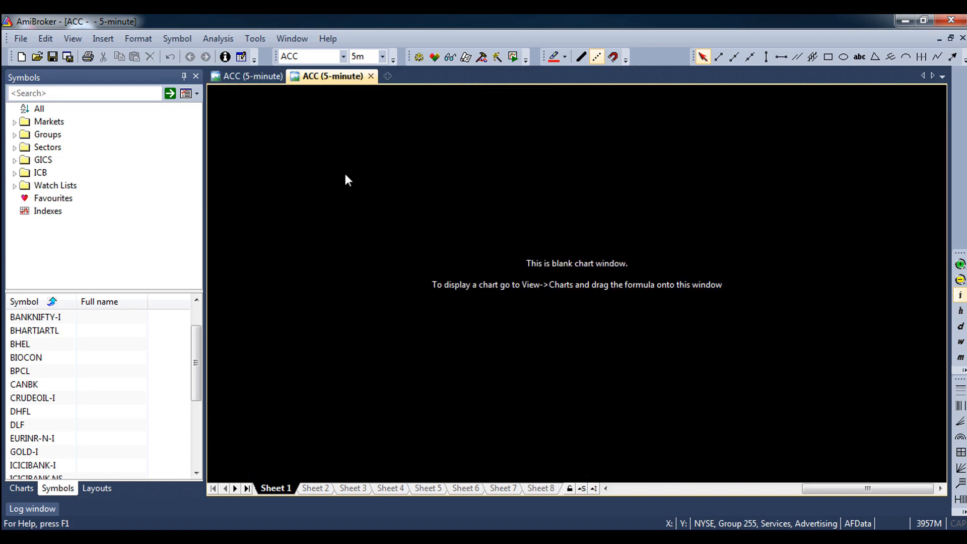
{"action": "mouse_move", "coordinate": [638, 122]}
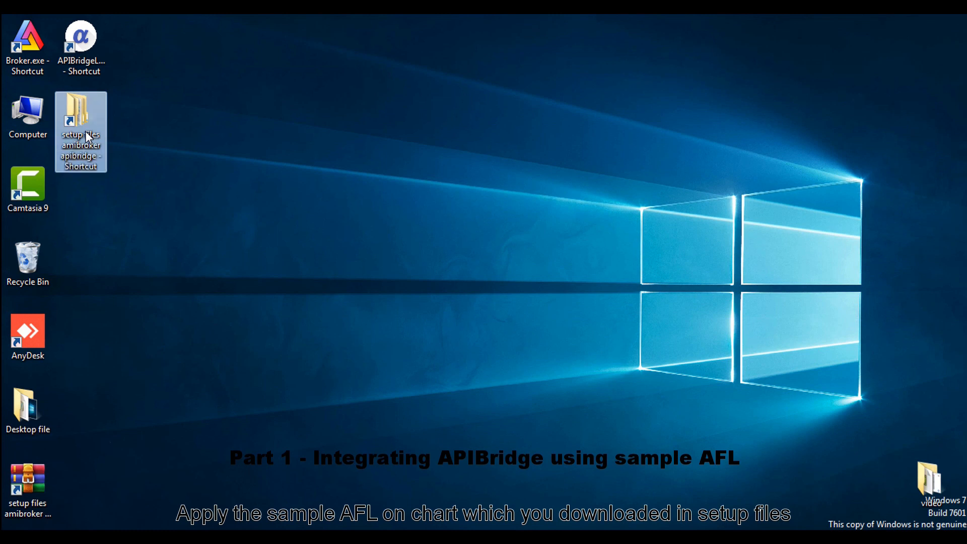
- Copy the entire code of sample.afl from the setup files folder, then close Notepad
{"action": "double_click", "coordinate": [81, 131]}
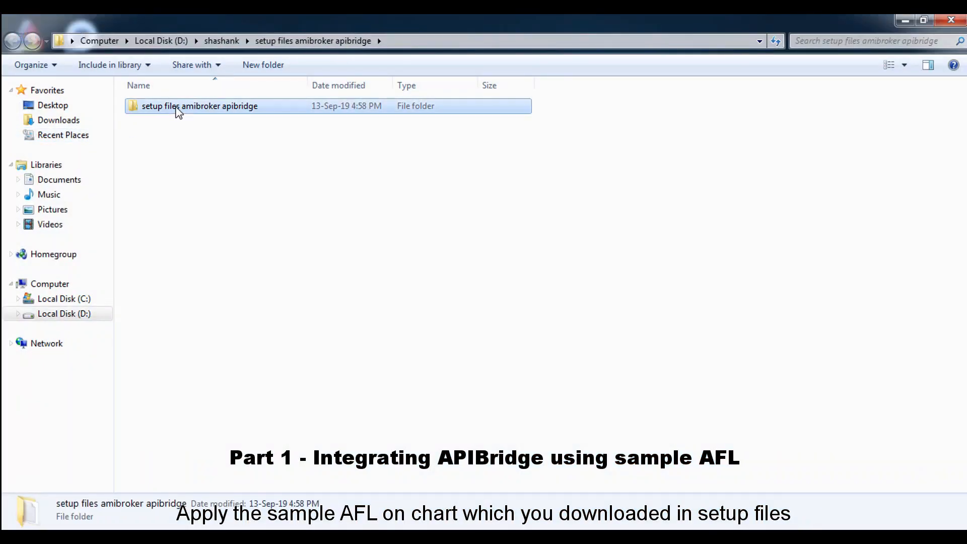
{"action": "double_click", "coordinate": [200, 106]}
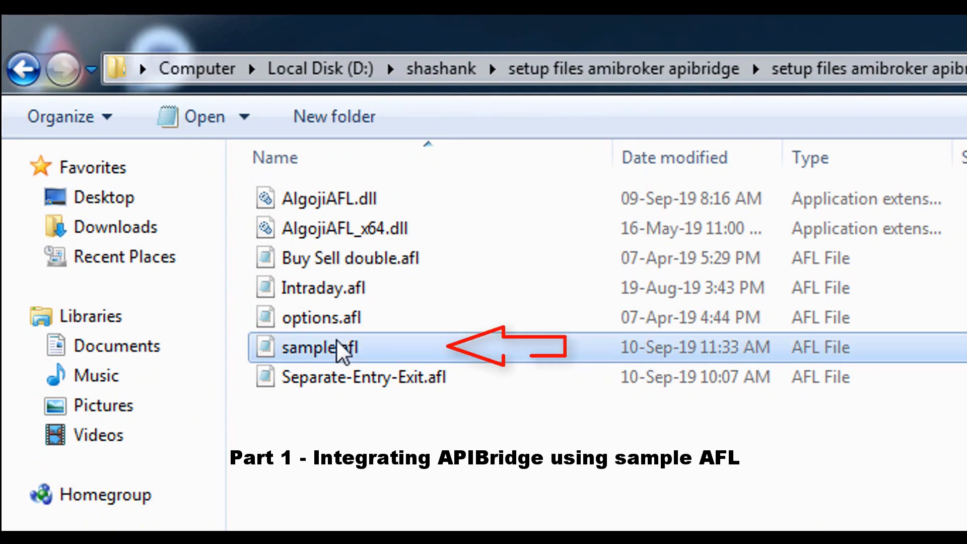
{"action": "double_click", "coordinate": [320, 347]}
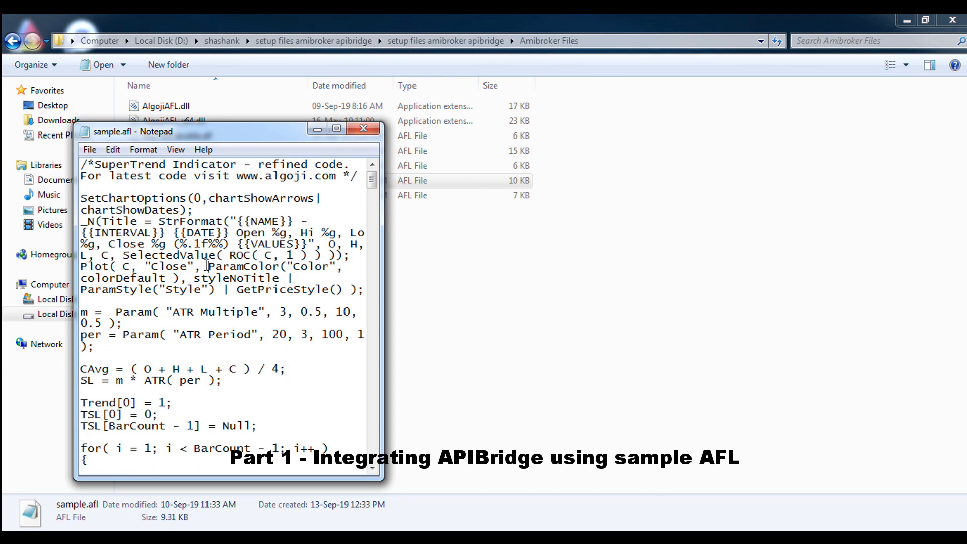
{"action": "key", "text": "ctrl+a"}
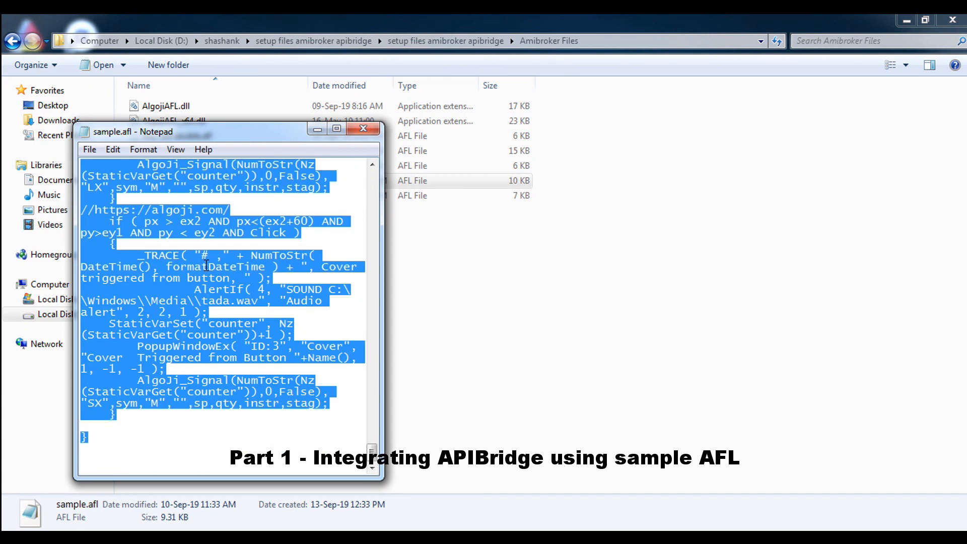
{"action": "right_click", "coordinate": [207, 265]}
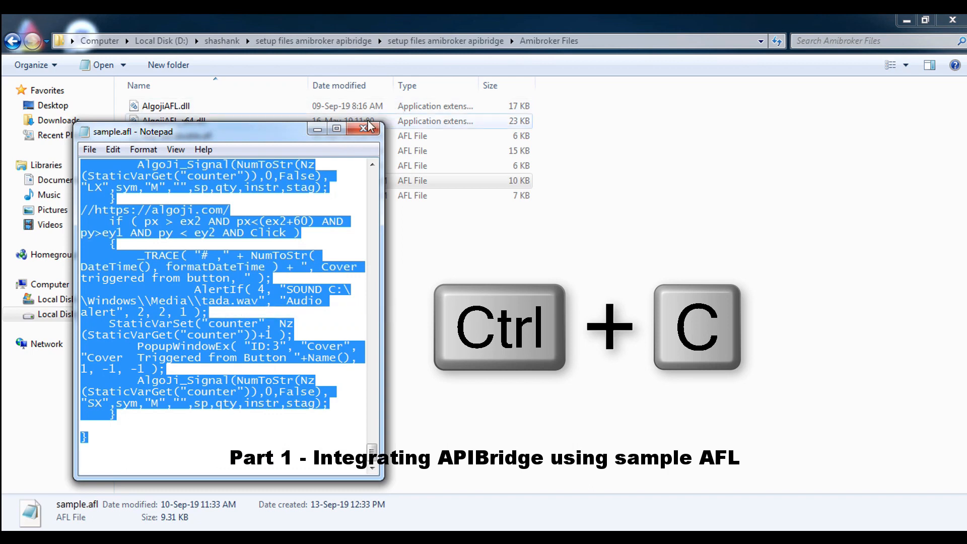
{"action": "left_click", "coordinate": [367, 128]}
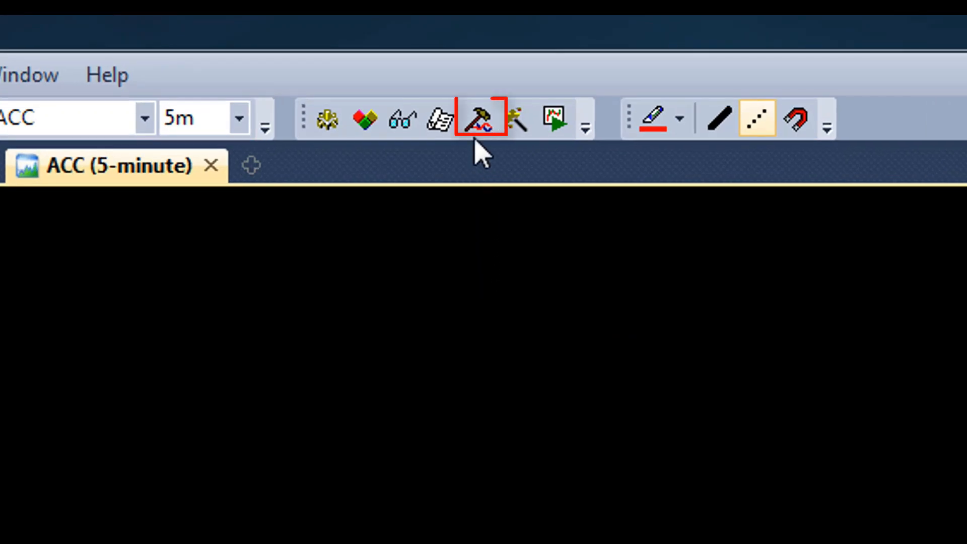
- Paste the copied sample.afl code into a new formula in the Formula Editor
{"action": "left_click", "coordinate": [482, 119]}
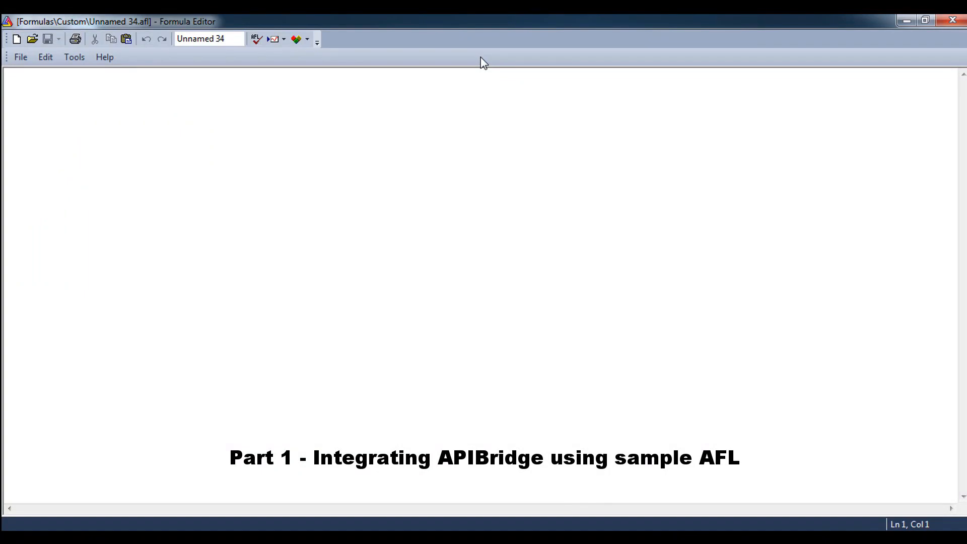
{"action": "right_click", "coordinate": [350, 187]}
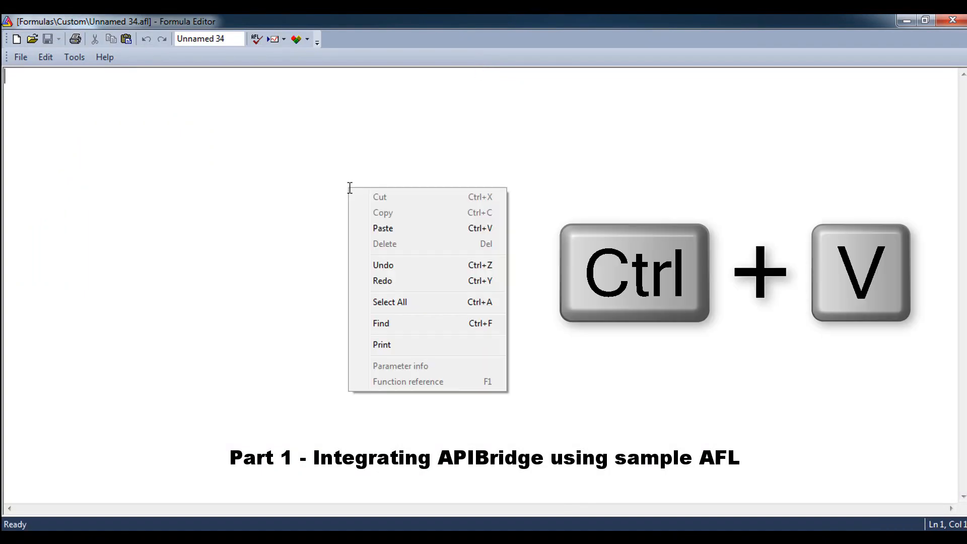
{"action": "left_click", "coordinate": [383, 228]}
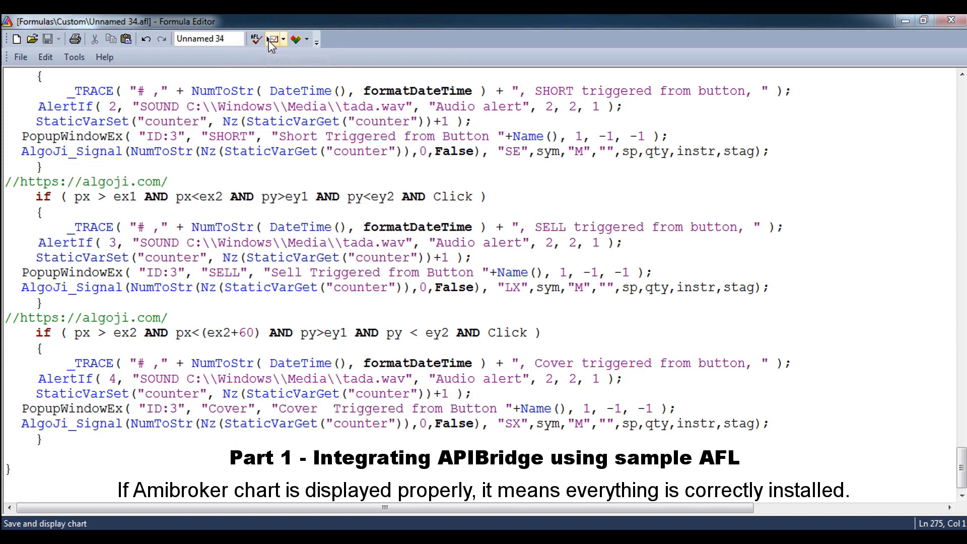
{"action": "mouse_move", "coordinate": [272, 39]}
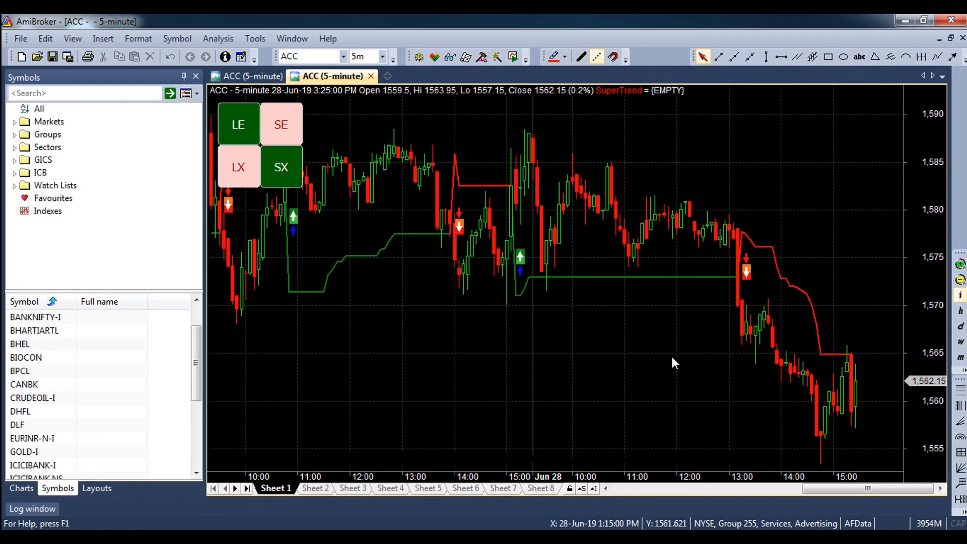
{"action": "mouse_move", "coordinate": [581, 321]}
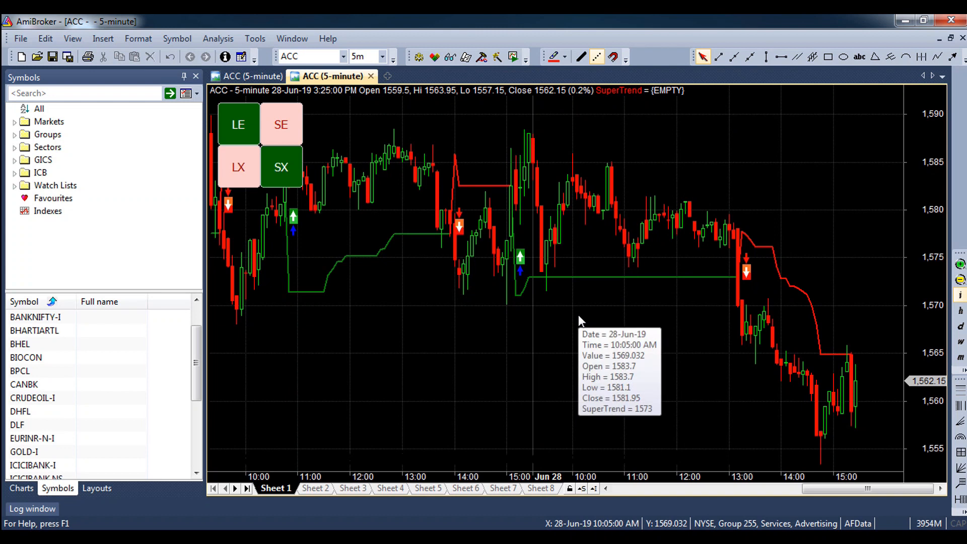
{"action": "mouse_move", "coordinate": [596, 447]}
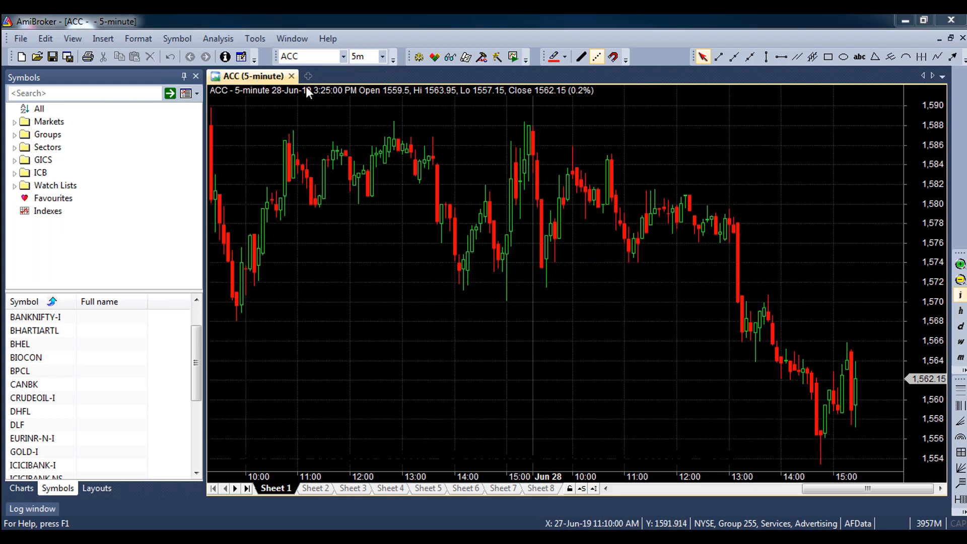
{"action": "mouse_move", "coordinate": [310, 81]}
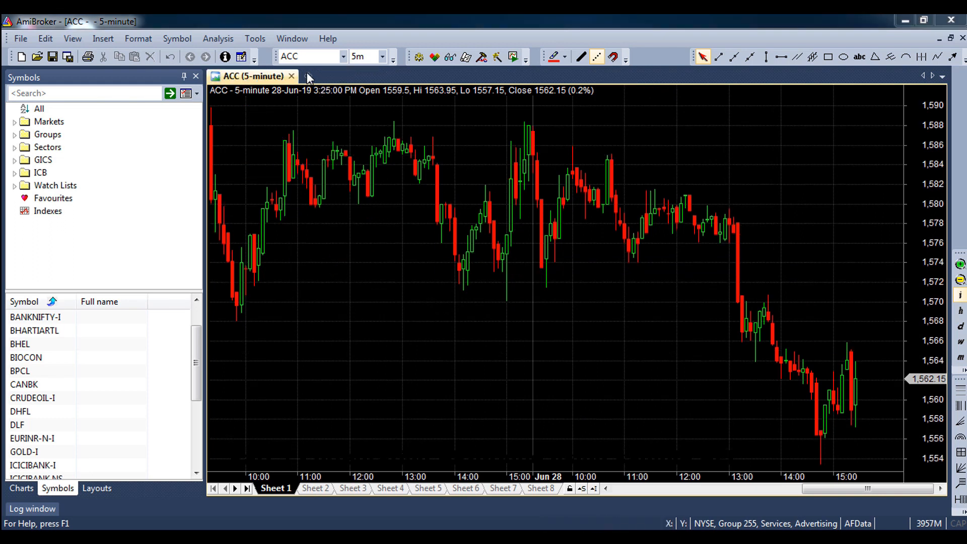
- Create another blank chart window beside the ACC candlestick chart
{"action": "left_click", "coordinate": [306, 76]}
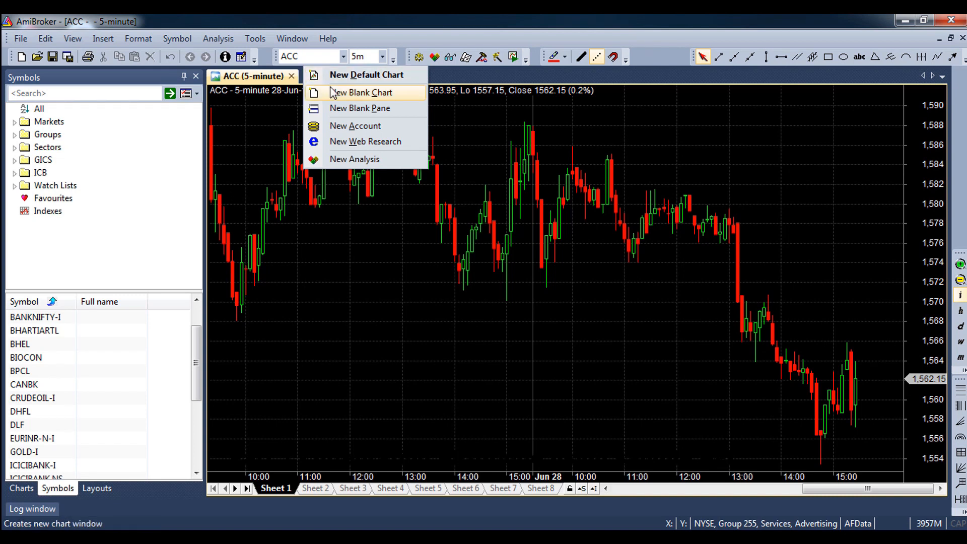
{"action": "left_click", "coordinate": [362, 92]}
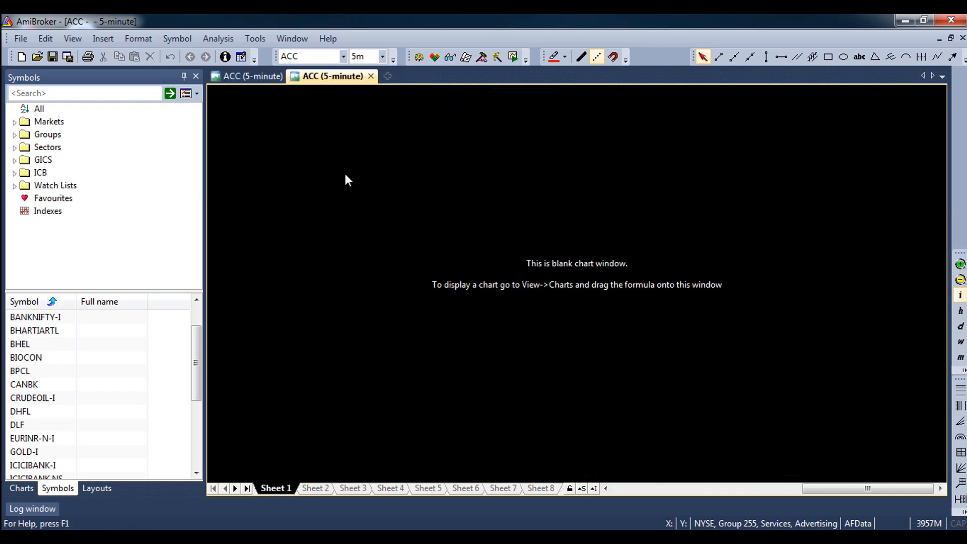
{"action": "mouse_move", "coordinate": [660, 121]}
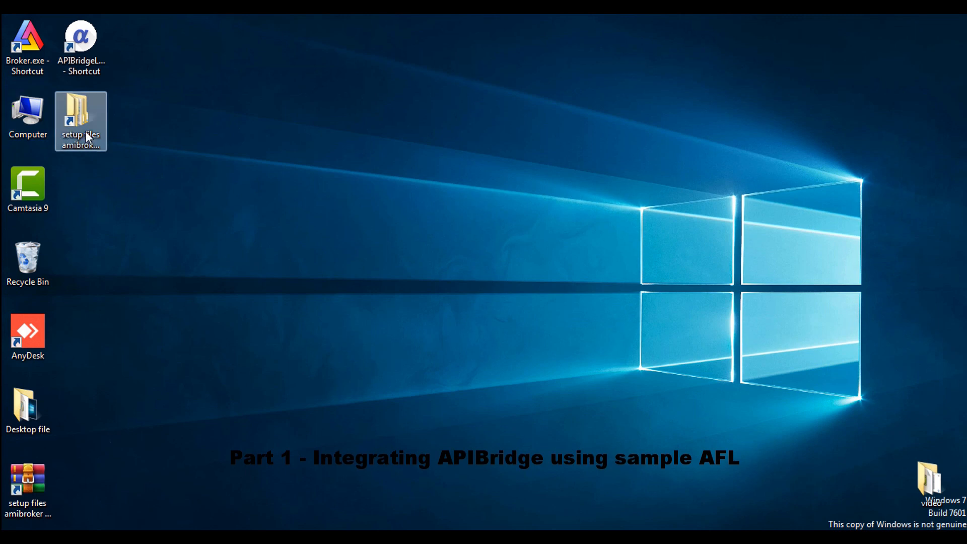
- Reopen sample.afl from the Amibroker Files folder in Notepad and select all of its code
{"action": "double_click", "coordinate": [81, 120]}
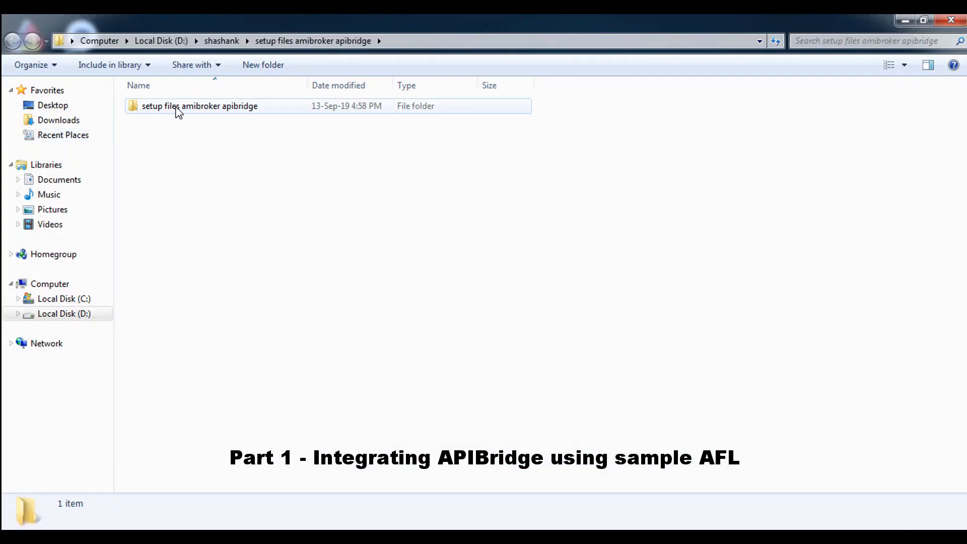
{"action": "double_click", "coordinate": [199, 106]}
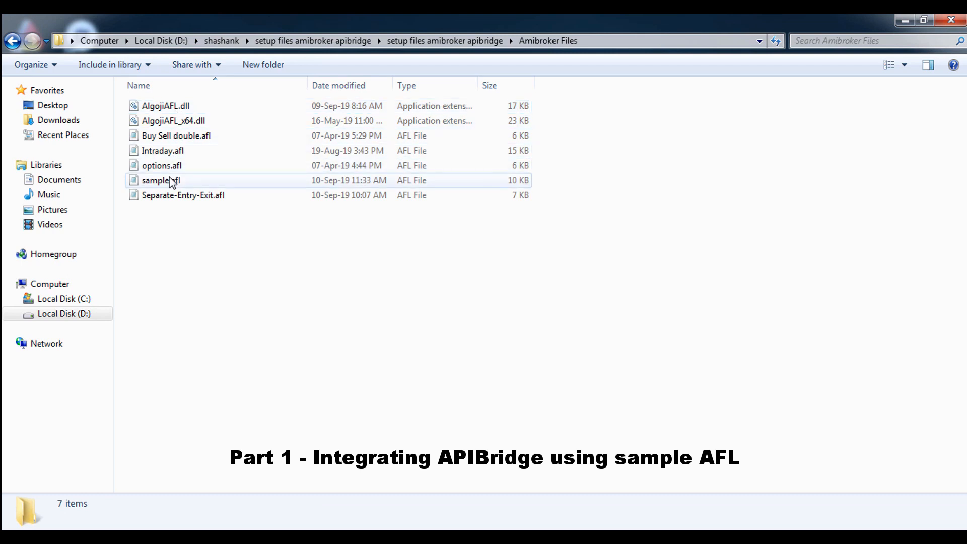
{"action": "left_click", "coordinate": [161, 180]}
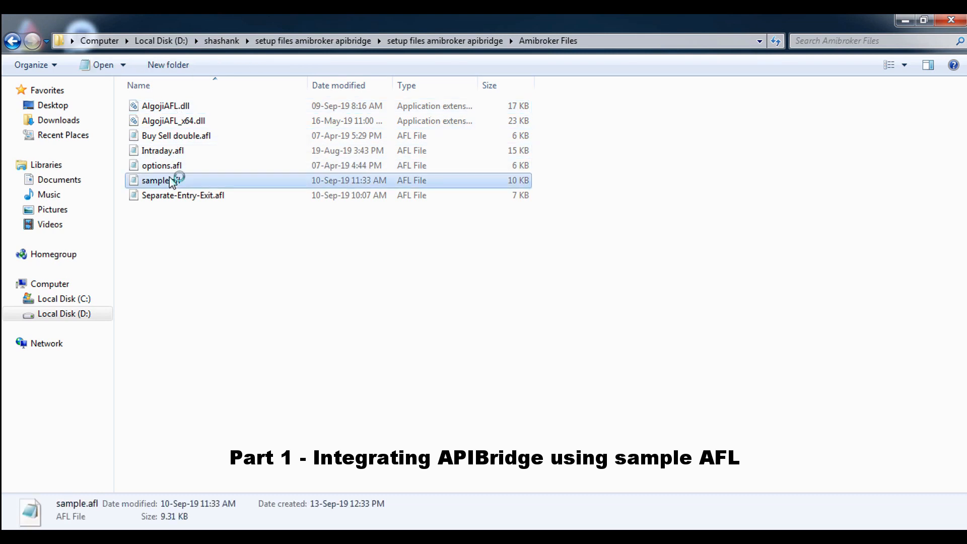
{"action": "double_click", "coordinate": [158, 181]}
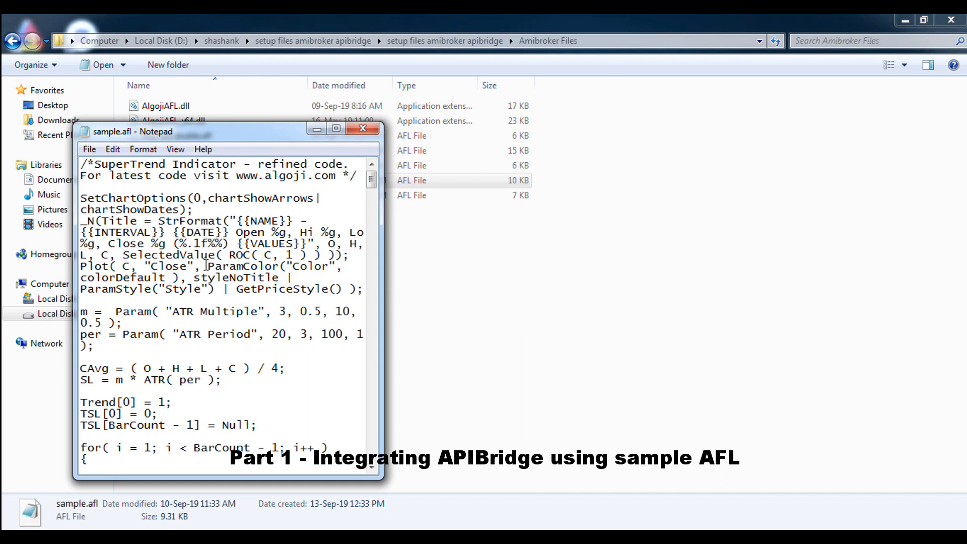
{"action": "key", "text": "ctrl+a"}
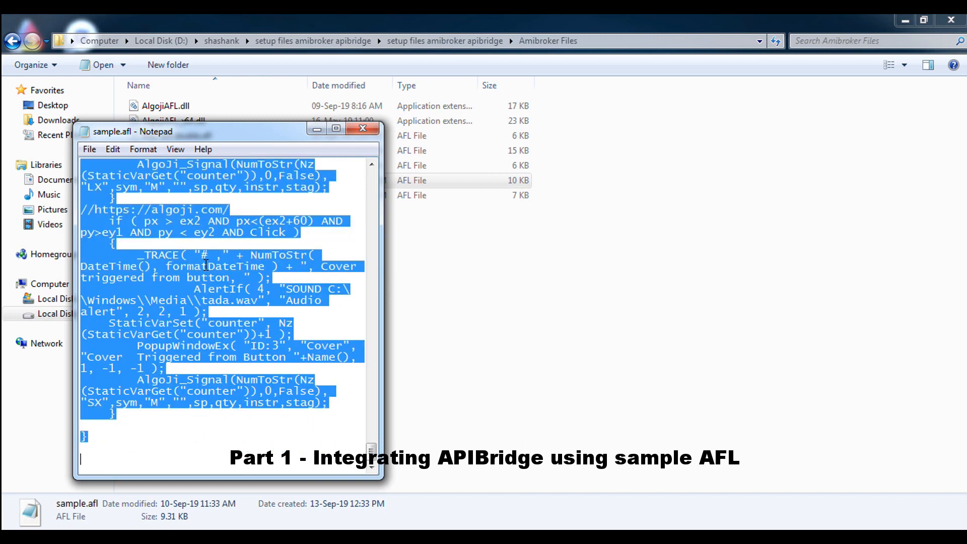
{"action": "mouse_move", "coordinate": [395, 114]}
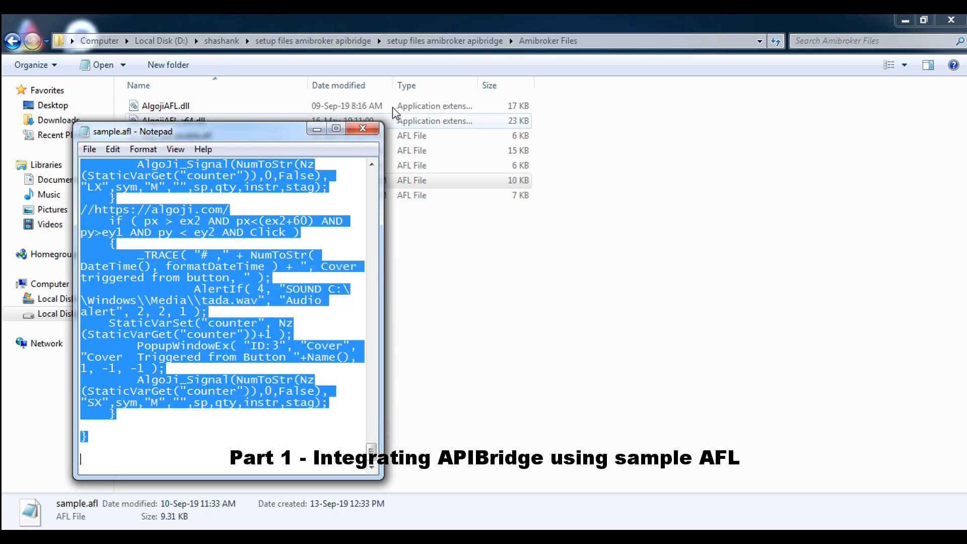
{"action": "left_click", "coordinate": [363, 128]}
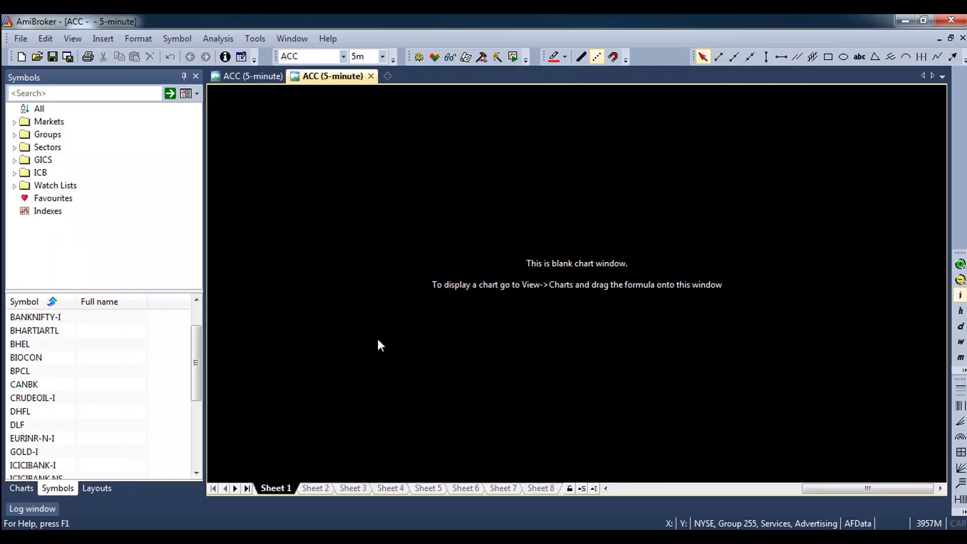
{"action": "mouse_move", "coordinate": [484, 101]}
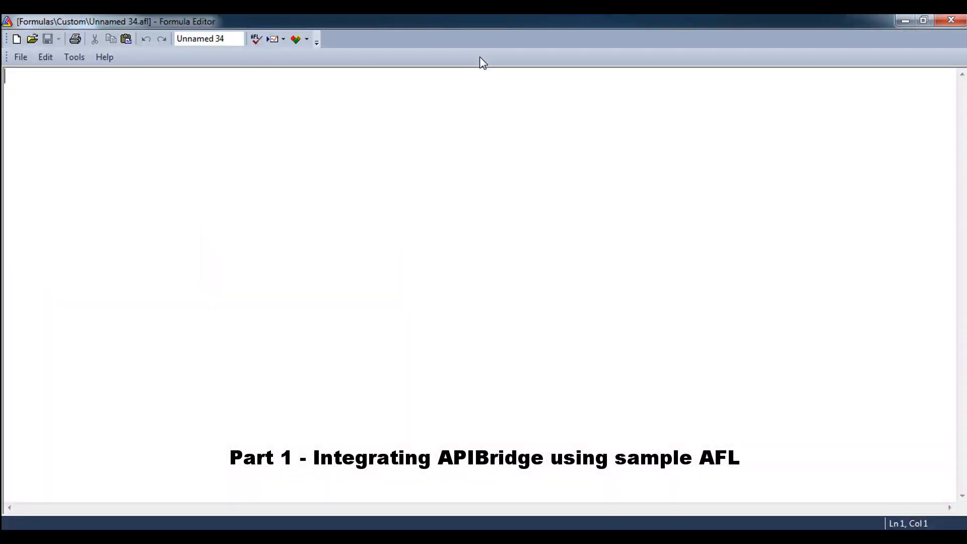
- Paste the sample AFL code into the new Unnamed 34 formula via the editor context menu
{"action": "right_click", "coordinate": [350, 188]}
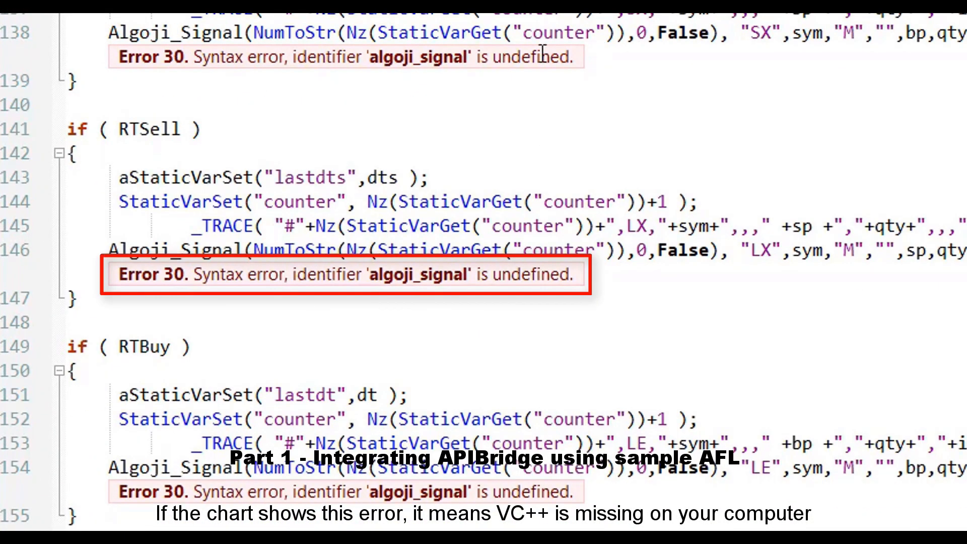
{"action": "scroll", "scroll_direction": "down", "scroll_amount": 3}
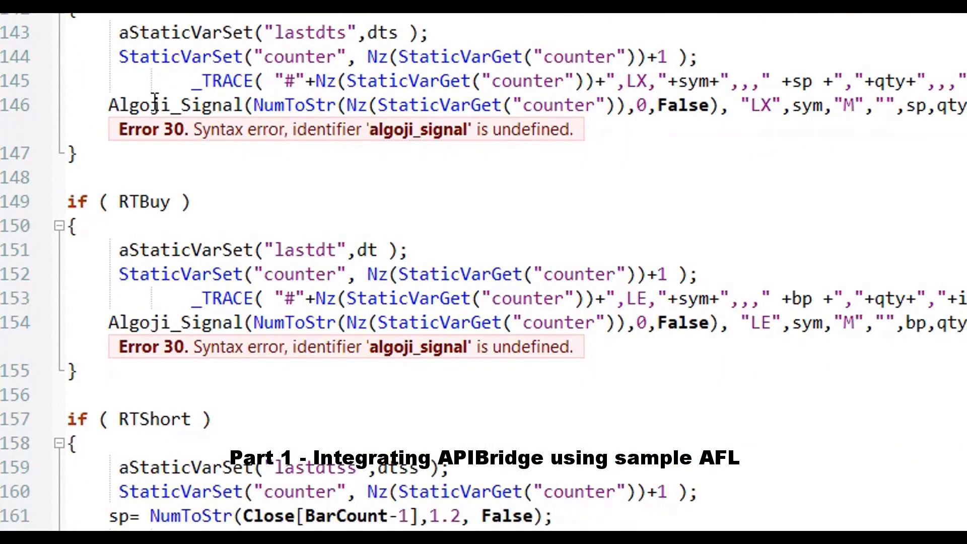
{"action": "mouse_move", "coordinate": [268, 287]}
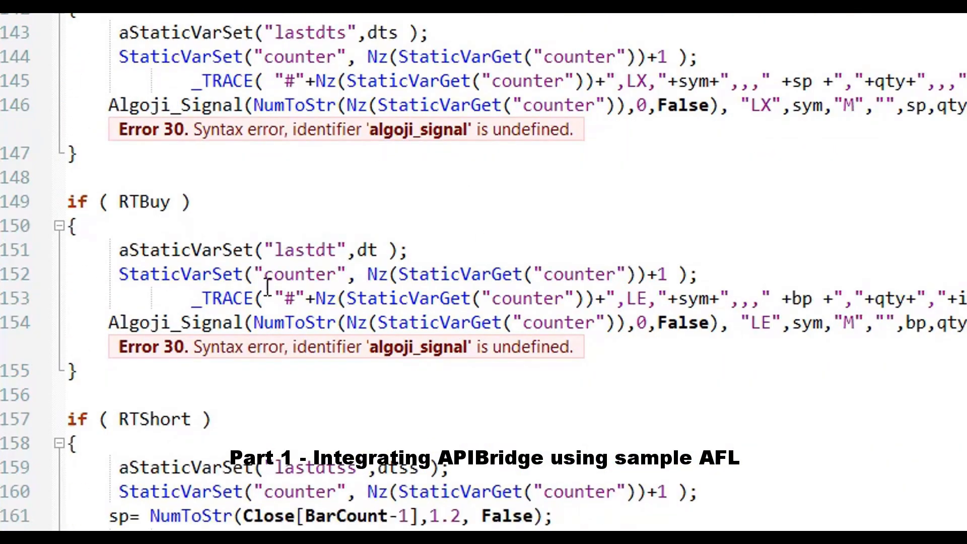
{"action": "scroll", "scroll_direction": "up", "scroll_amount": 3}
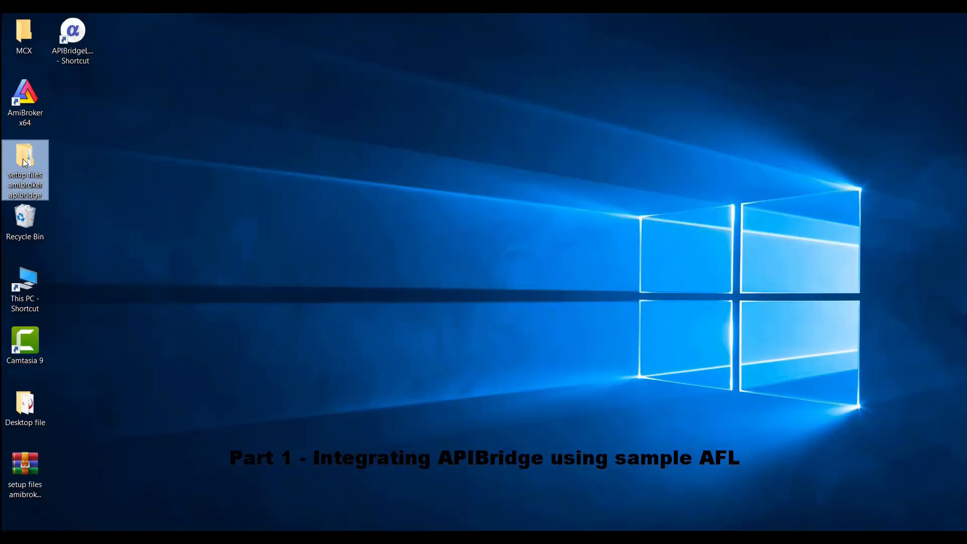
- Read the setup-files readme in Notepad and select the Microsoft VC++ 2015 download URL
{"action": "double_click", "coordinate": [24, 154]}
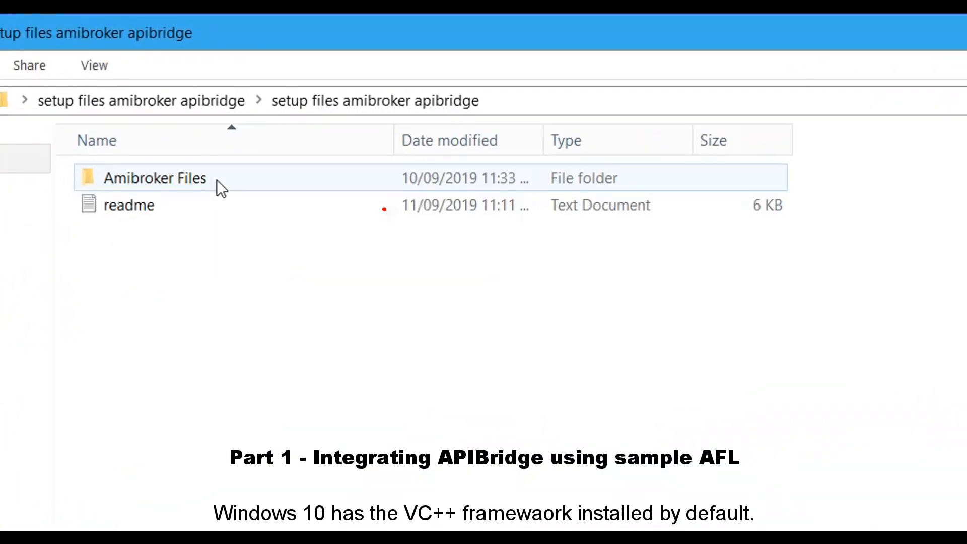
{"action": "left_click", "coordinate": [130, 208]}
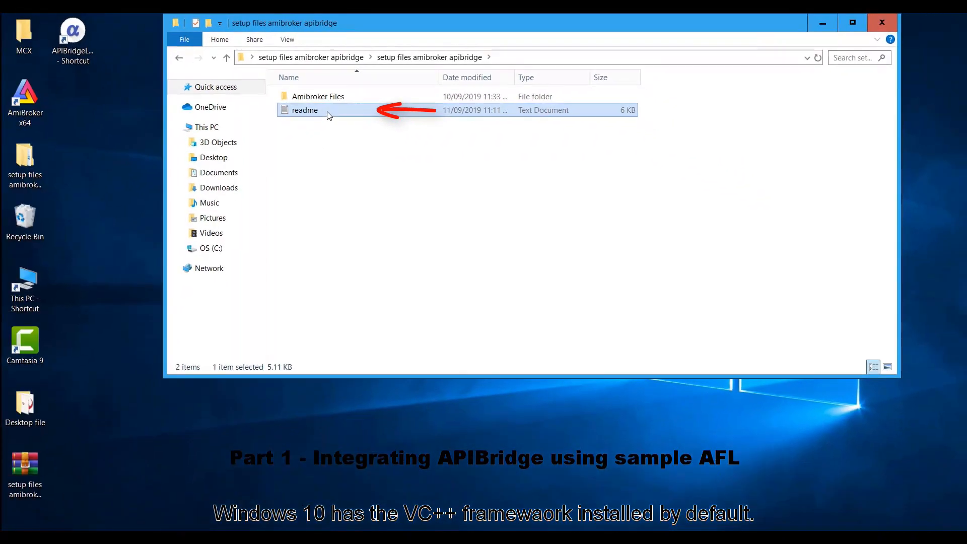
{"action": "double_click", "coordinate": [304, 110]}
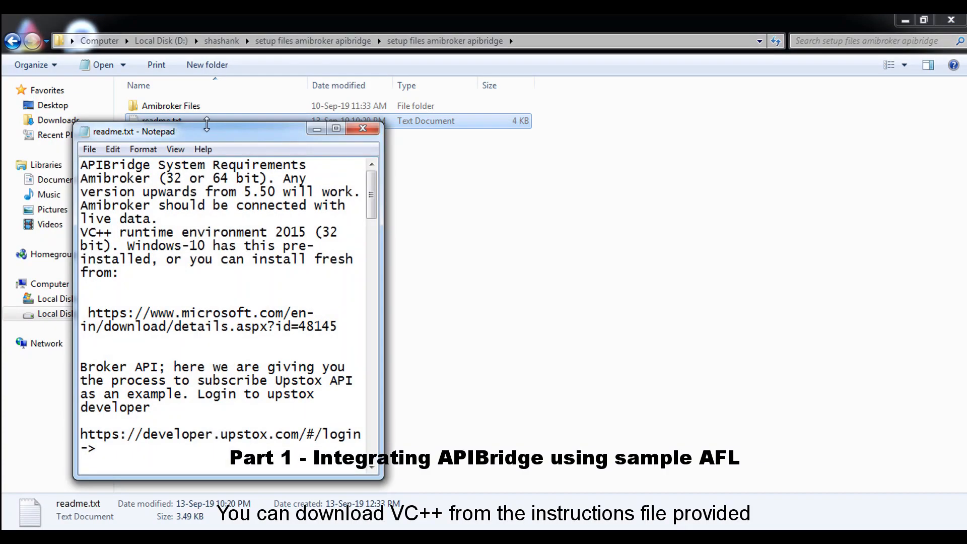
{"action": "left_click", "coordinate": [335, 128]}
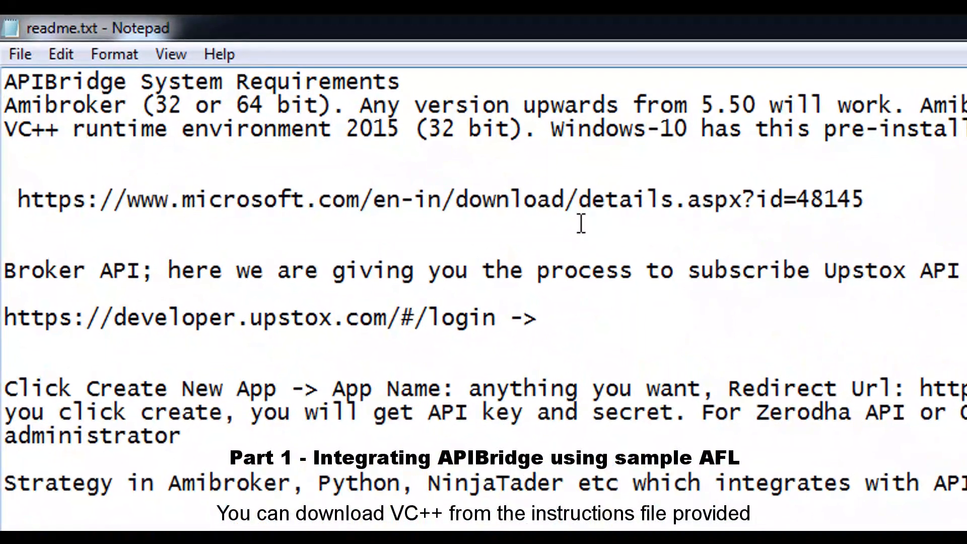
{"action": "triple_click", "coordinate": [432, 199]}
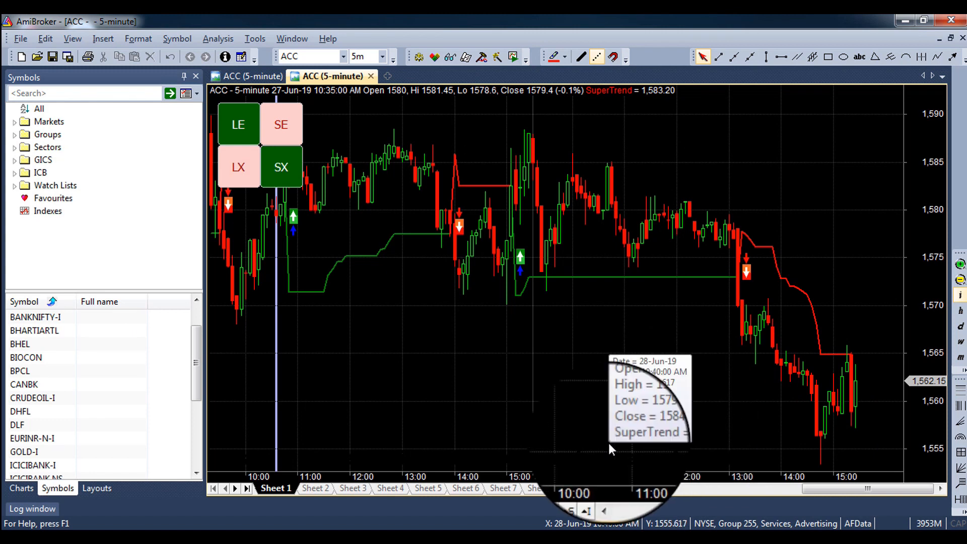
{"action": "mouse_move", "coordinate": [595, 444]}
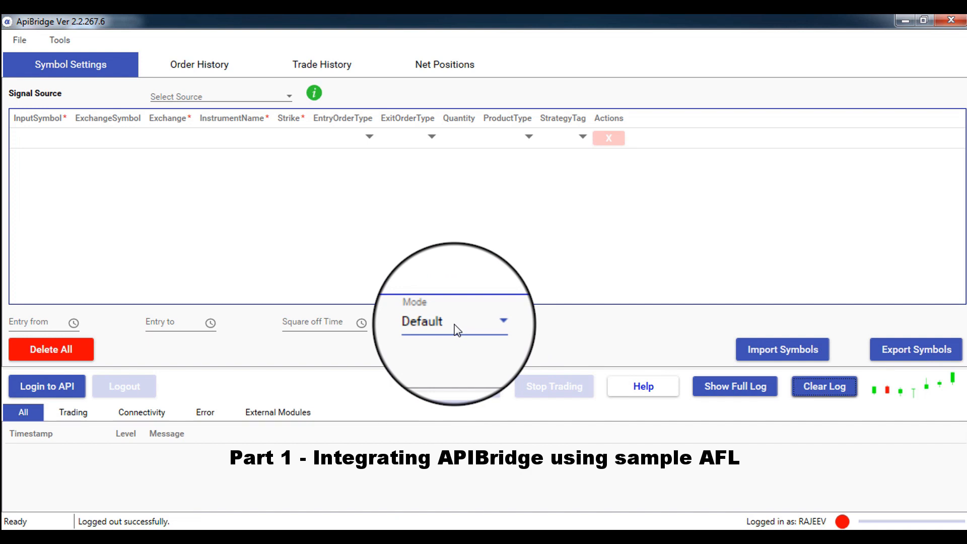
- Switch APIBridge to Paper-Trading mode and save the configuration
{"action": "left_click", "coordinate": [504, 322]}
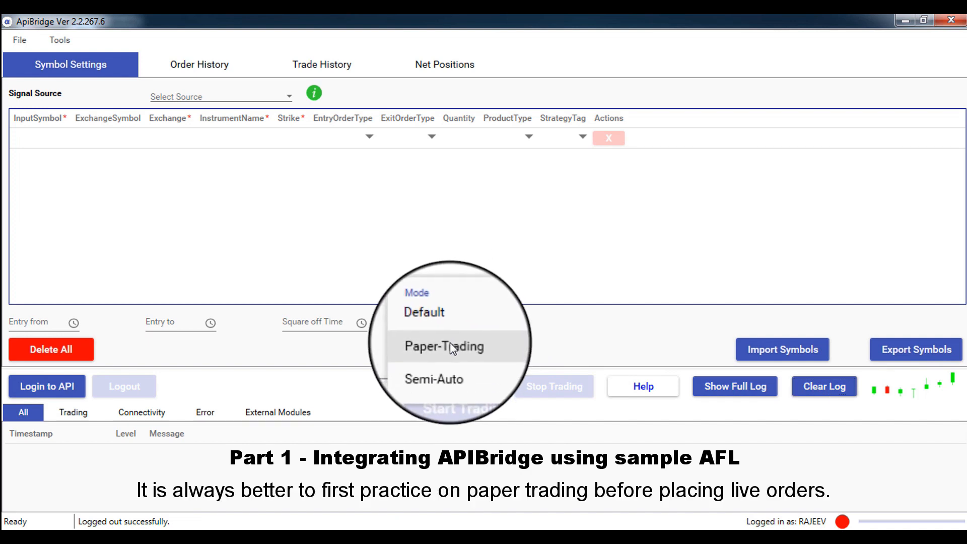
{"action": "left_click", "coordinate": [444, 346]}
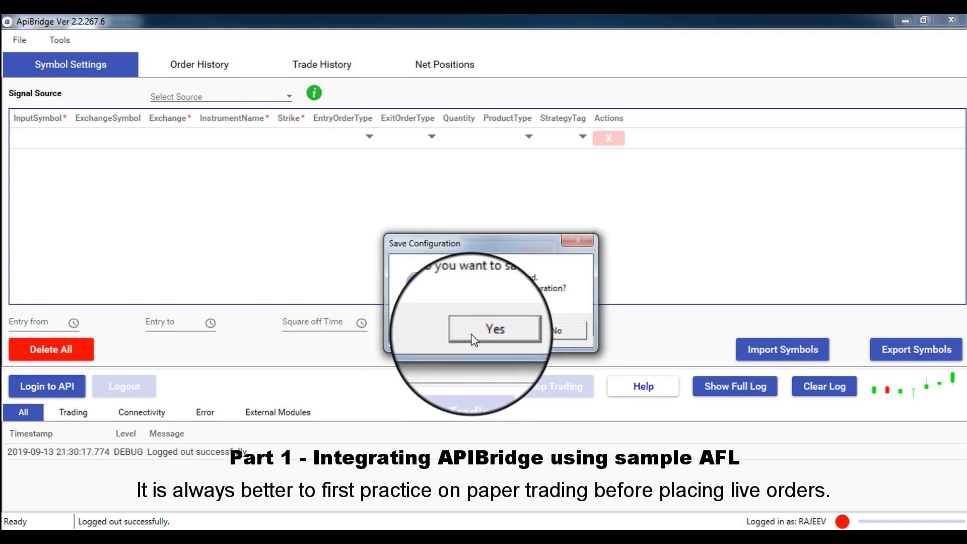
{"action": "left_click", "coordinate": [493, 329]}
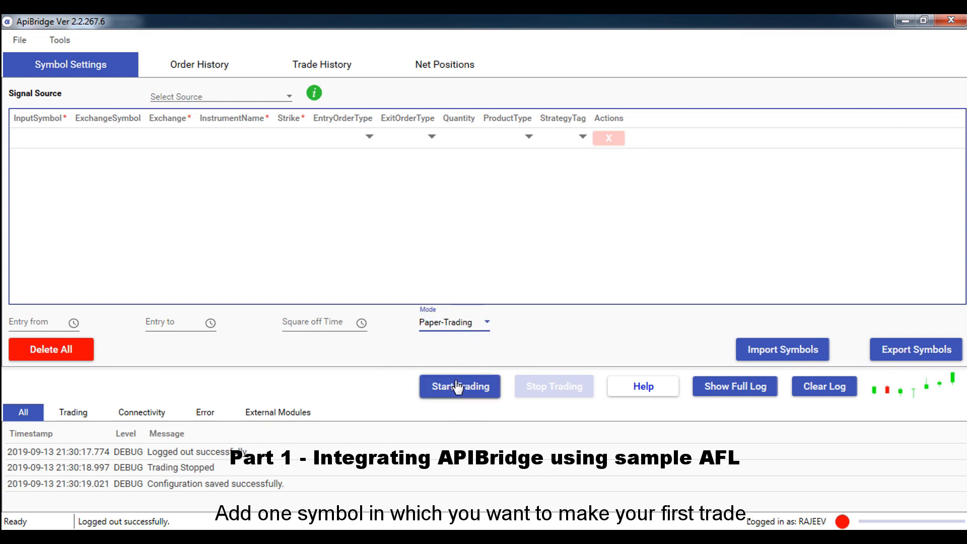
{"action": "mouse_move", "coordinate": [224, 175]}
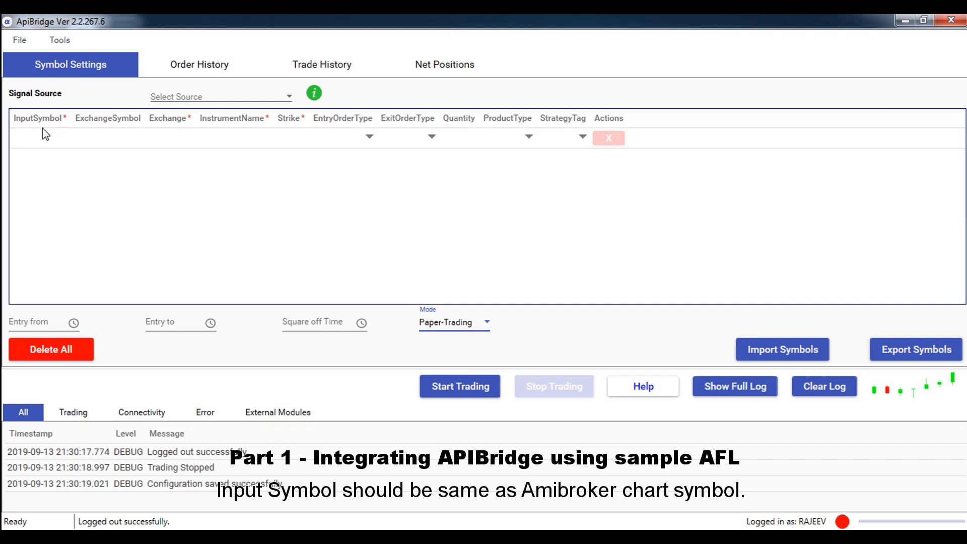
- Enter ACC as the input and exchange symbol of a new Symbol Settings row
{"action": "left_click", "coordinate": [40, 137]}
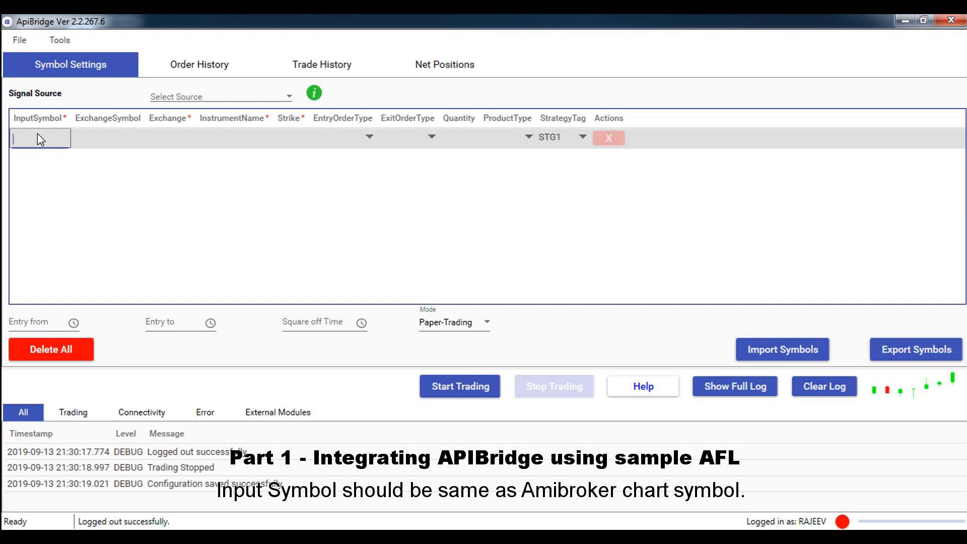
{"action": "mouse_move", "coordinate": [133, 266]}
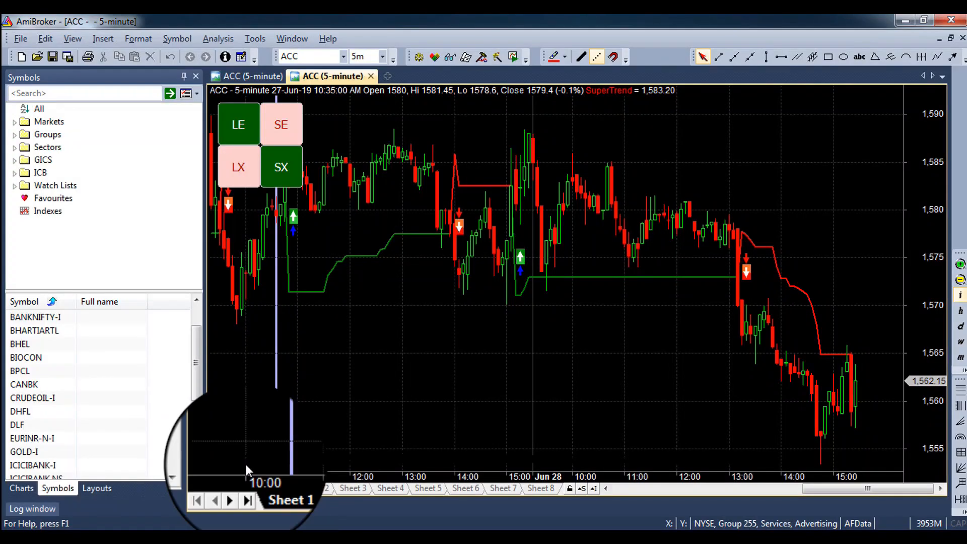
{"action": "left_click", "coordinate": [308, 56]}
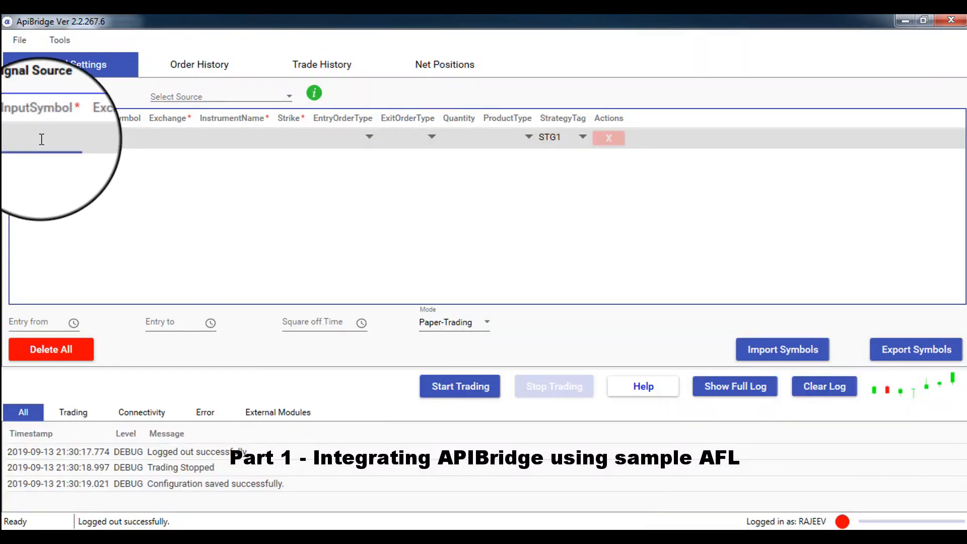
{"action": "type", "text": "ACC"}
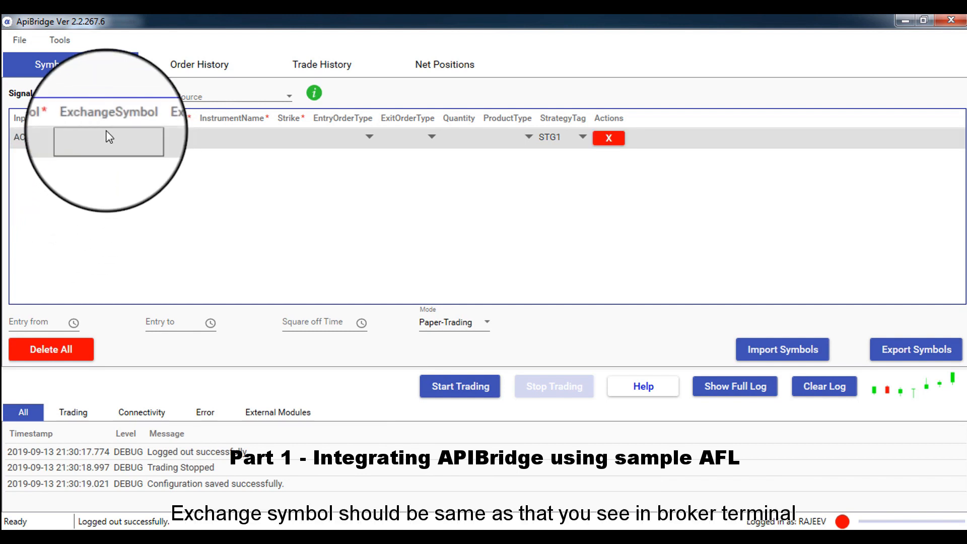
{"action": "type", "text": "A"}
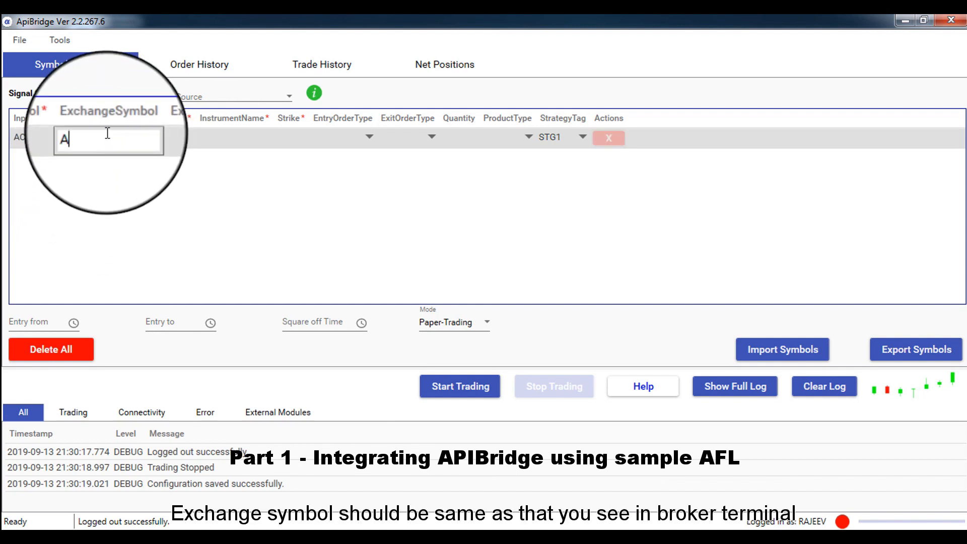
{"action": "type", "text": "CC"}
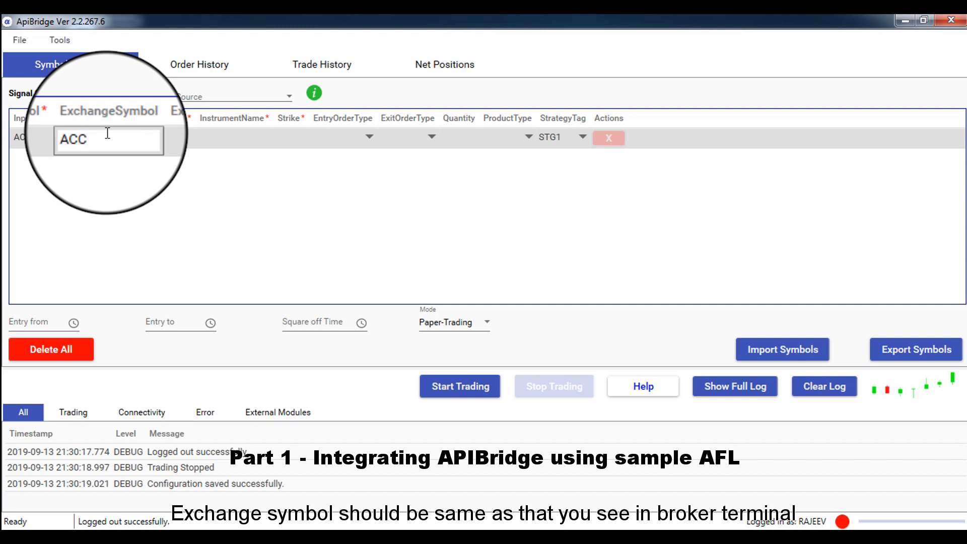
- Set the ACC row to NSE exchange, EQ instrument and MIS product type
{"action": "left_click", "coordinate": [190, 130]}
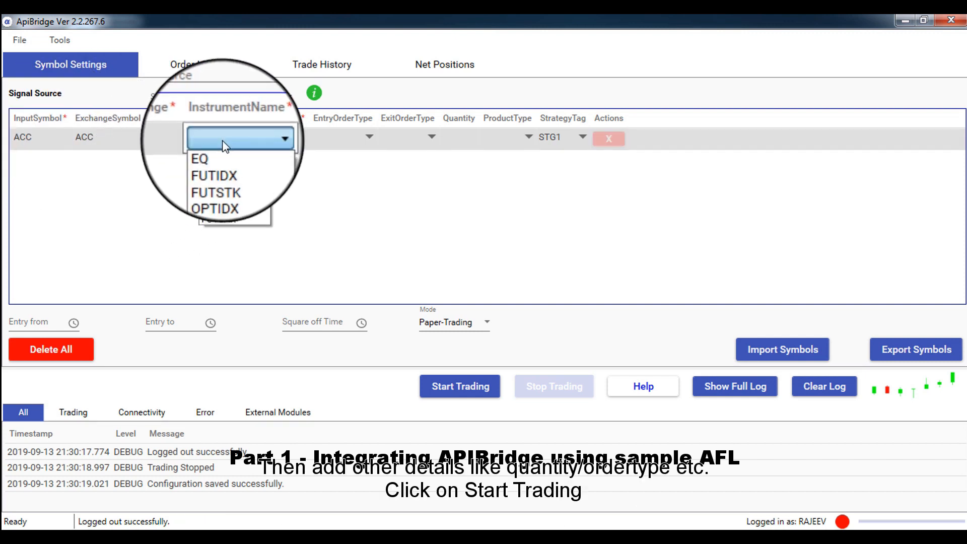
{"action": "left_click", "coordinate": [198, 159]}
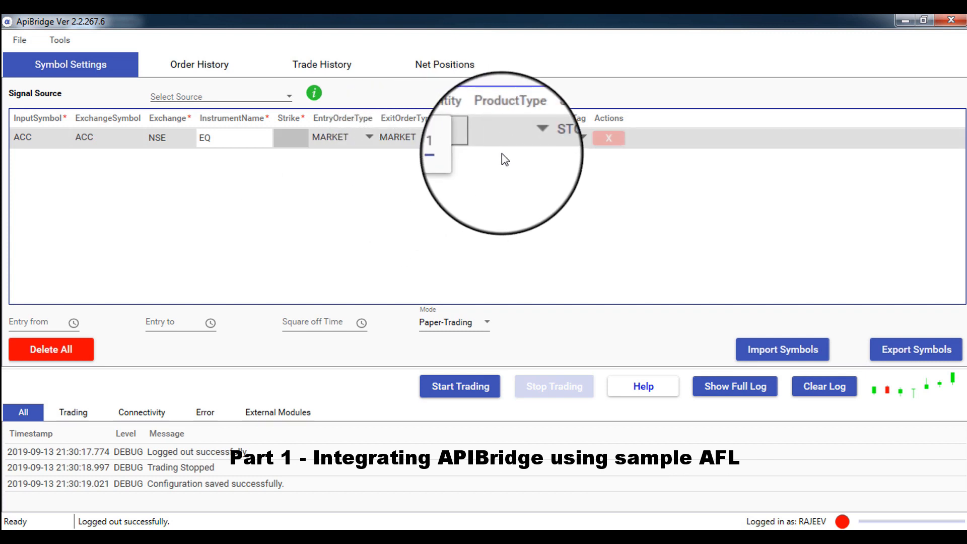
{"action": "left_click", "coordinate": [505, 137]}
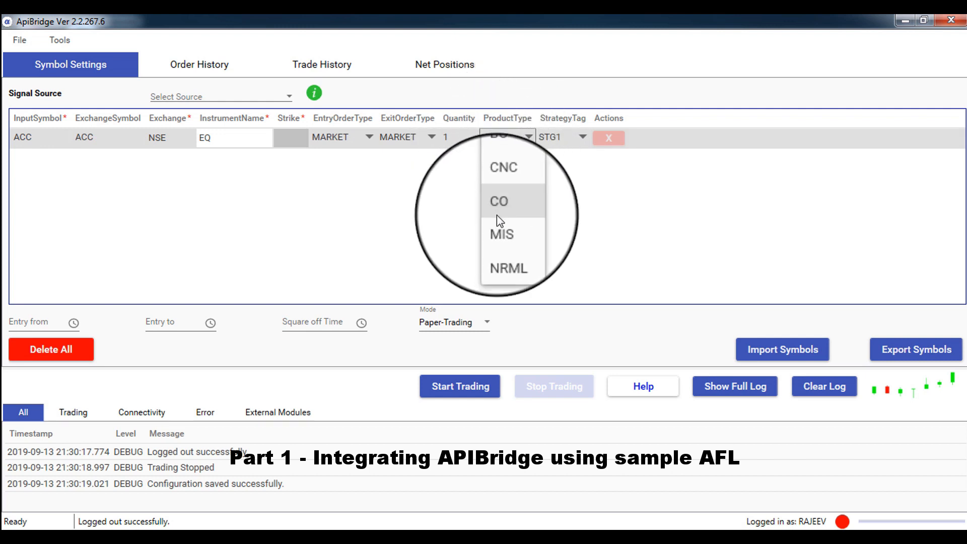
{"action": "left_click", "coordinate": [502, 234]}
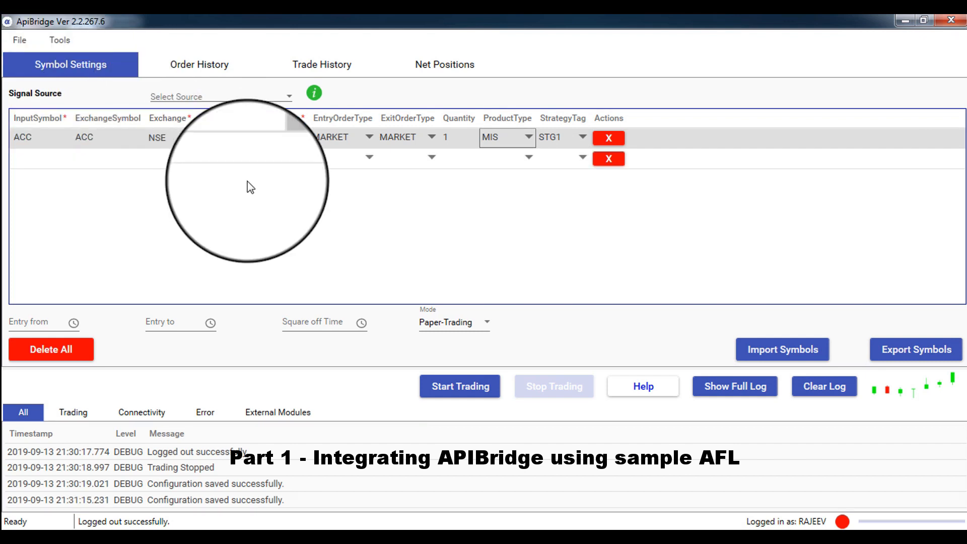
{"action": "mouse_move", "coordinate": [506, 291]}
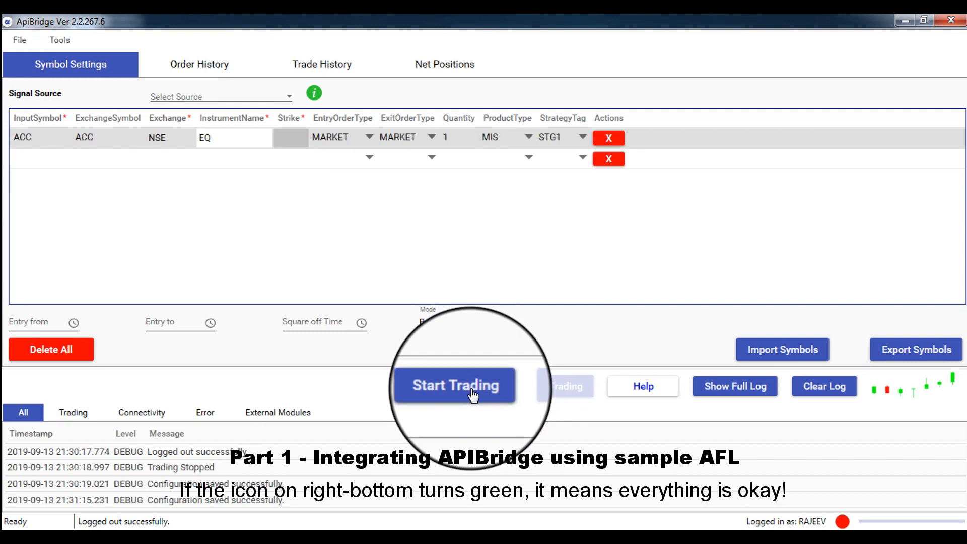
- Start trading so the broadcast services run and the status turns green
{"action": "left_click", "coordinate": [454, 386]}
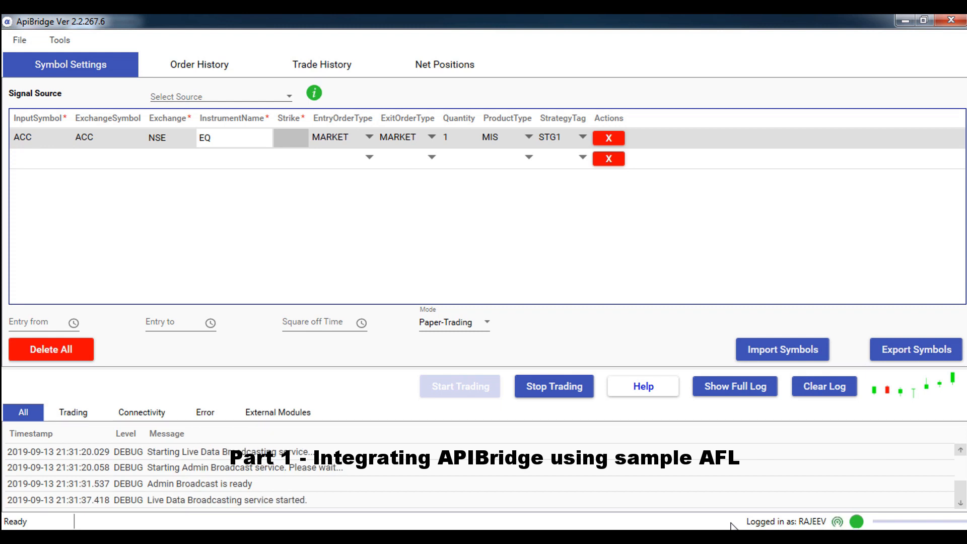
{"action": "mouse_move", "coordinate": [688, 517]}
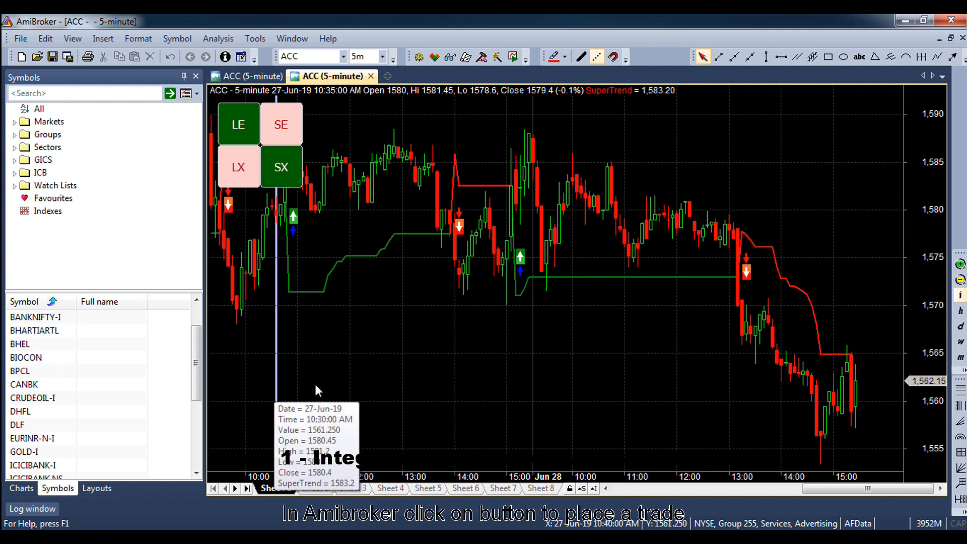
- With the Log window shown, fire an LE buy for ACC and dismiss the Buy Triggered popup
{"action": "left_click", "coordinate": [32, 508]}
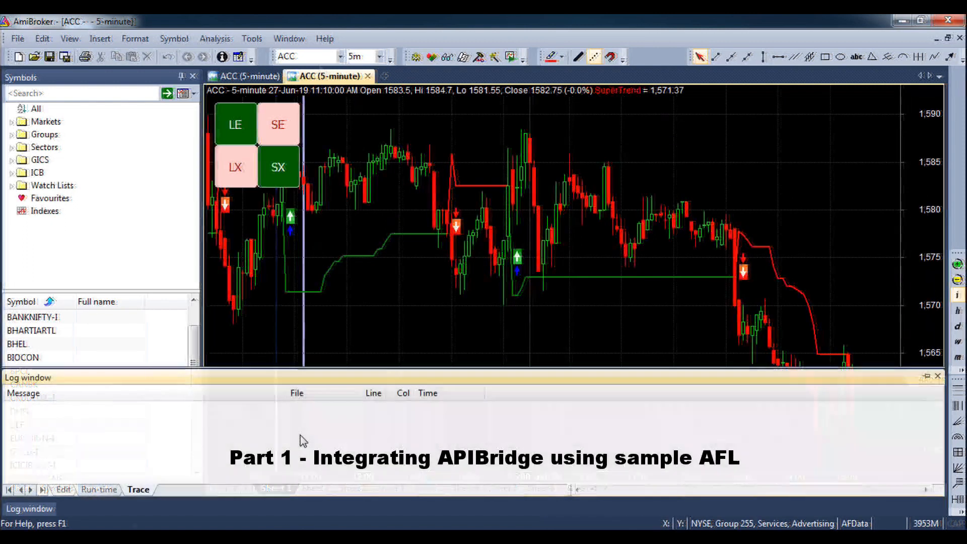
{"action": "left_click", "coordinate": [235, 123]}
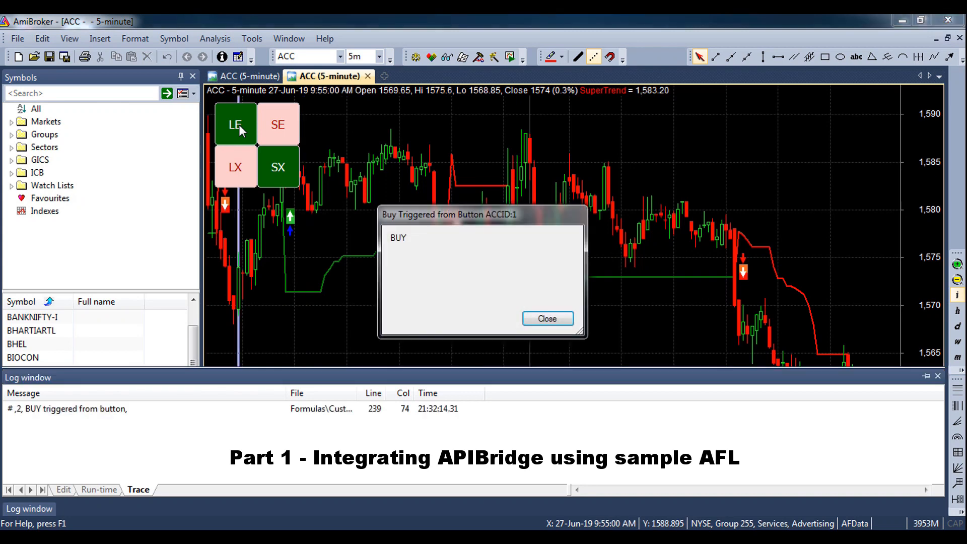
{"action": "left_click", "coordinate": [546, 318]}
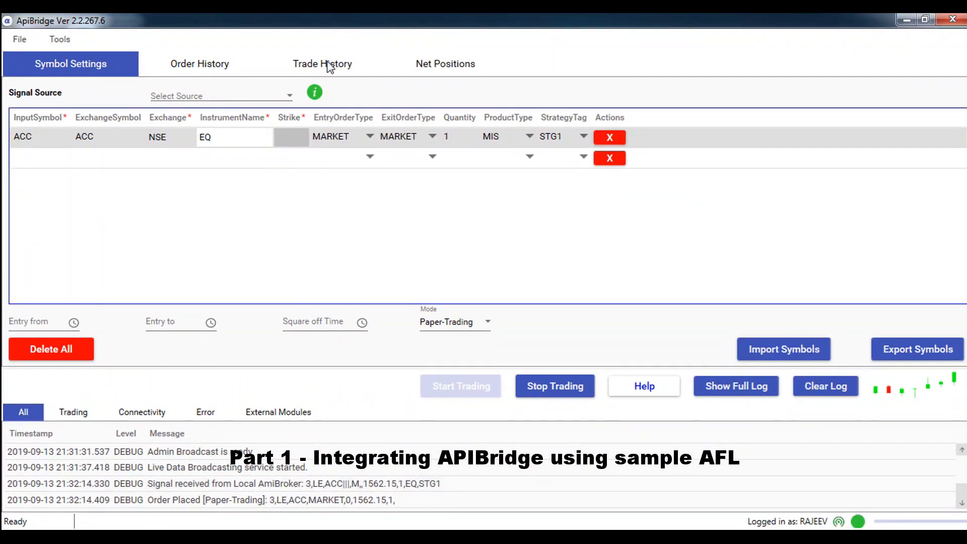
{"action": "left_click", "coordinate": [322, 64]}
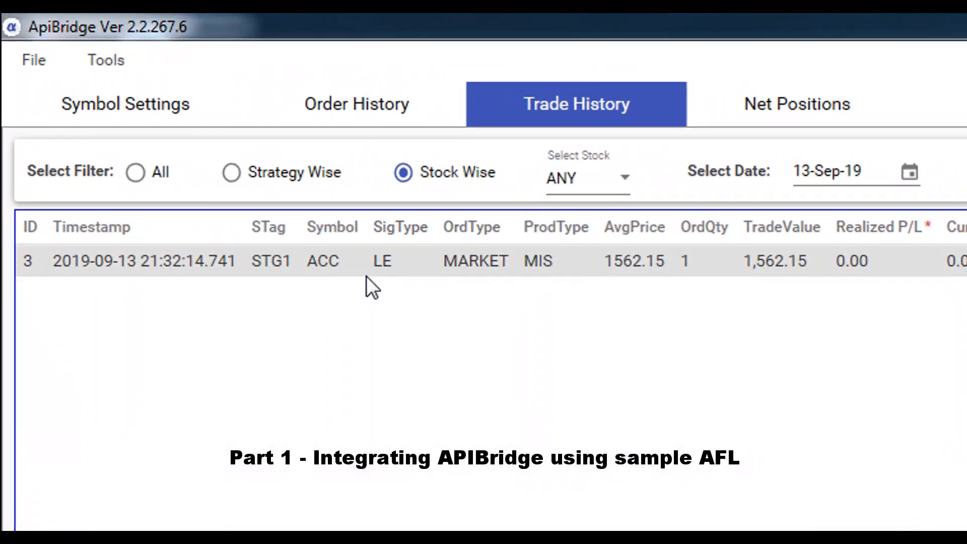
{"action": "left_click", "coordinate": [331, 260]}
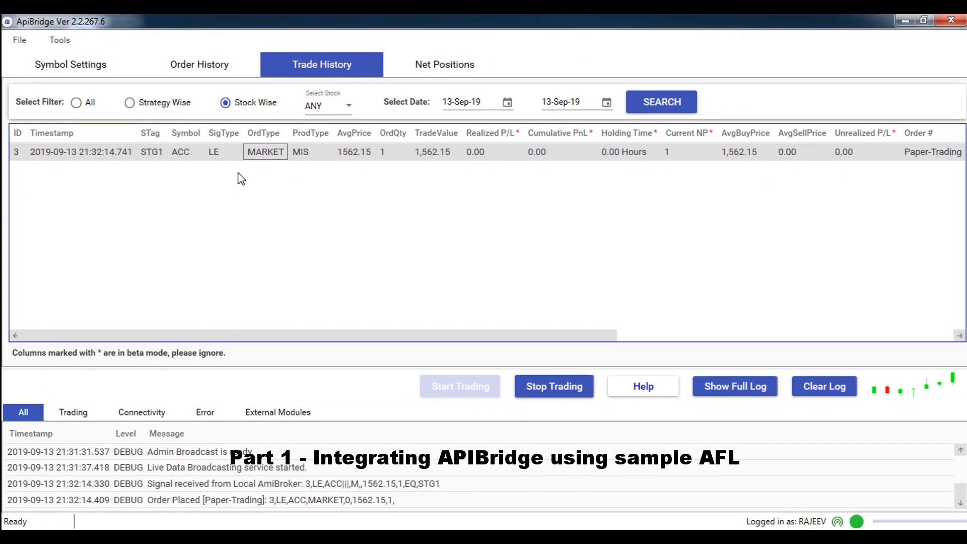
{"action": "mouse_move", "coordinate": [105, 84]}
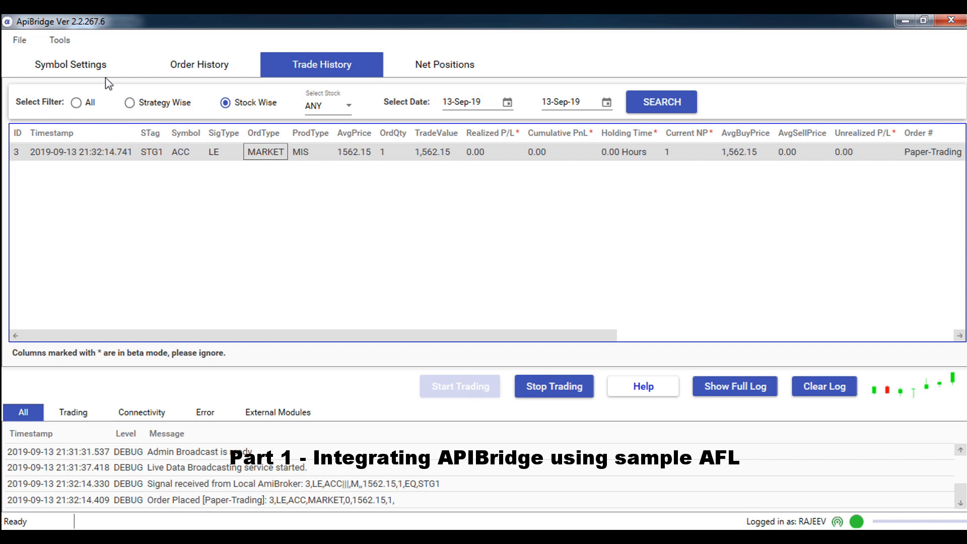
{"action": "left_click", "coordinate": [71, 65]}
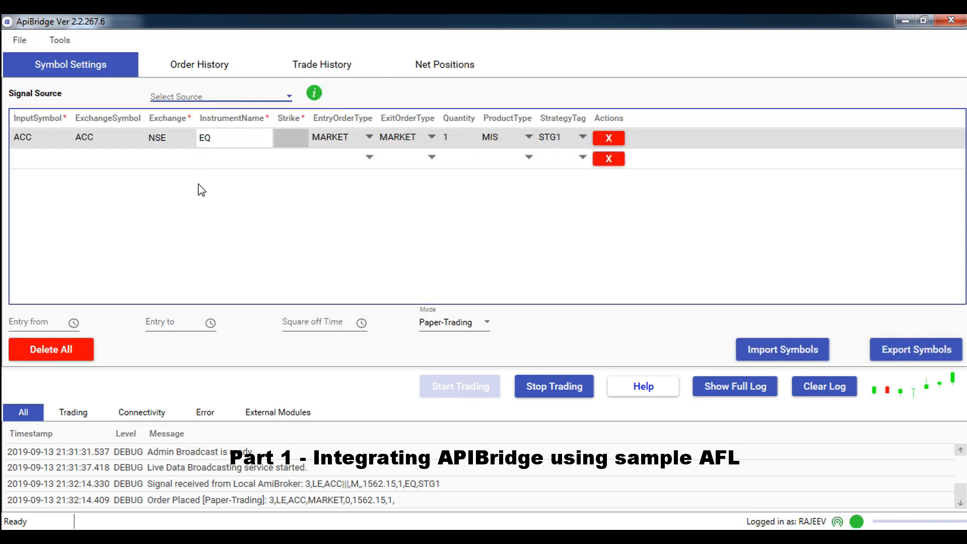
{"action": "mouse_move", "coordinate": [290, 523]}
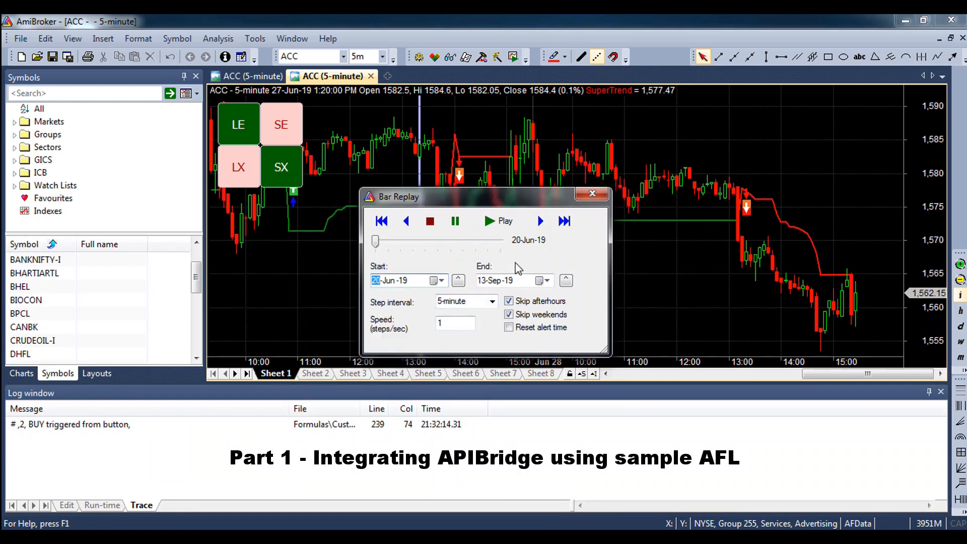
- Play the ACC 5-minute bar replay and step bars until SX and LE signals appear in the Trace log
{"action": "left_click", "coordinate": [497, 221]}
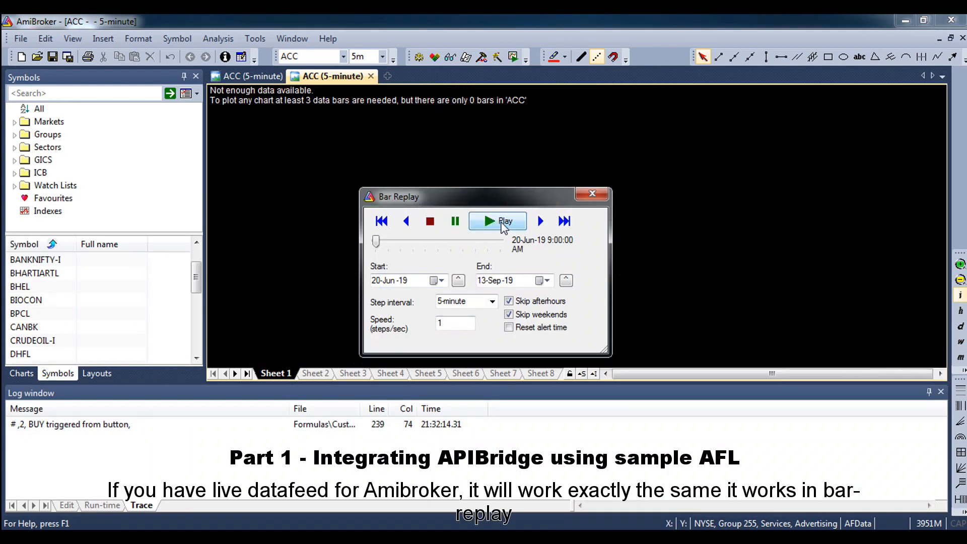
{"action": "left_click", "coordinate": [436, 280]}
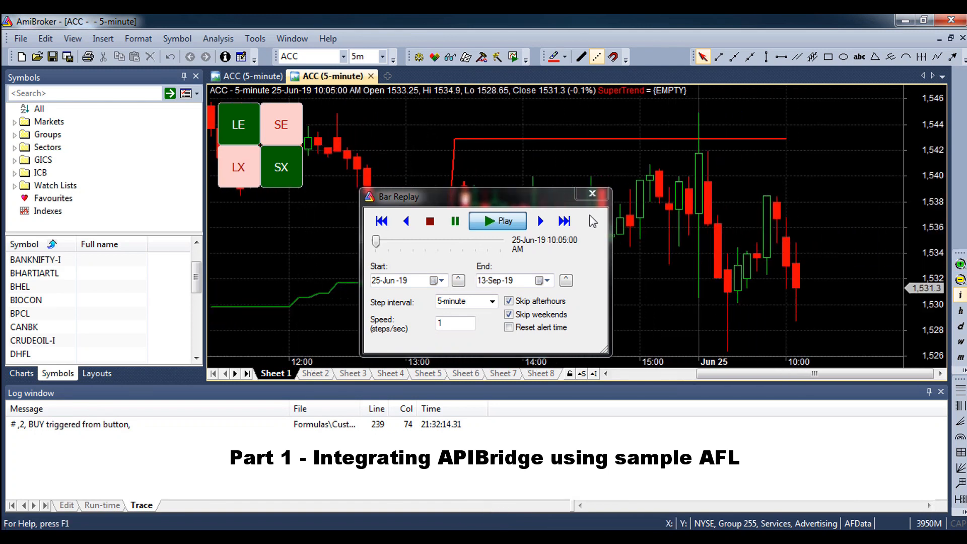
{"action": "left_click", "coordinate": [539, 220]}
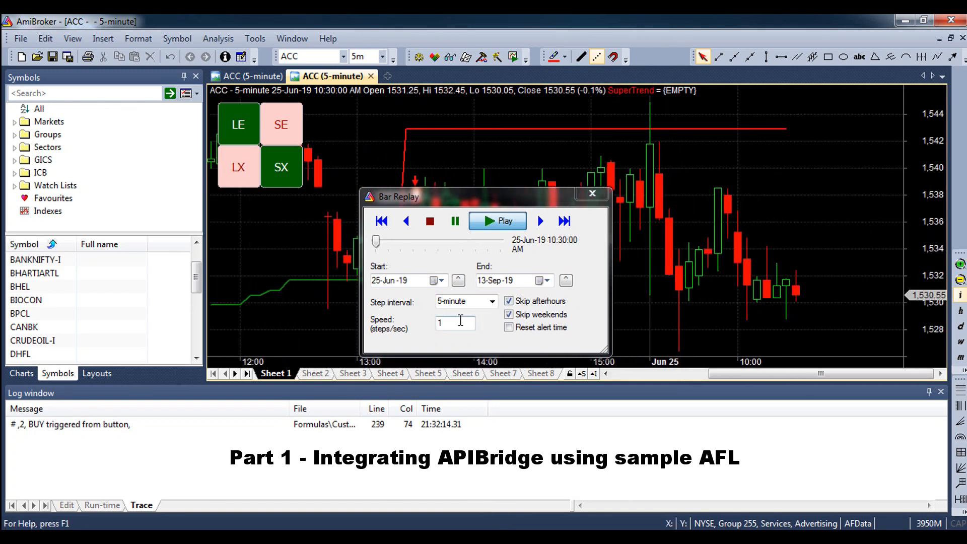
{"action": "left_click", "coordinate": [539, 221]}
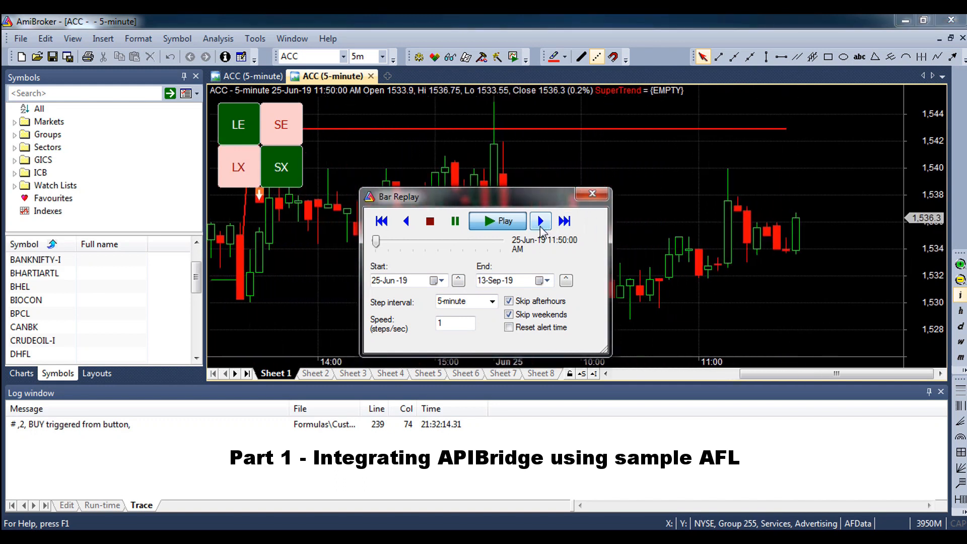
{"action": "left_click", "coordinate": [539, 221]}
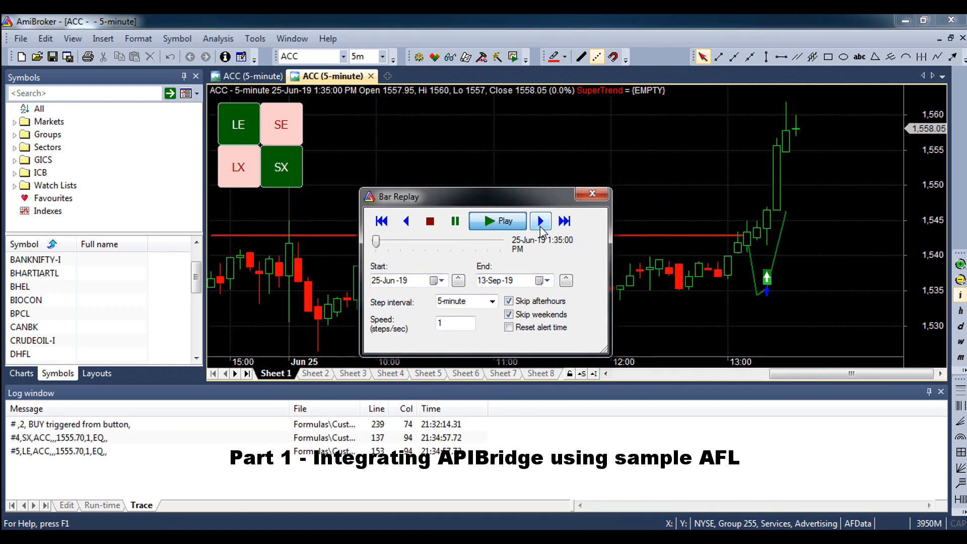
{"action": "left_click", "coordinate": [540, 220]}
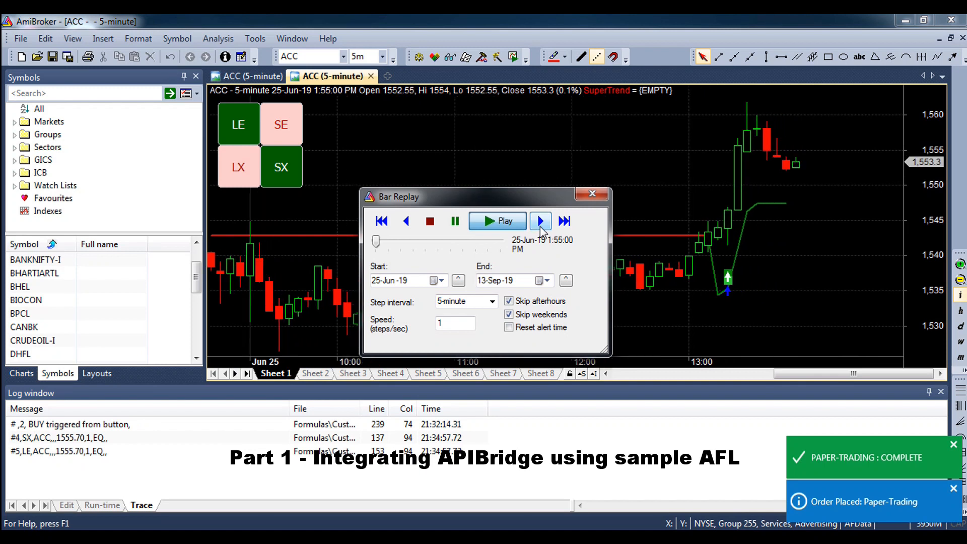
{"action": "left_click", "coordinate": [539, 221]}
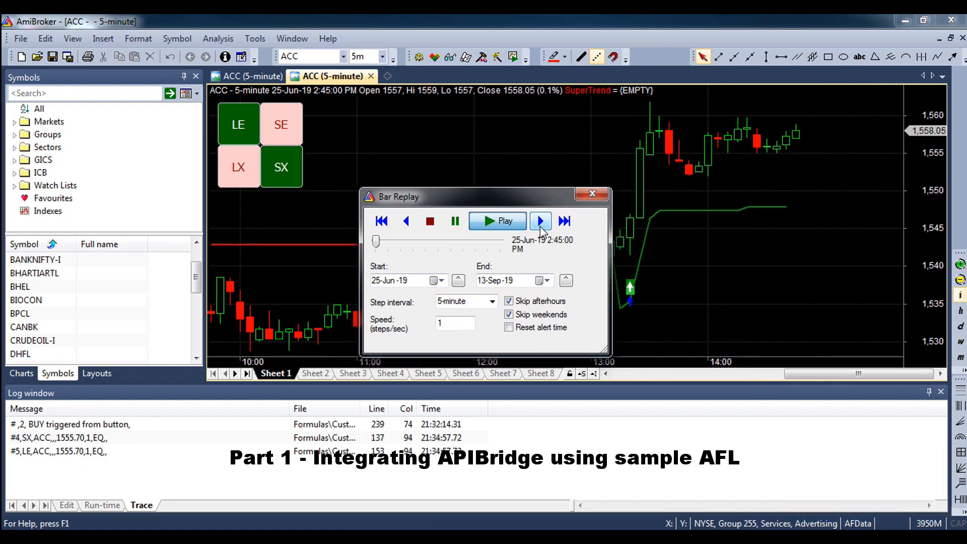
{"action": "left_click", "coordinate": [540, 220]}
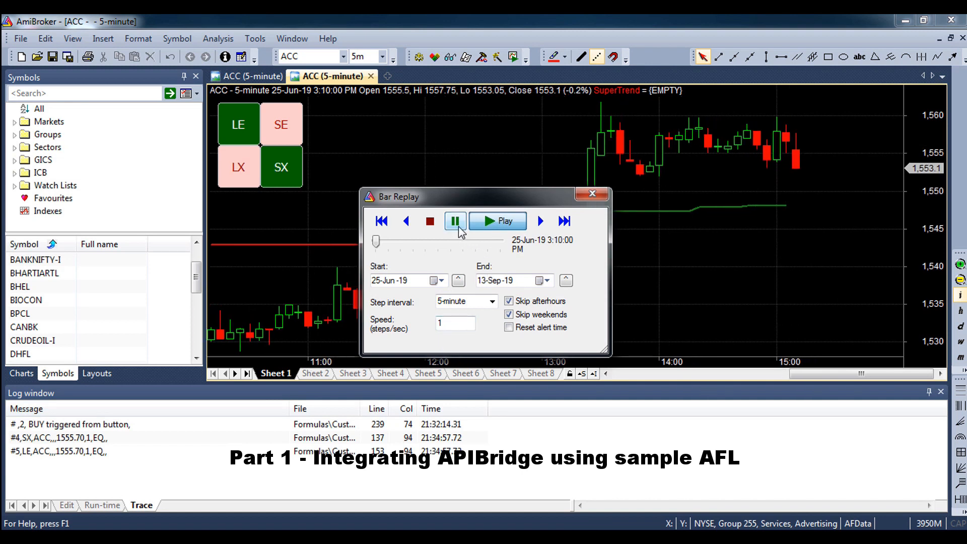
{"action": "mouse_move", "coordinate": [211, 444]}
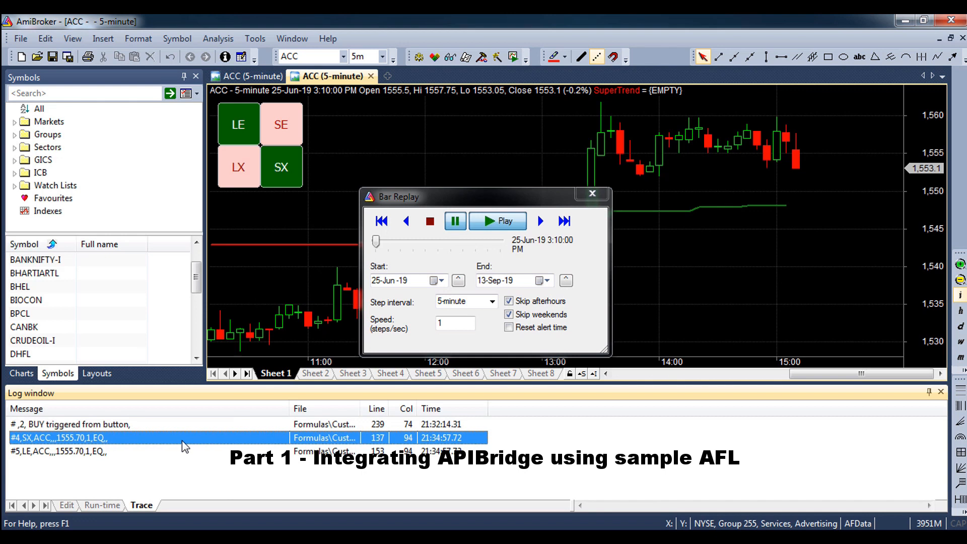
{"action": "left_click", "coordinate": [123, 451]}
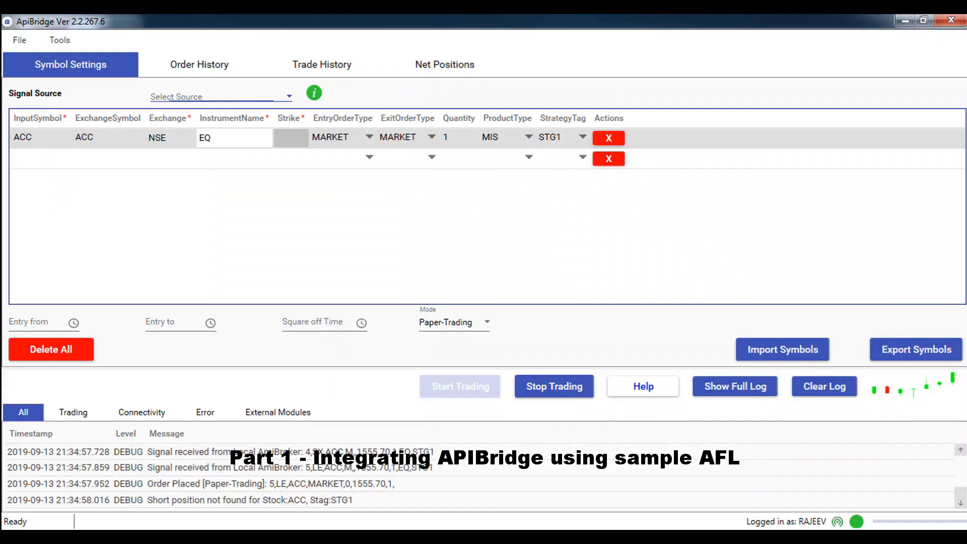
{"action": "mouse_move", "coordinate": [320, 466]}
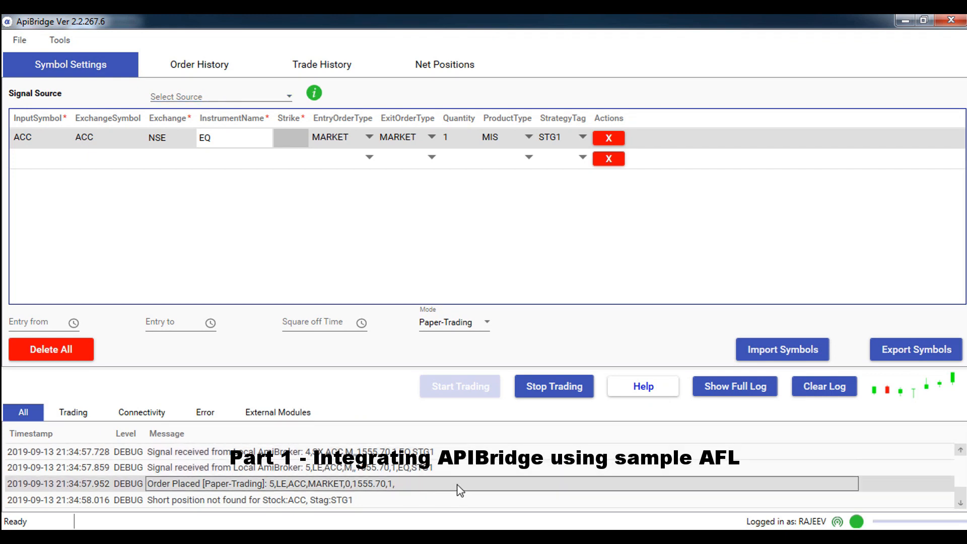
- Review the missing-short-position log entry, then the Trade History's second ACC LE trade at 1555.70
{"action": "left_click", "coordinate": [460, 500]}
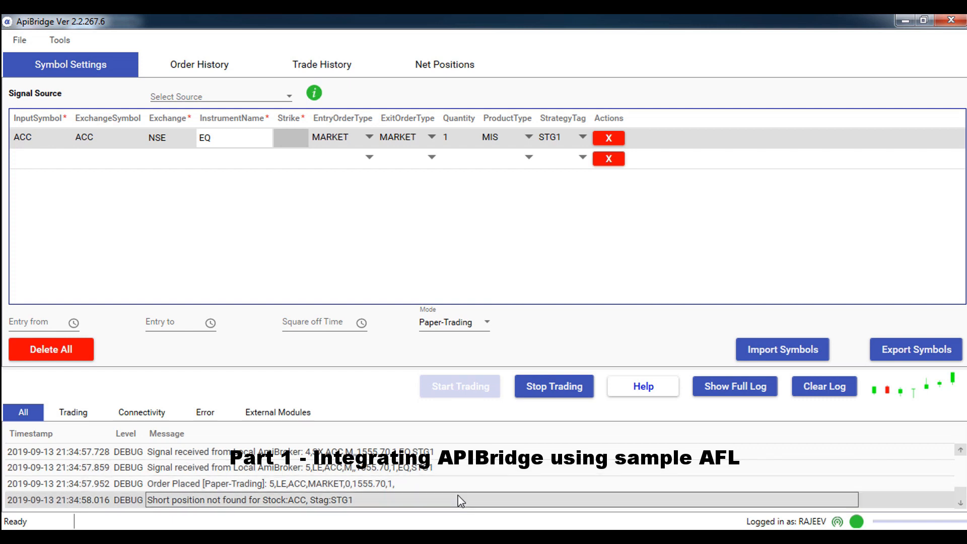
{"action": "mouse_move", "coordinate": [285, 179]}
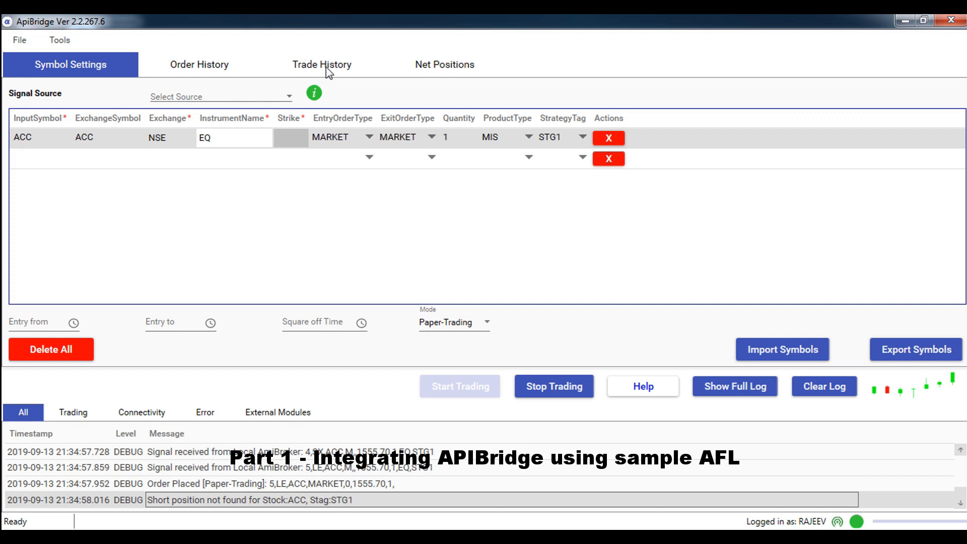
{"action": "left_click", "coordinate": [321, 64]}
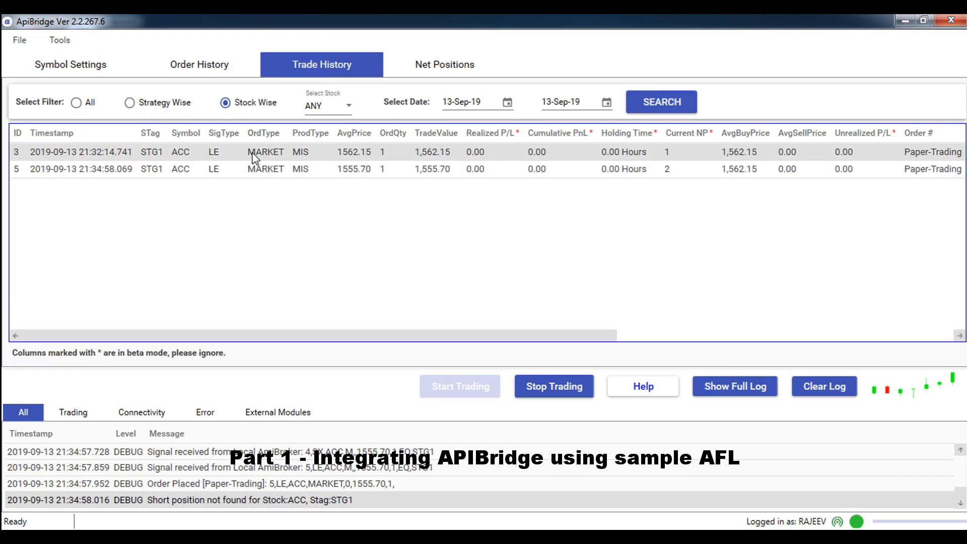
{"action": "mouse_move", "coordinate": [265, 196]}
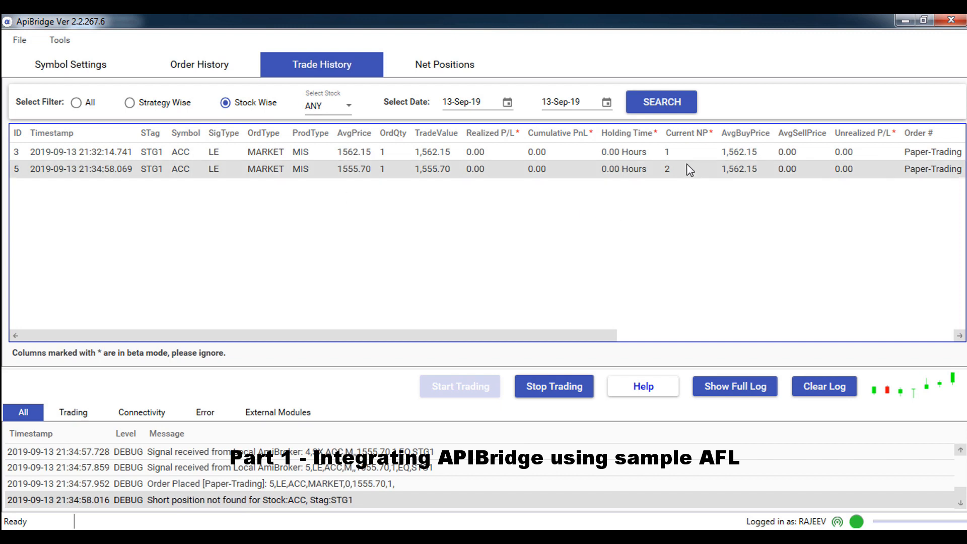
{"action": "left_click", "coordinate": [689, 168]}
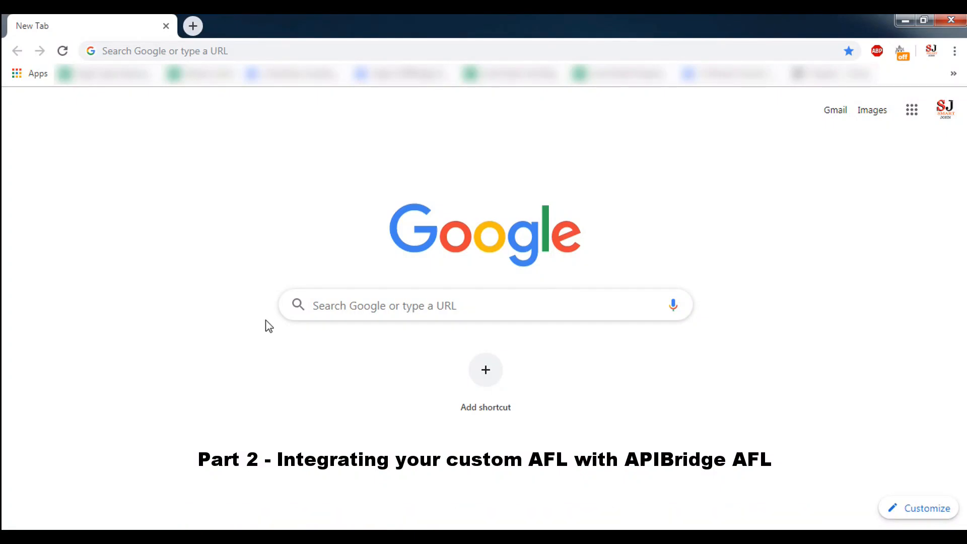
- Search Google for 'amibroker afl strategy' from the address-bar suggestion
{"action": "left_click", "coordinate": [270, 50]}
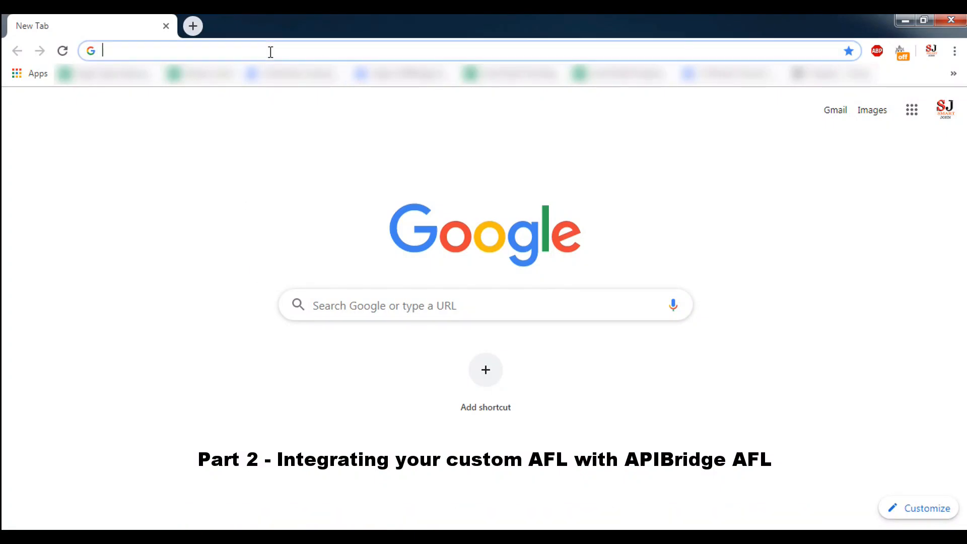
{"action": "type", "text": "Amibroker"}
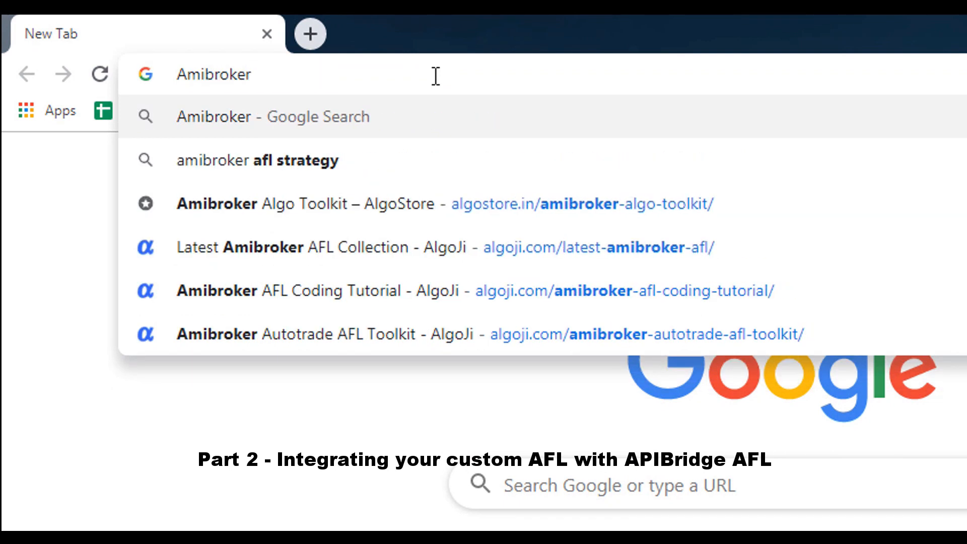
{"action": "left_click", "coordinate": [259, 160]}
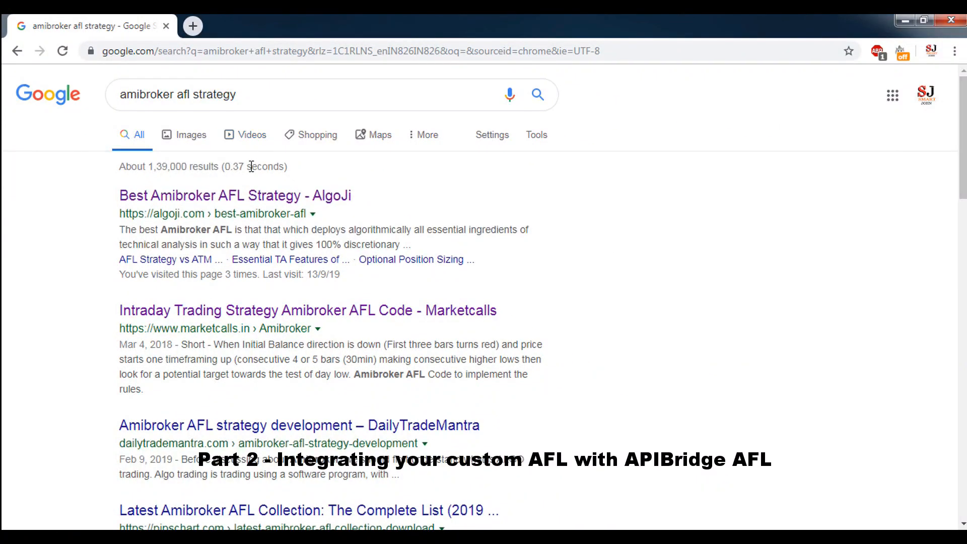
- From the AlgoJi Best Amibroker AFL Strategy article, follow the backtested RSI AFL link
{"action": "left_click", "coordinate": [235, 195]}
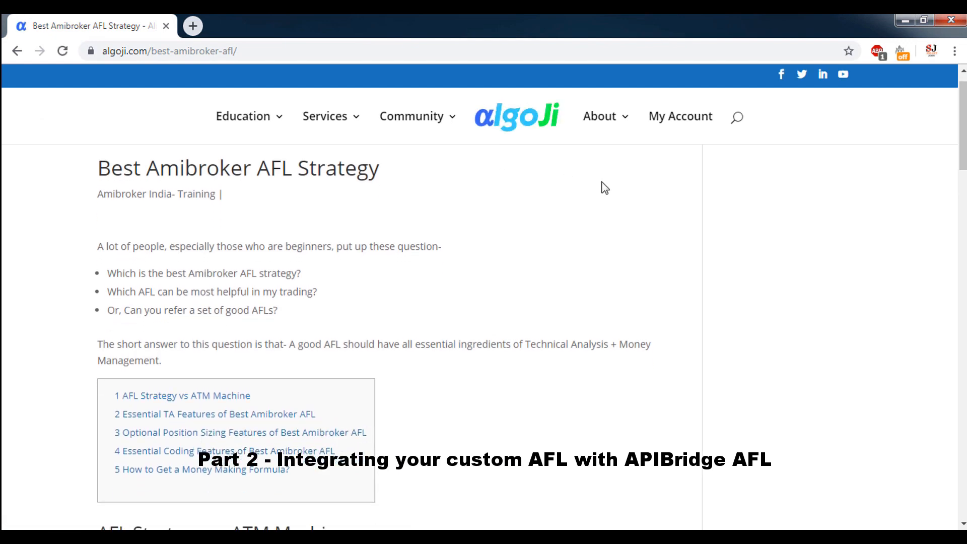
{"action": "scroll", "scroll_direction": "down", "scroll_amount": 3}
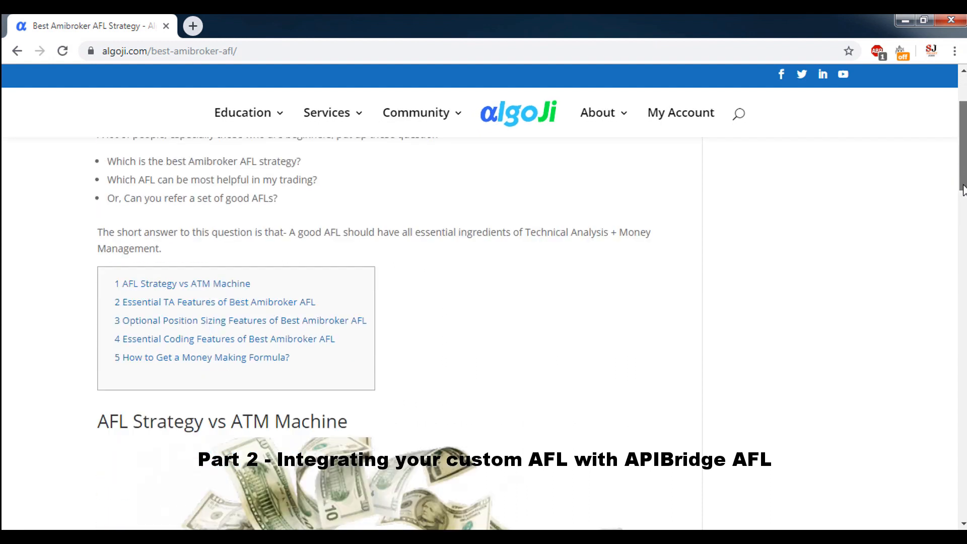
{"action": "scroll", "scroll_direction": "down", "scroll_amount": 3}
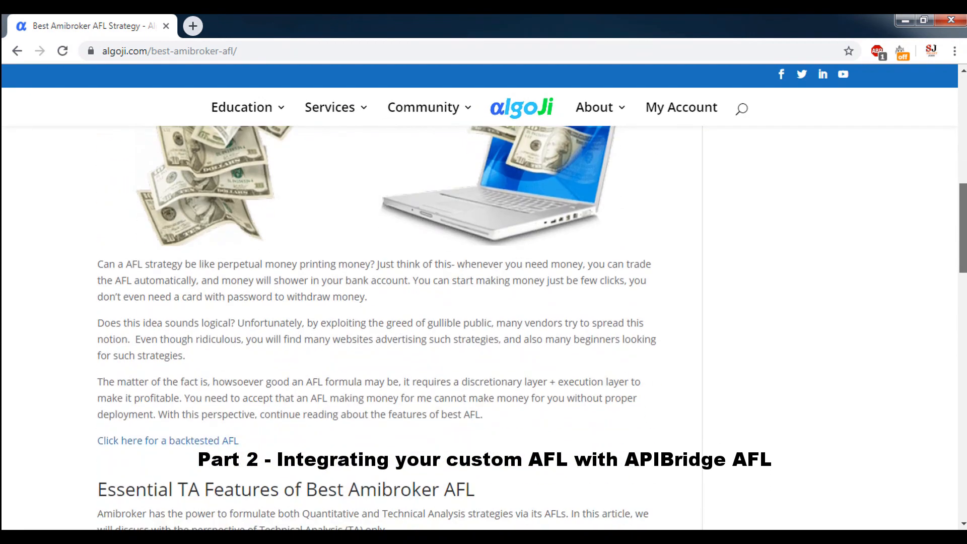
{"action": "scroll", "scroll_direction": "down", "scroll_amount": 3}
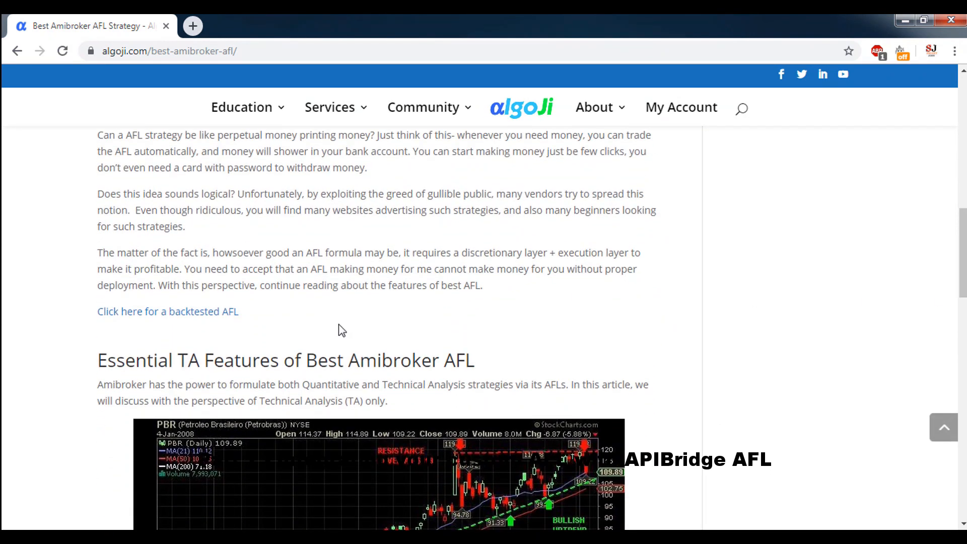
{"action": "left_click", "coordinate": [167, 311]}
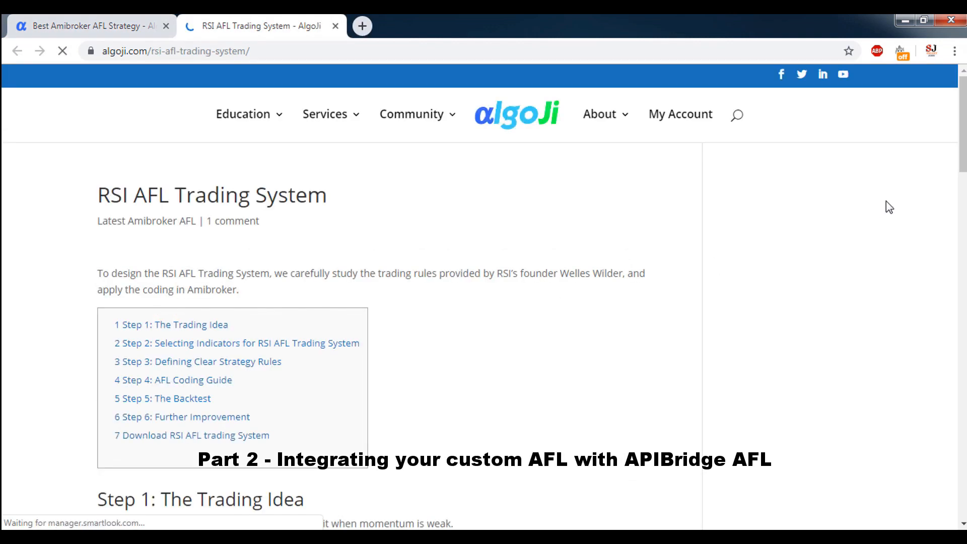
- Reach the Download RSI AFL Trading System section and show the RSI-AFL.afl code
{"action": "scroll", "scroll_direction": "down", "scroll_amount": 3}
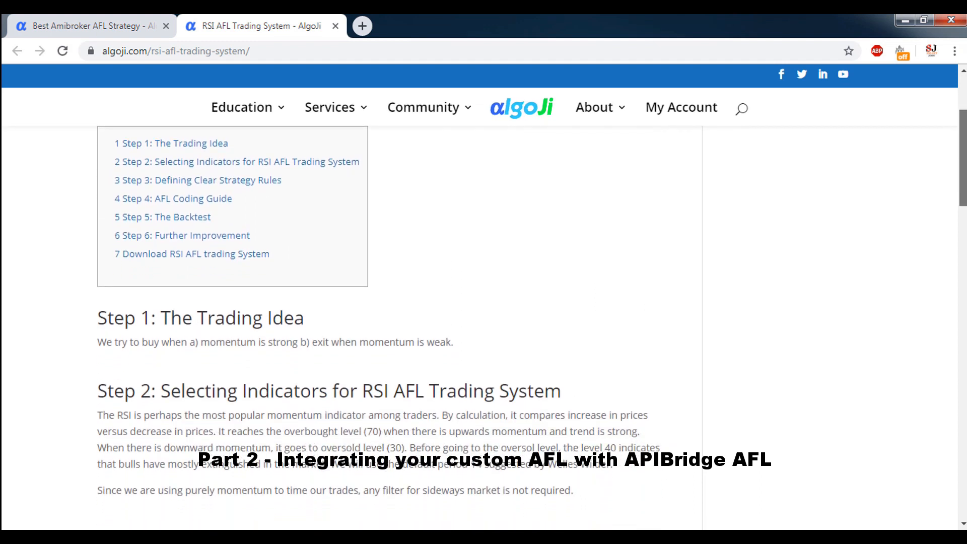
{"action": "scroll", "scroll_direction": "down", "scroll_amount": 3}
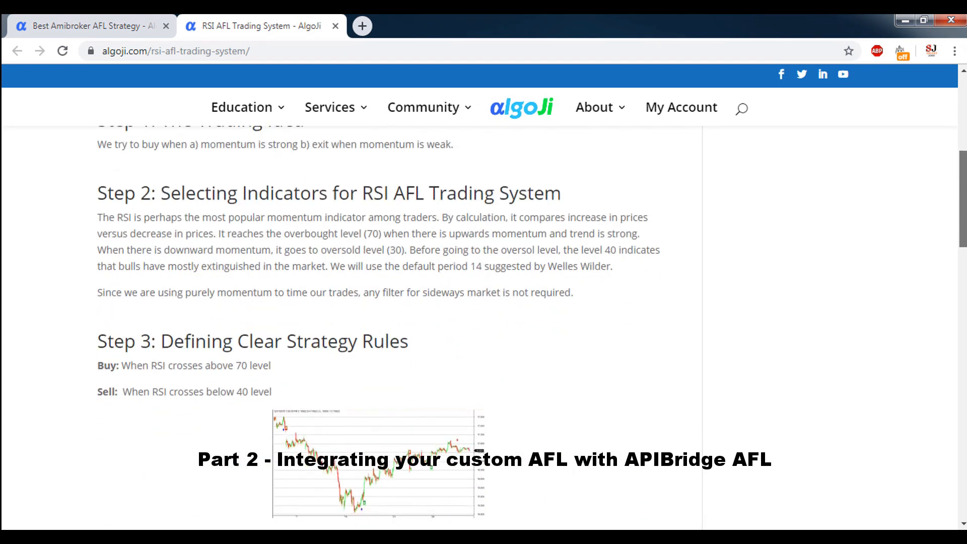
{"action": "scroll", "scroll_direction": "down", "scroll_amount": 3}
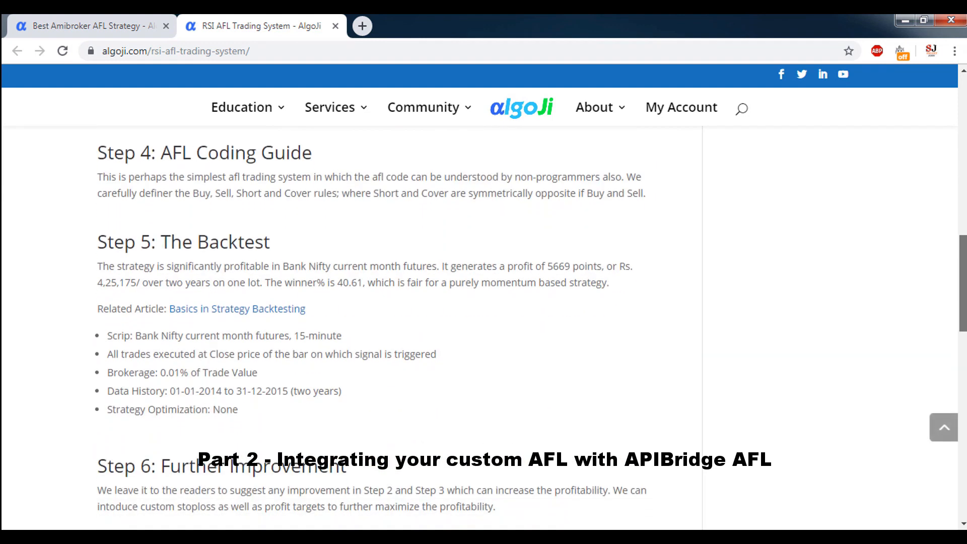
{"action": "scroll", "scroll_direction": "down", "scroll_amount": 3}
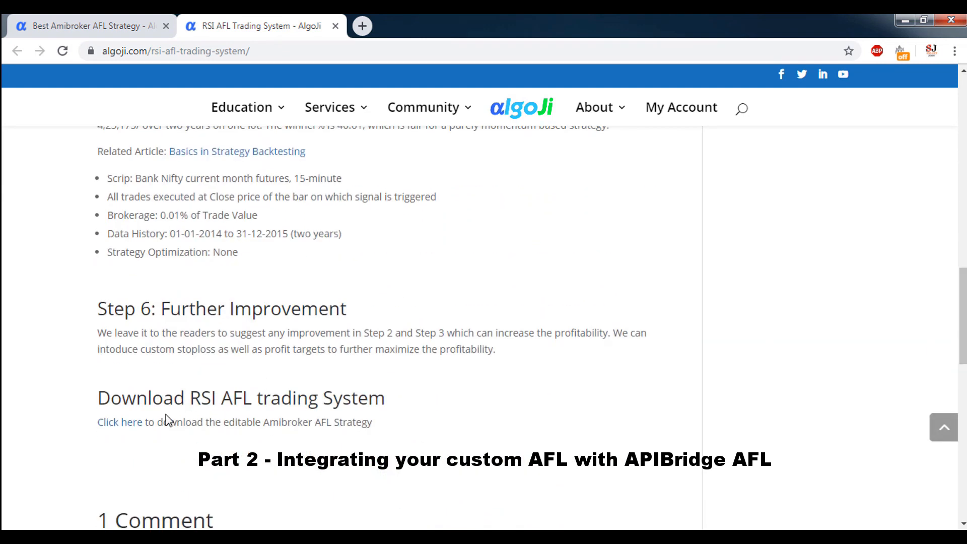
{"action": "left_click", "coordinate": [119, 422]}
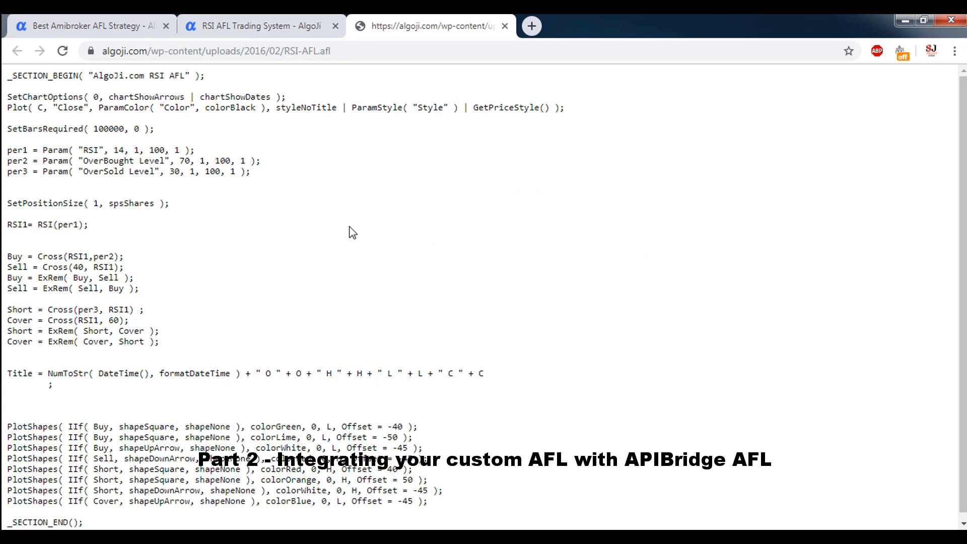
- Save the RSI AFL code page to the Desktop as RSI-AFL.afl.txt
{"action": "right_click", "coordinate": [352, 231]}
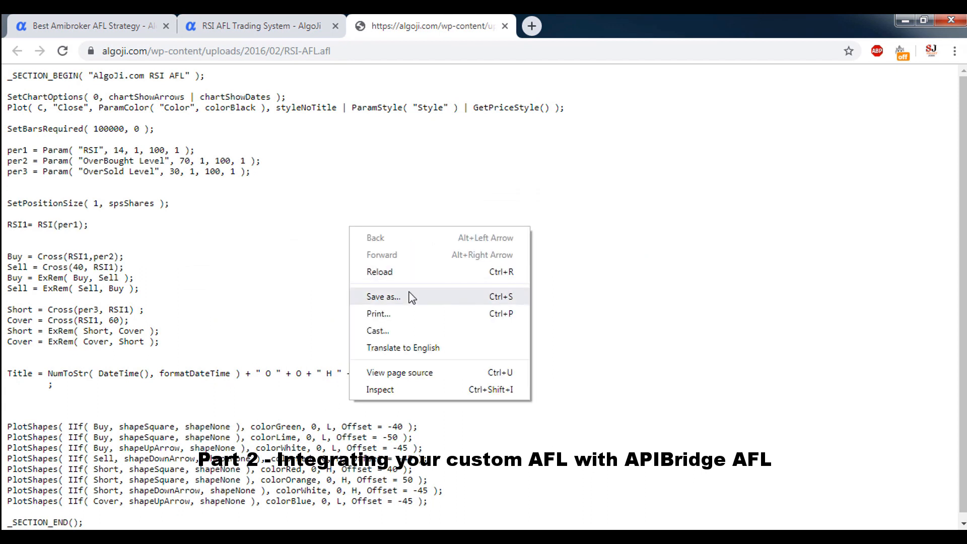
{"action": "left_click", "coordinate": [383, 296]}
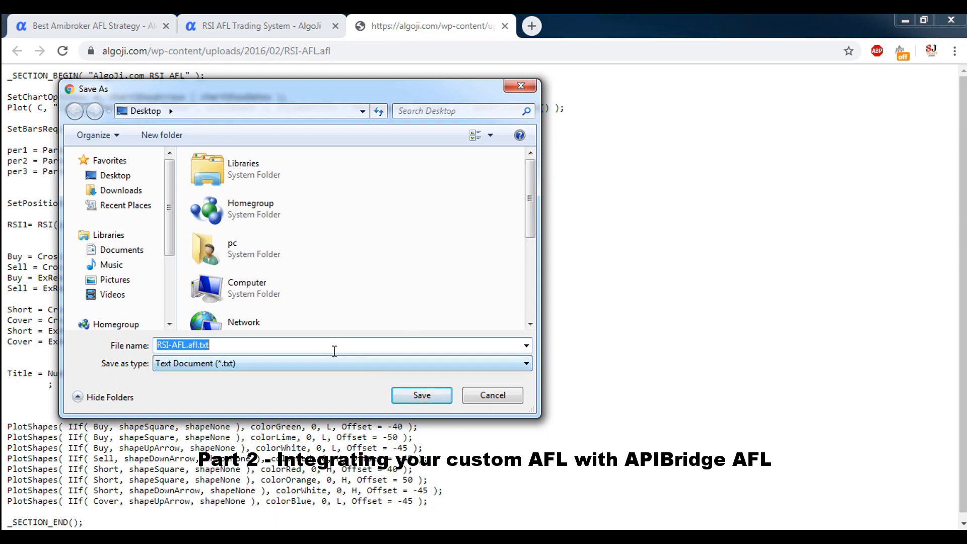
{"action": "left_click", "coordinate": [114, 175]}
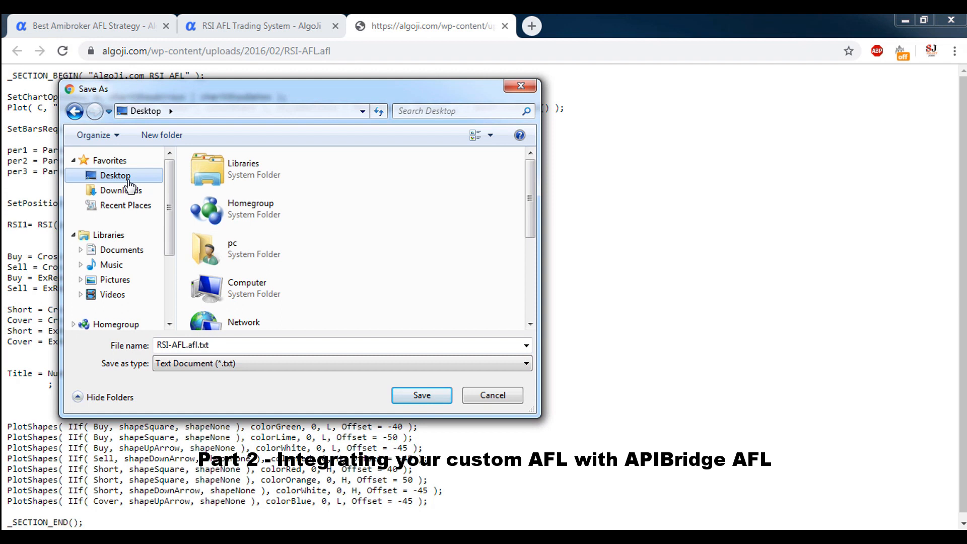
{"action": "mouse_move", "coordinate": [421, 395]}
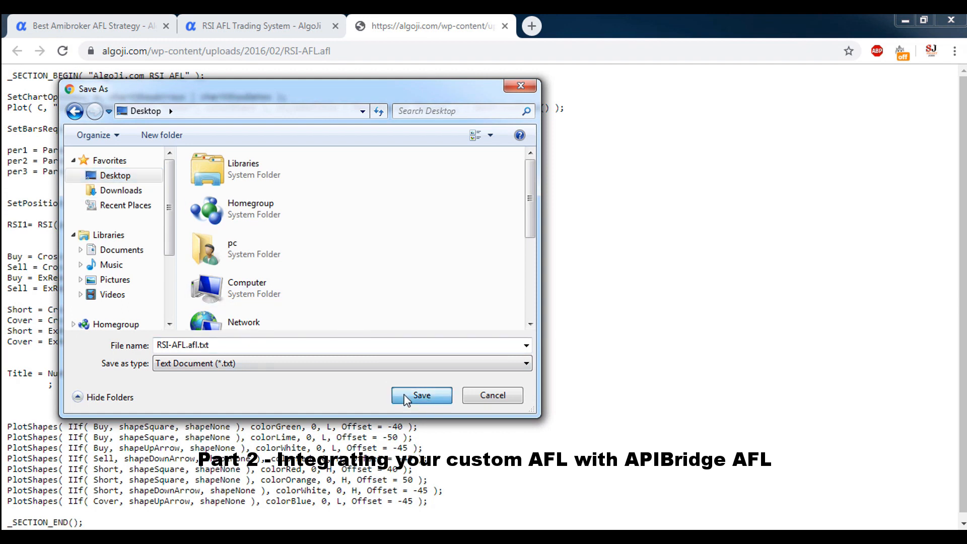
{"action": "left_click", "coordinate": [422, 395]}
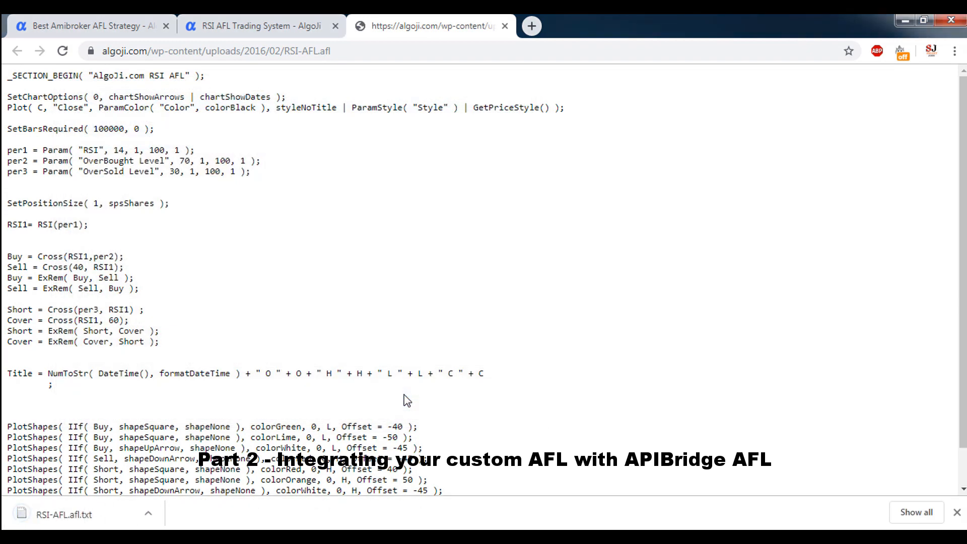
{"action": "mouse_move", "coordinate": [792, 34]}
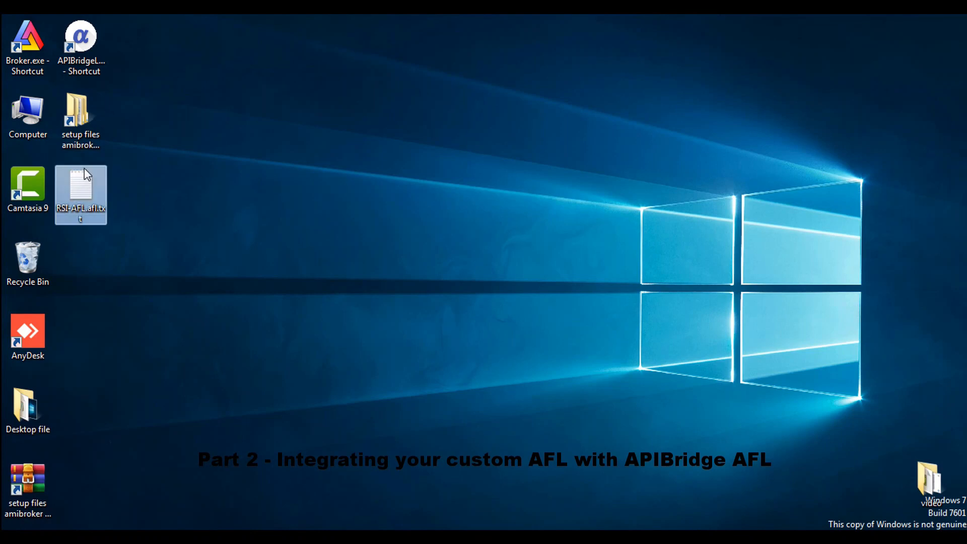
{"action": "mouse_move", "coordinate": [85, 187]}
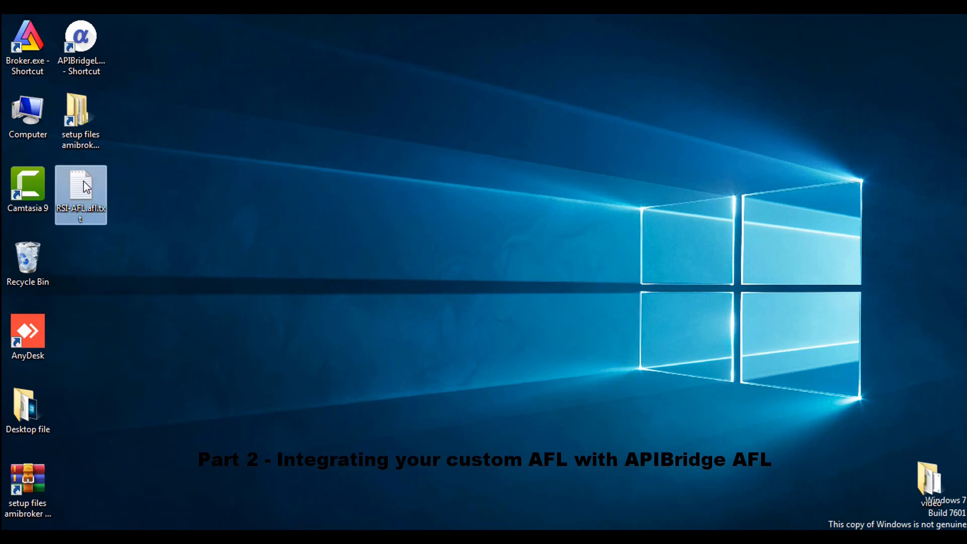
{"action": "mouse_move", "coordinate": [81, 191]}
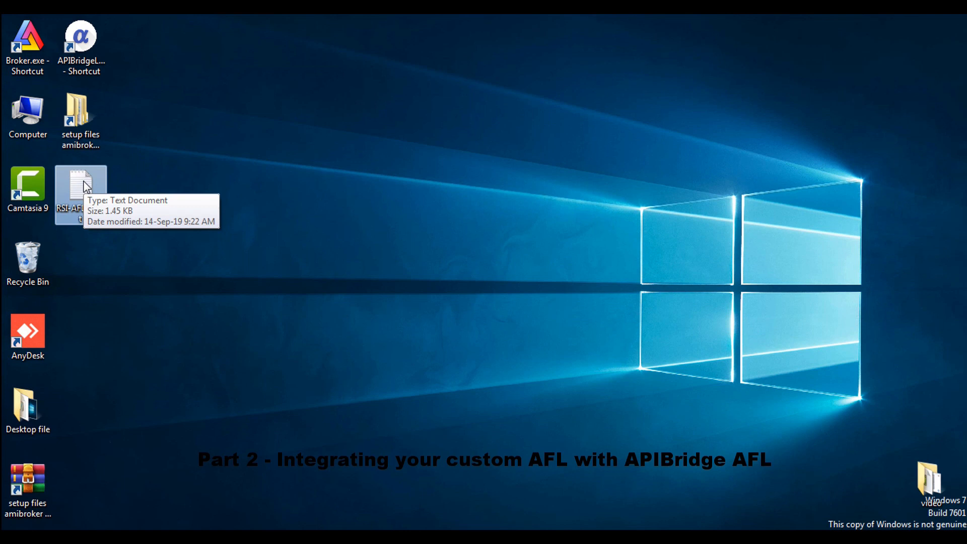
- Copy the entire contents of RSI-AFL.afl.txt via Notepad, then close it
{"action": "right_click", "coordinate": [81, 191]}
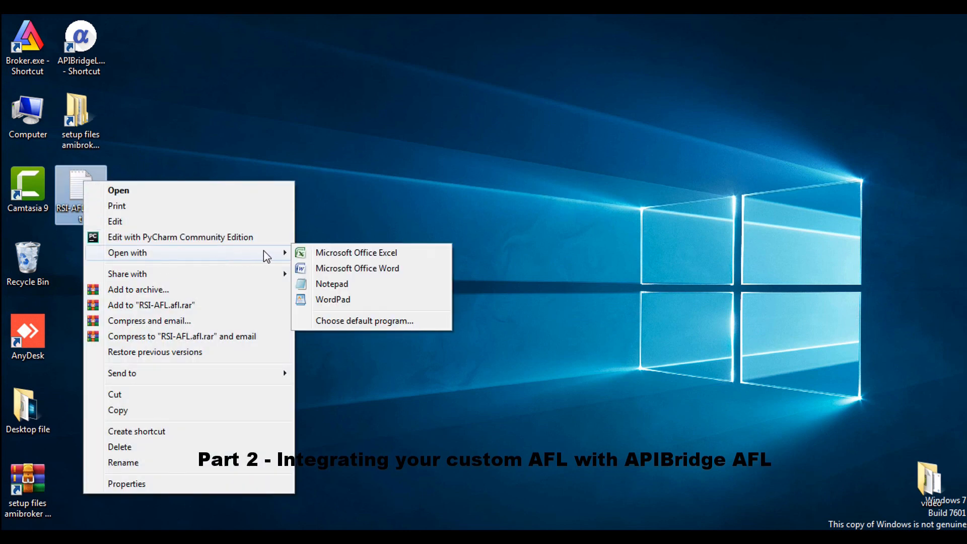
{"action": "left_click", "coordinate": [331, 285]}
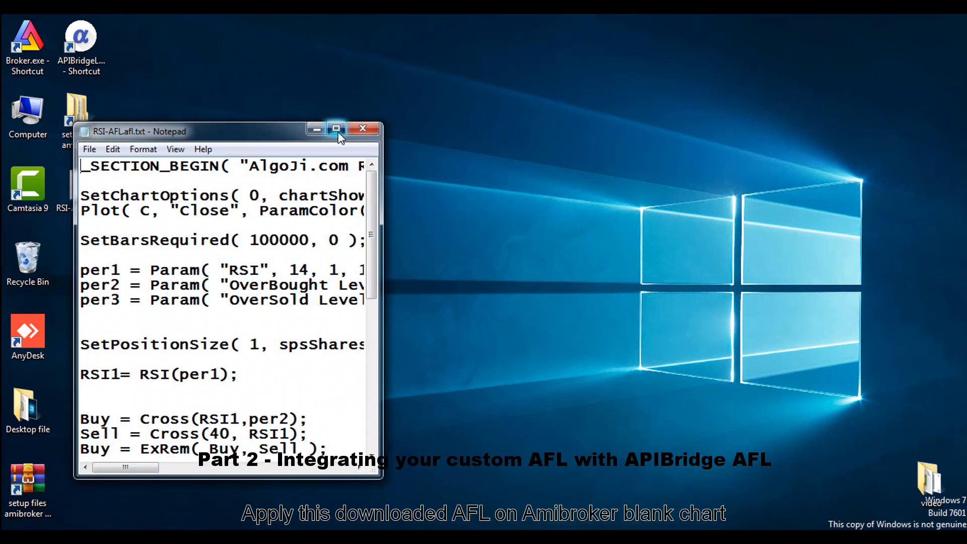
{"action": "key", "text": "ctrl+a"}
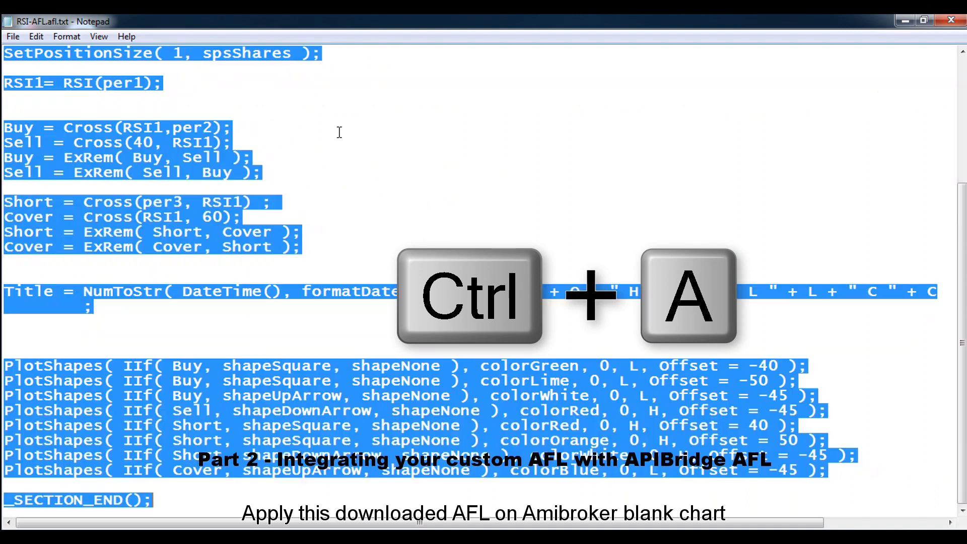
{"action": "right_click", "coordinate": [339, 133]}
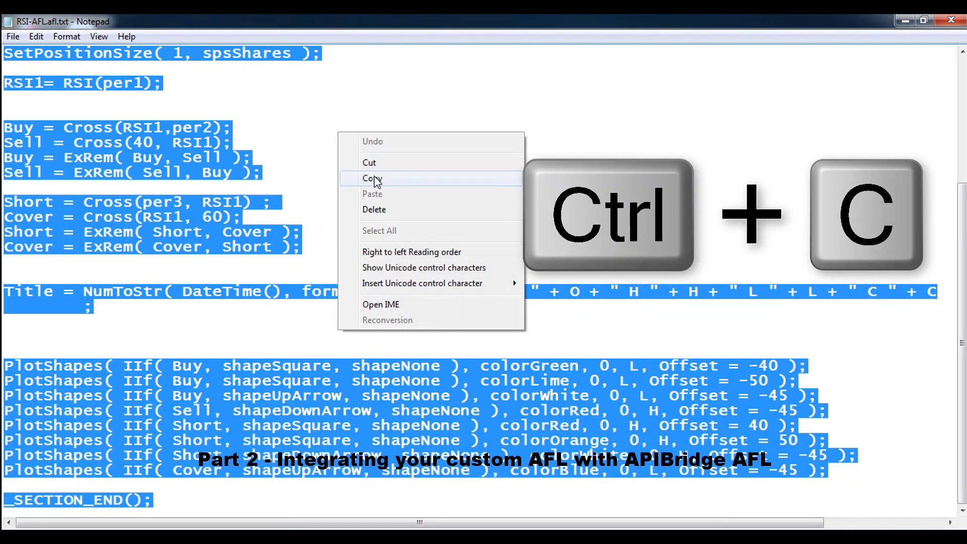
{"action": "left_click", "coordinate": [372, 178]}
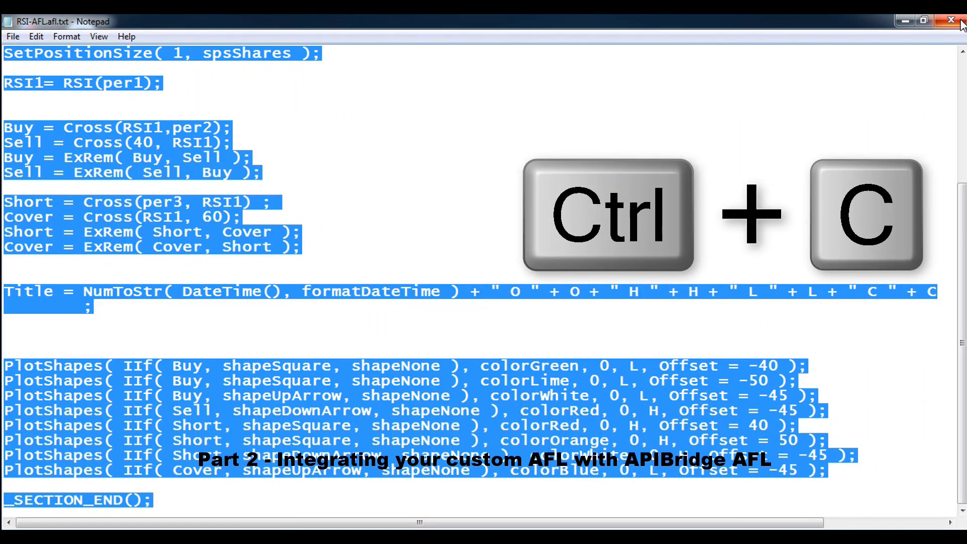
{"action": "left_click", "coordinate": [953, 21]}
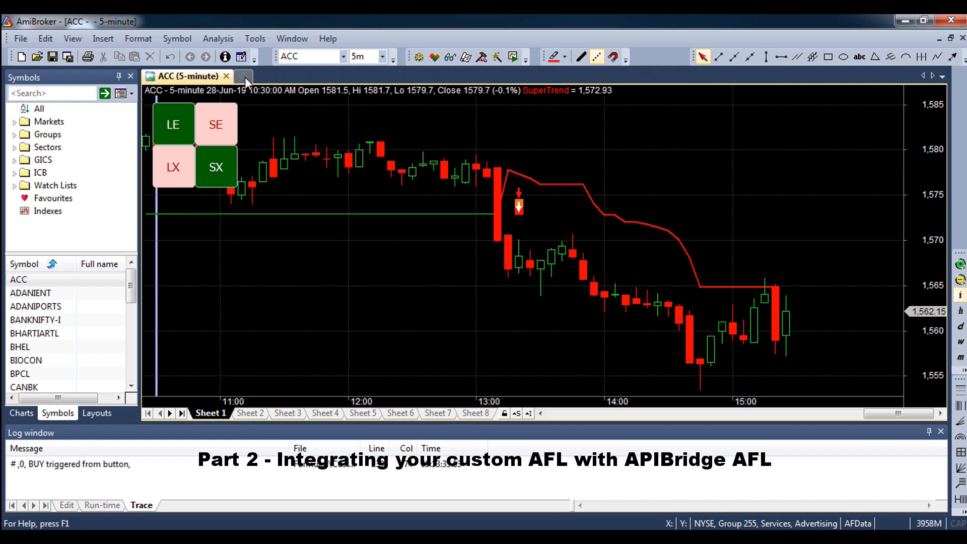
- Create a New Blank Chart for ACC and paste the RSI code into a new formula
{"action": "left_click", "coordinate": [245, 80]}
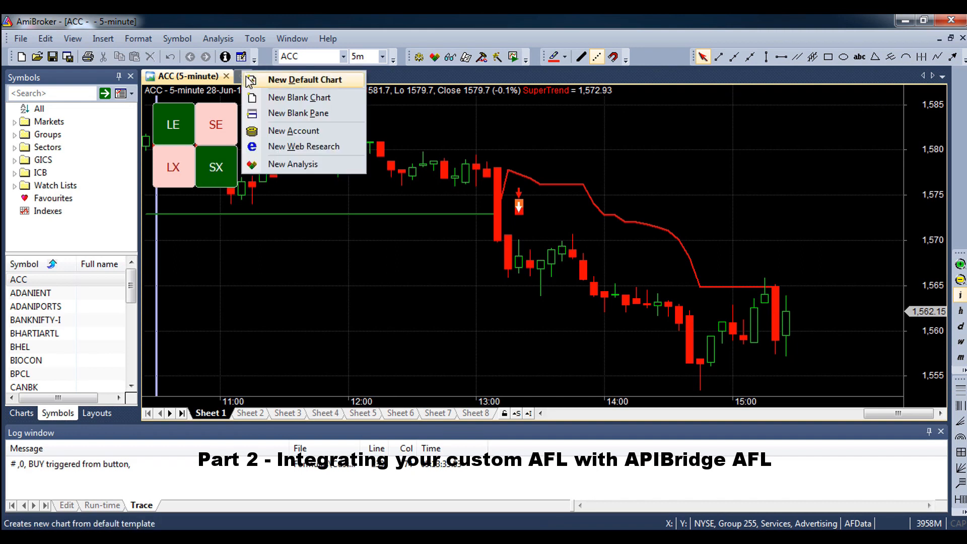
{"action": "left_click", "coordinate": [300, 96]}
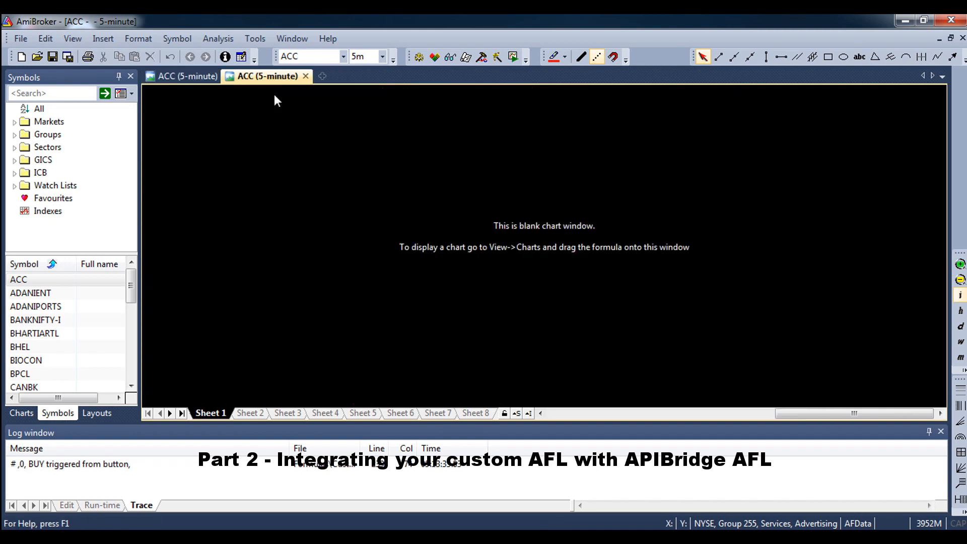
{"action": "mouse_move", "coordinate": [492, 111]}
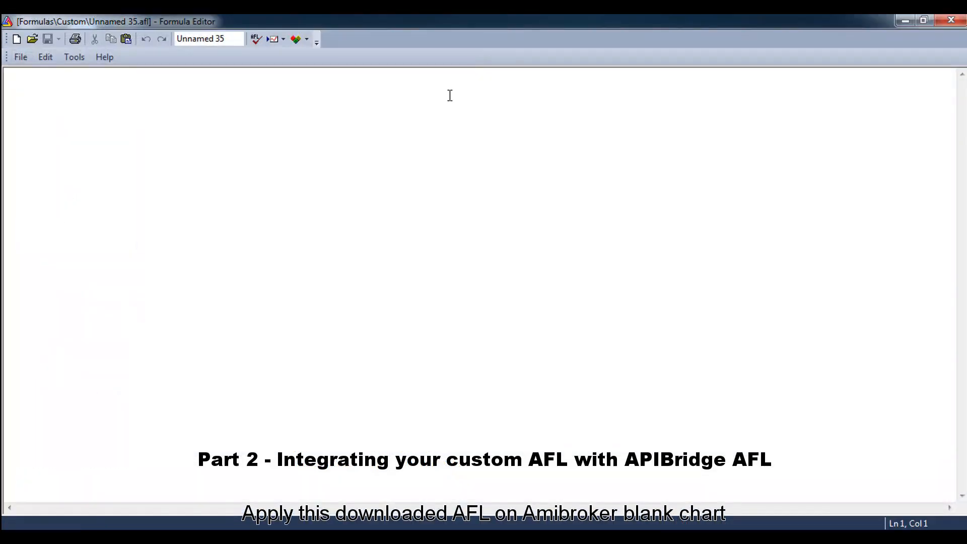
{"action": "right_click", "coordinate": [450, 95]}
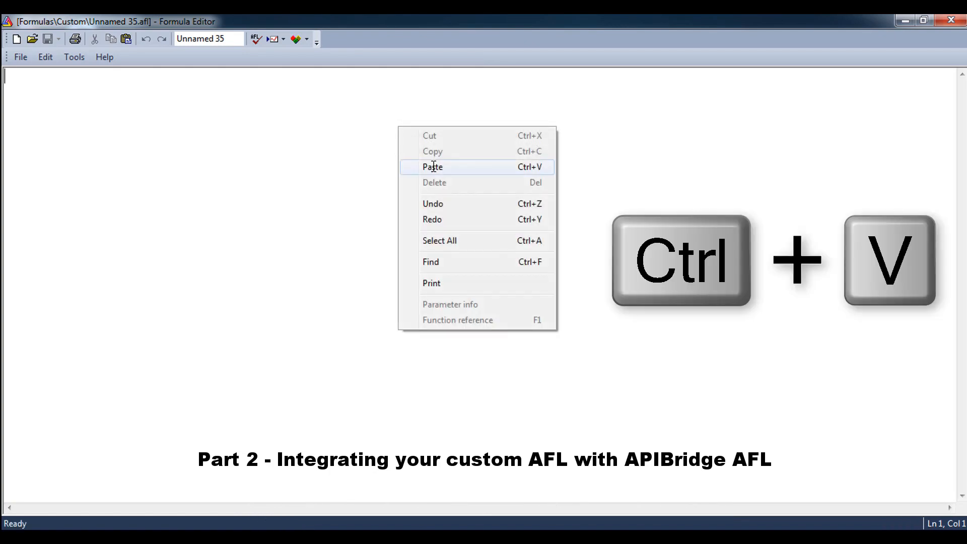
{"action": "left_click", "coordinate": [433, 166]}
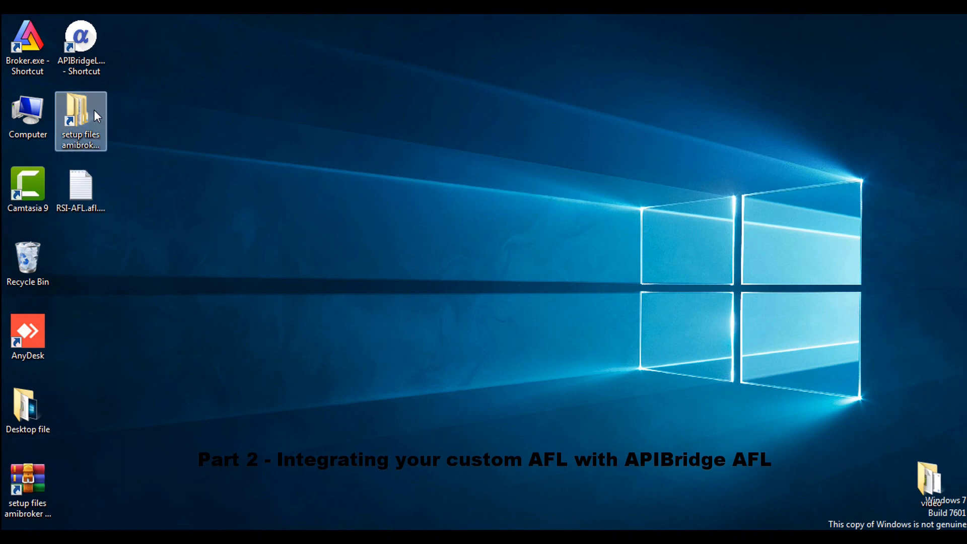
- Copy all code of Separate-Entry-Exit.afl from the Amibroker Files setup folder
{"action": "double_click", "coordinate": [81, 111]}
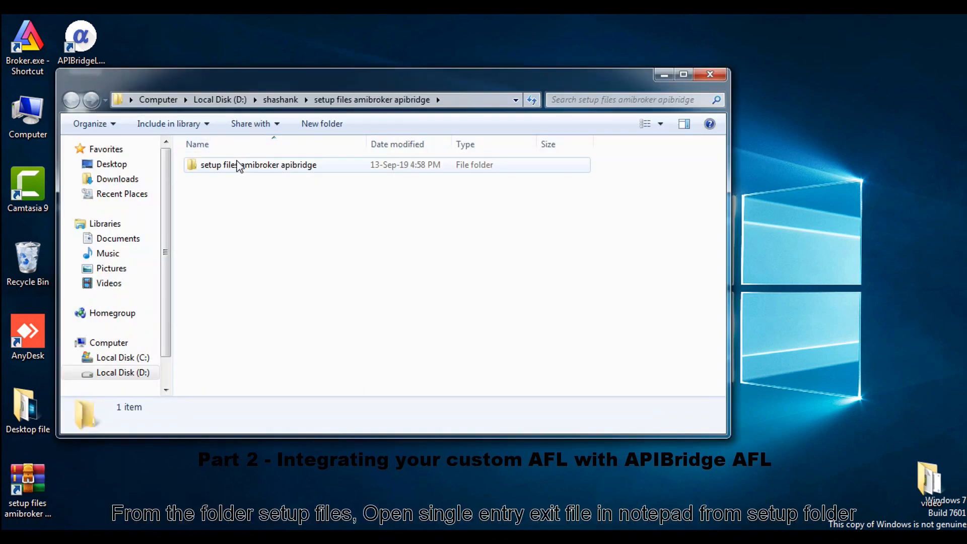
{"action": "double_click", "coordinate": [258, 164]}
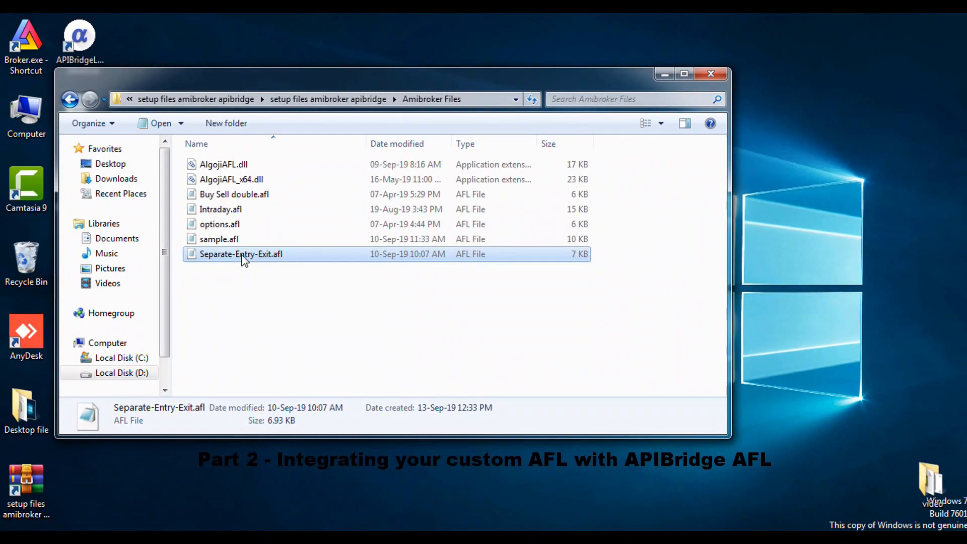
{"action": "double_click", "coordinate": [241, 254]}
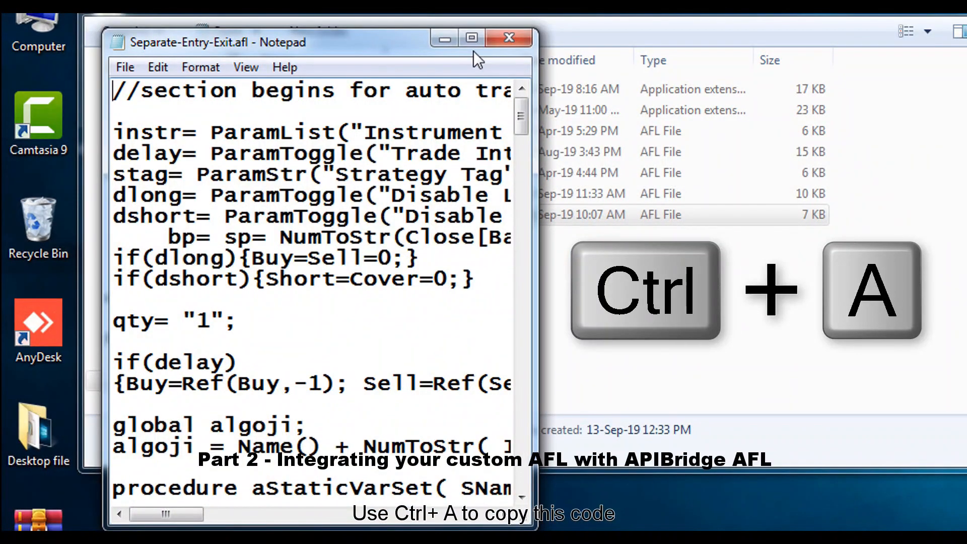
{"action": "key", "text": "ctrl+a"}
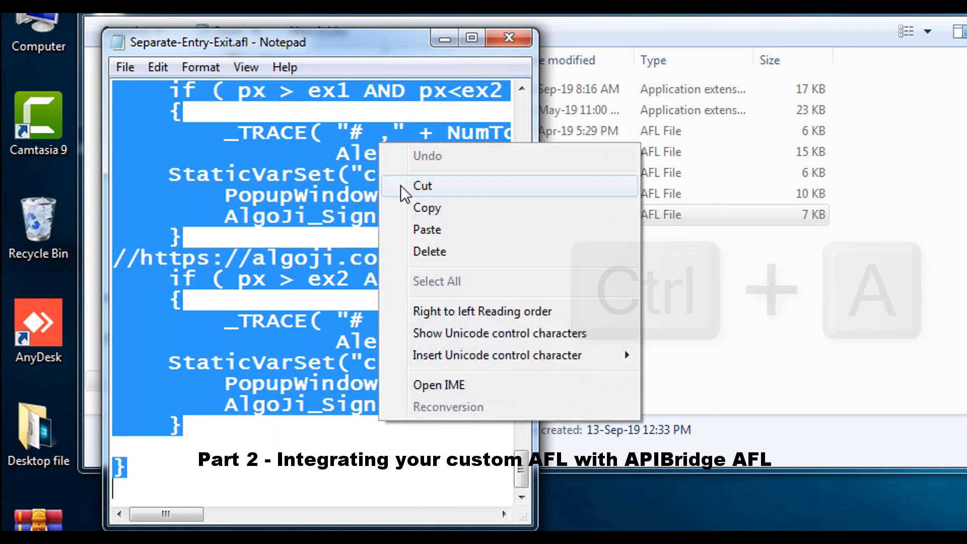
{"action": "left_click", "coordinate": [427, 208]}
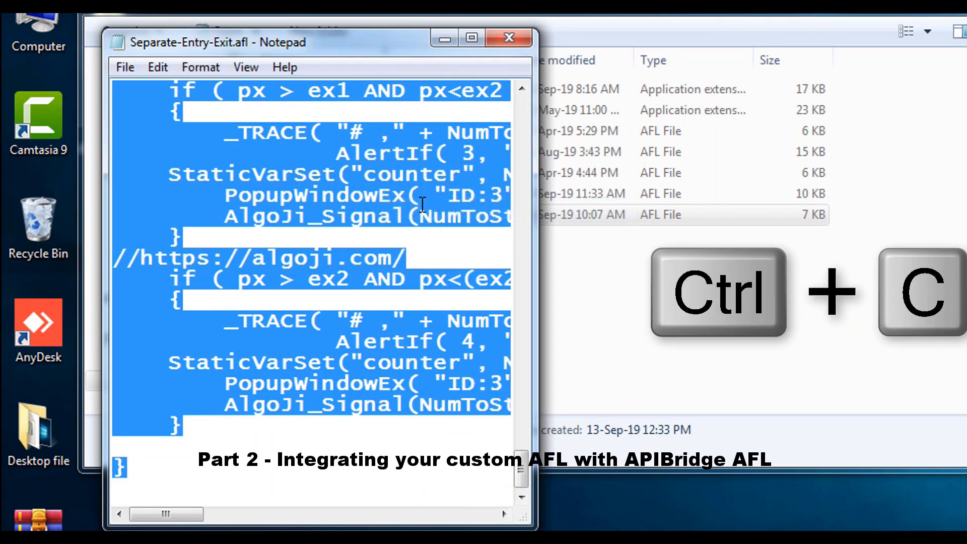
{"action": "key", "text": "ctrl+c"}
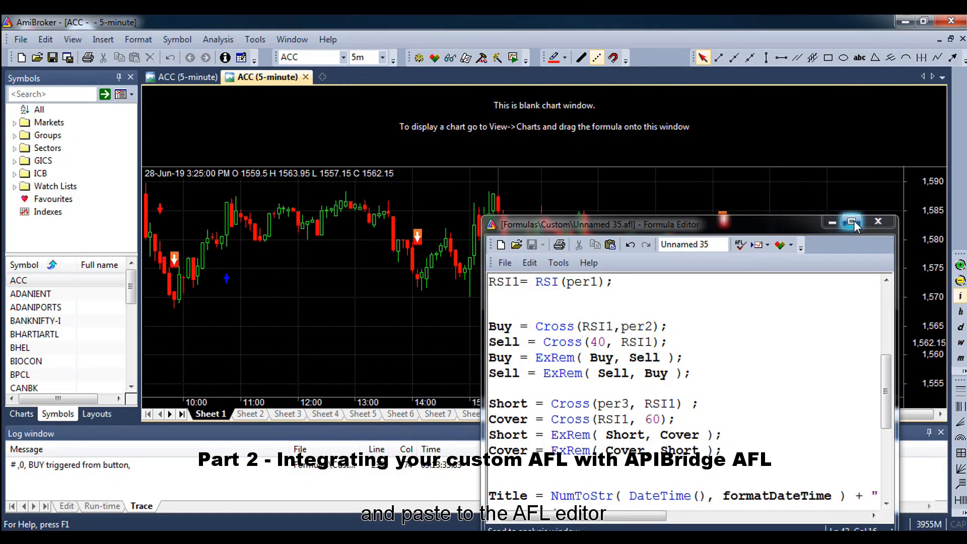
- Paste the entry-exit code after _SECTION_END and apply the combined formula to the chart
{"action": "left_click", "coordinate": [850, 221]}
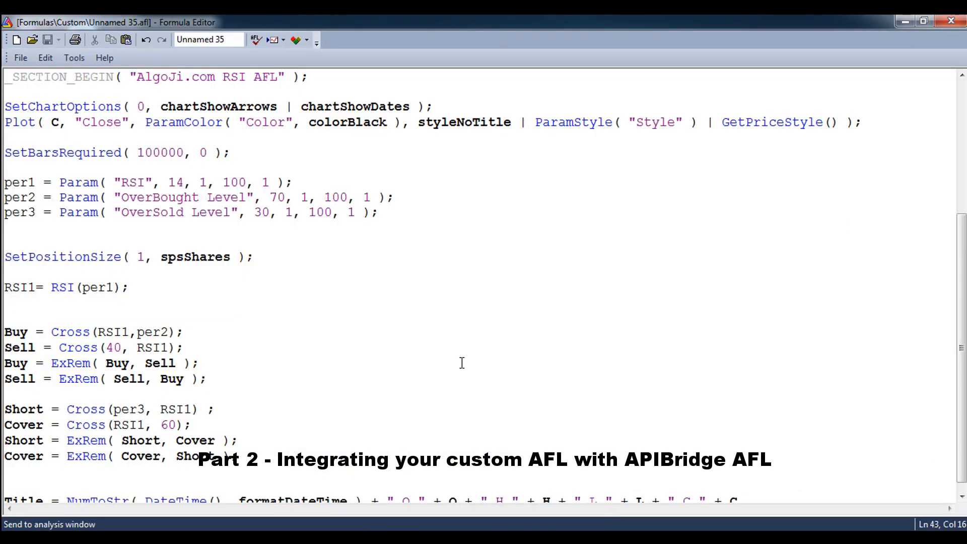
{"action": "scroll", "scroll_direction": "down", "scroll_amount": 3}
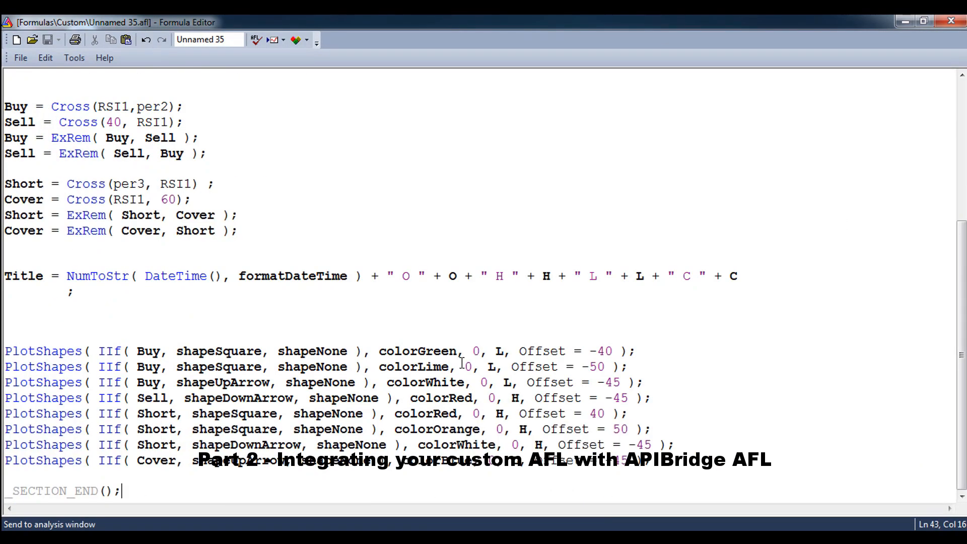
{"action": "key", "text": "ctrl+v"}
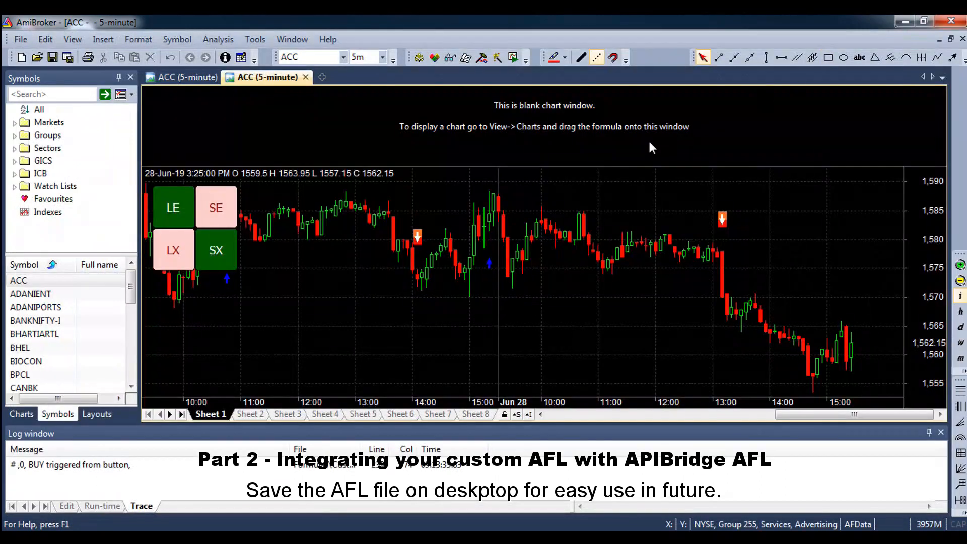
{"action": "right_click", "coordinate": [652, 149]}
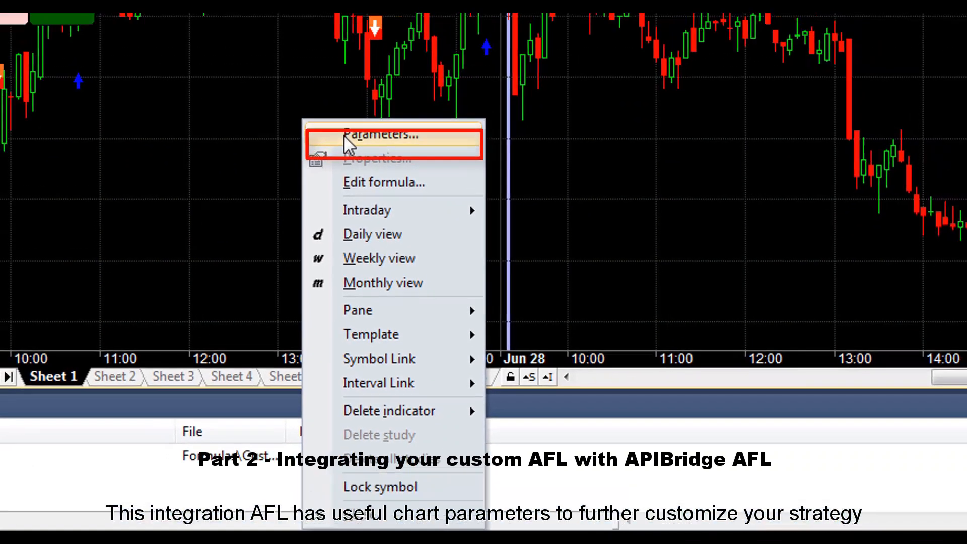
- Set Instrument Name EQ and Disable Short NO in Parameters, then start Bar Replay for ACC
{"action": "left_click", "coordinate": [379, 134]}
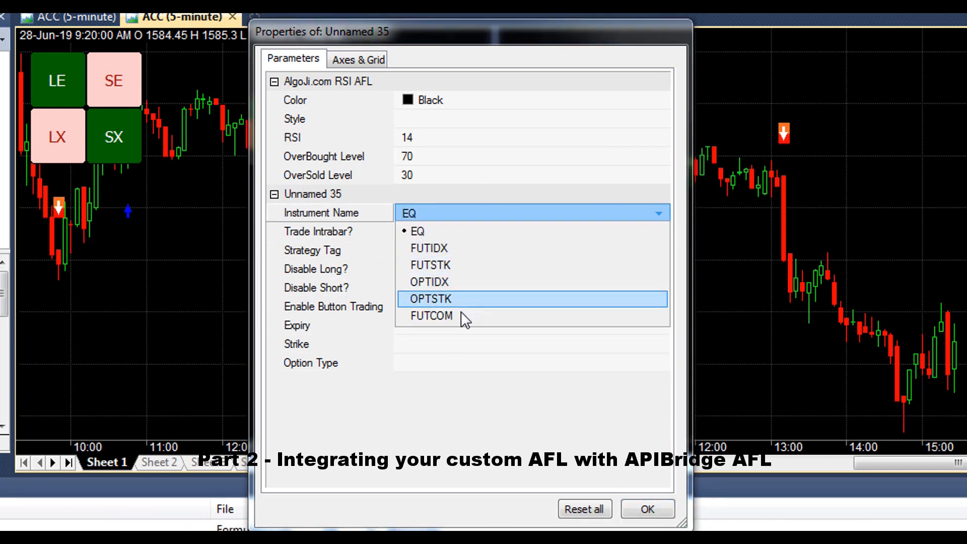
{"action": "left_click", "coordinate": [418, 231]}
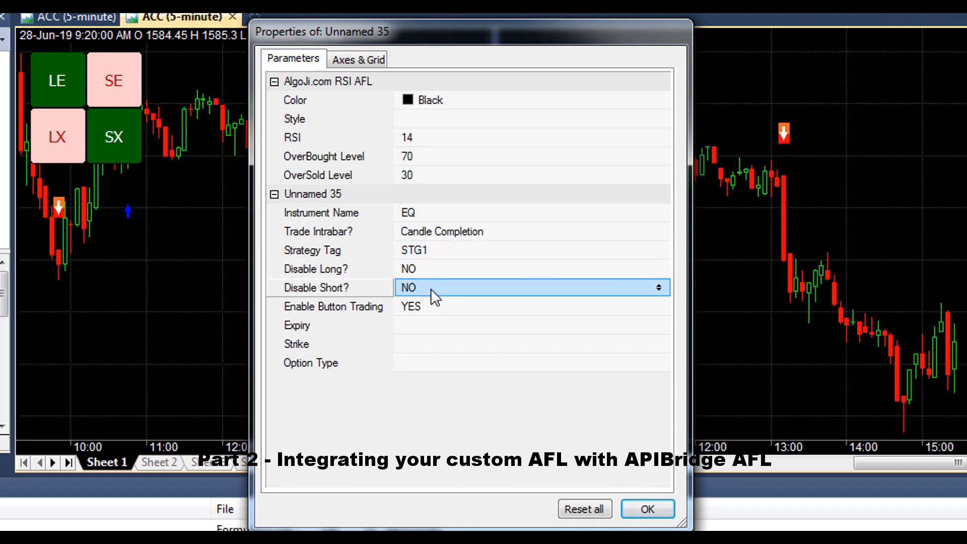
{"action": "left_click", "coordinate": [531, 306]}
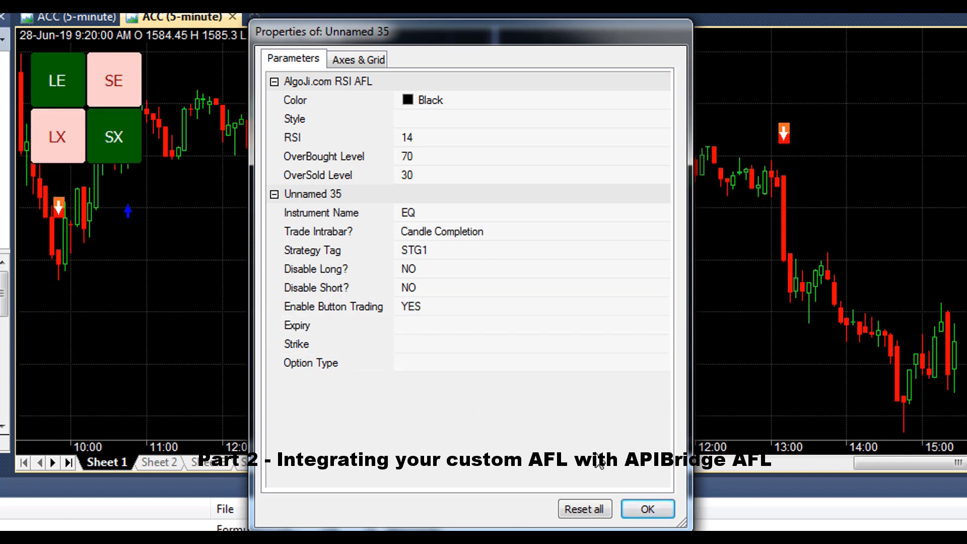
{"action": "left_click", "coordinate": [647, 509]}
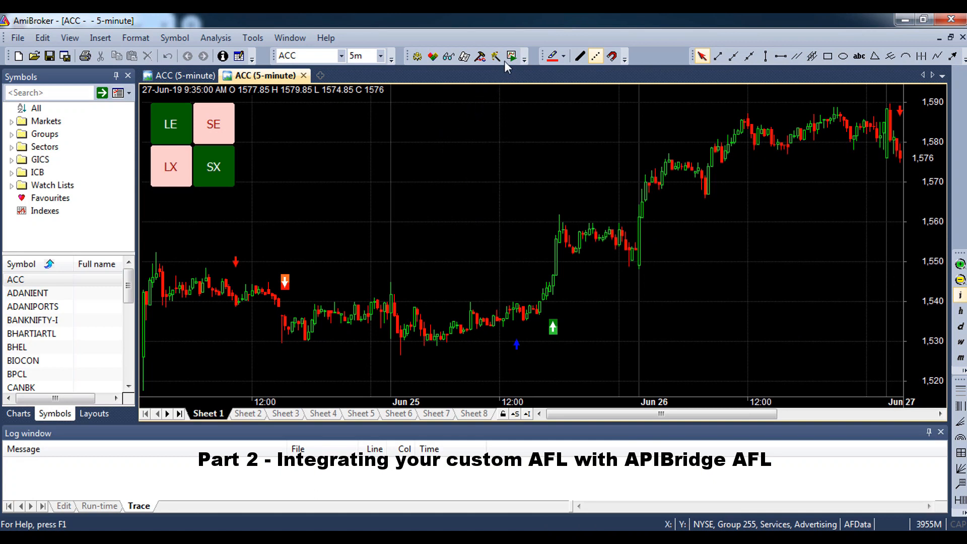
{"action": "left_click", "coordinate": [511, 57]}
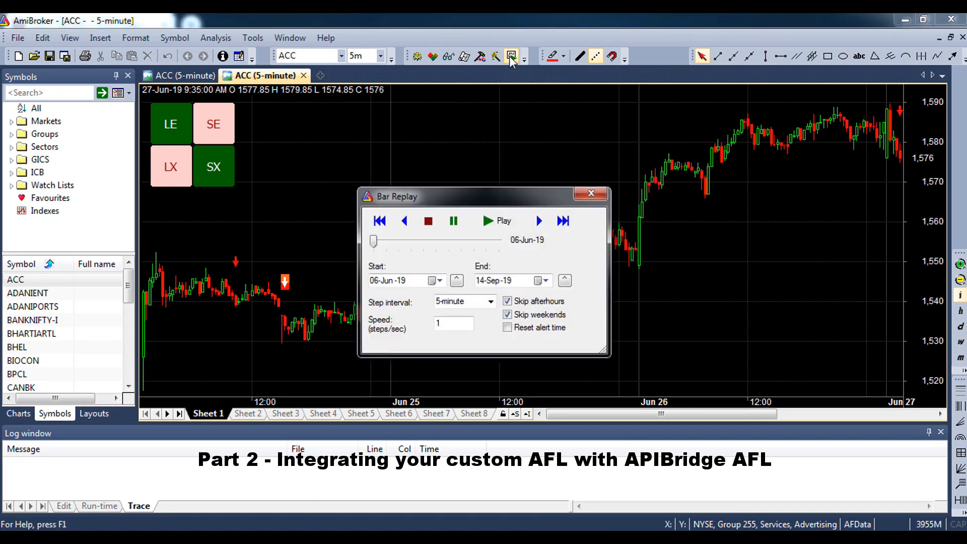